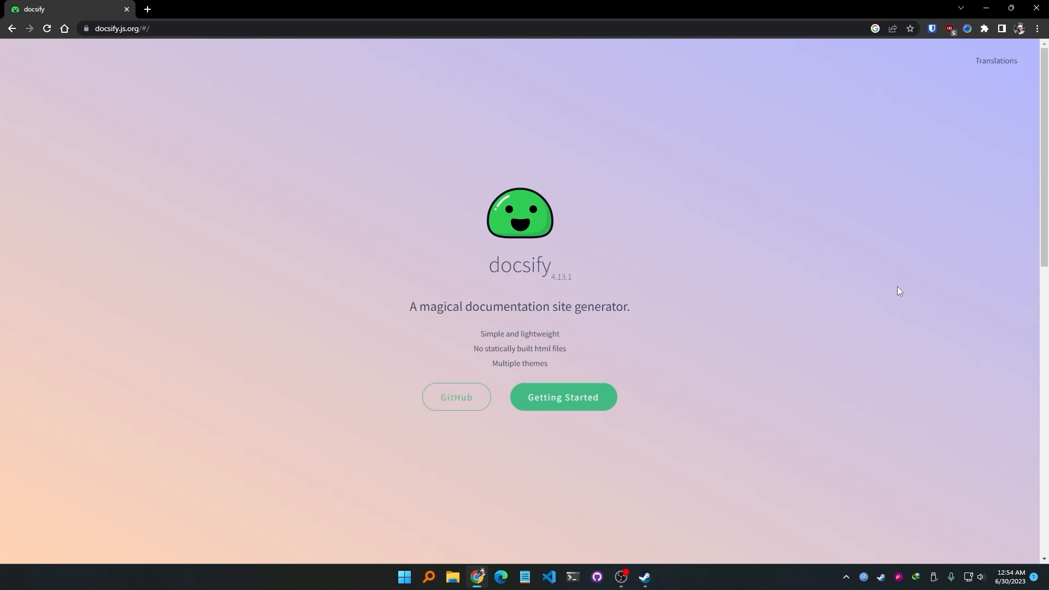
{"action": "mouse_move", "coordinate": [828, 94]}
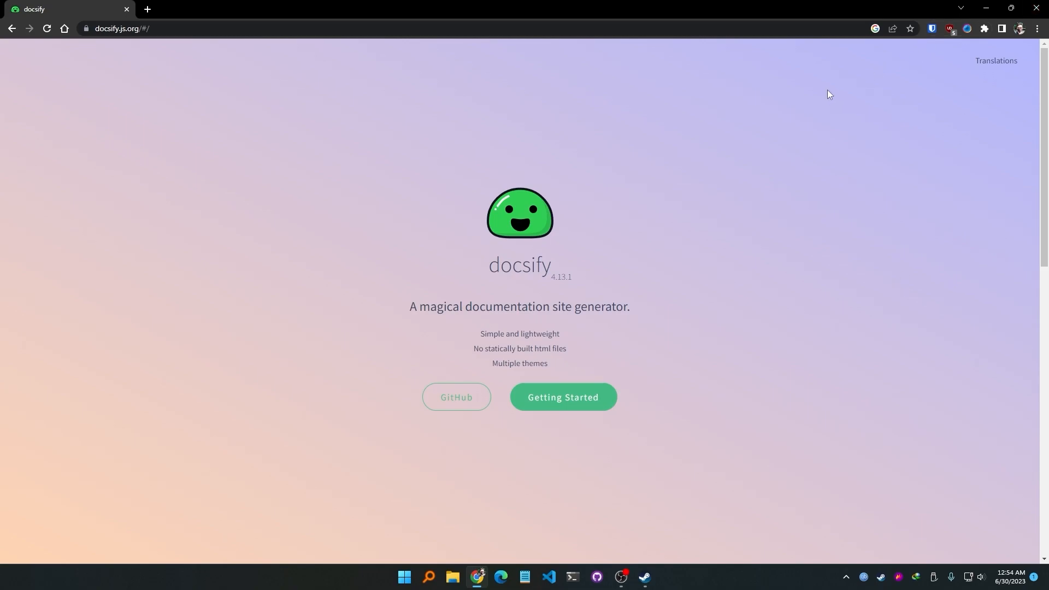
{"action": "mouse_move", "coordinate": [650, 199]}
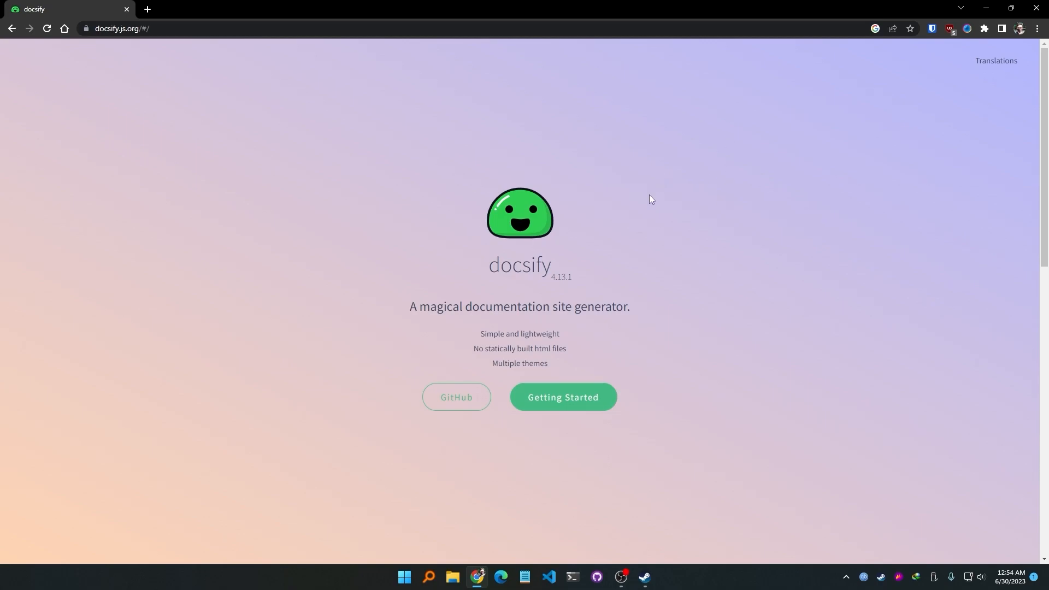
{"action": "mouse_move", "coordinate": [750, 365]}
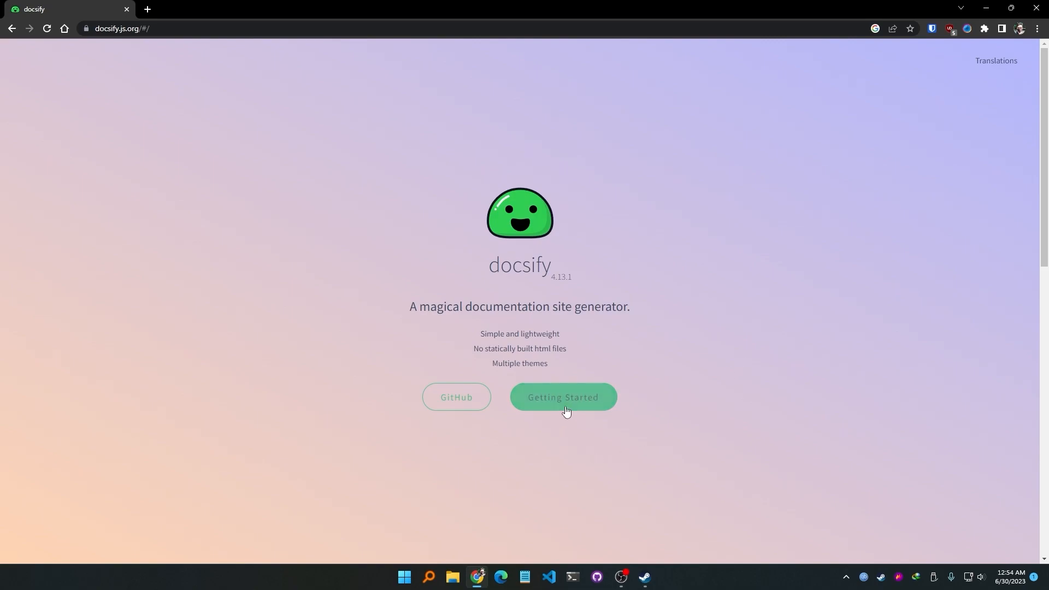
Step: Go from the docsify.js.org landing splash into its Getting Started documentation
{"action": "left_click", "coordinate": [563, 397]}
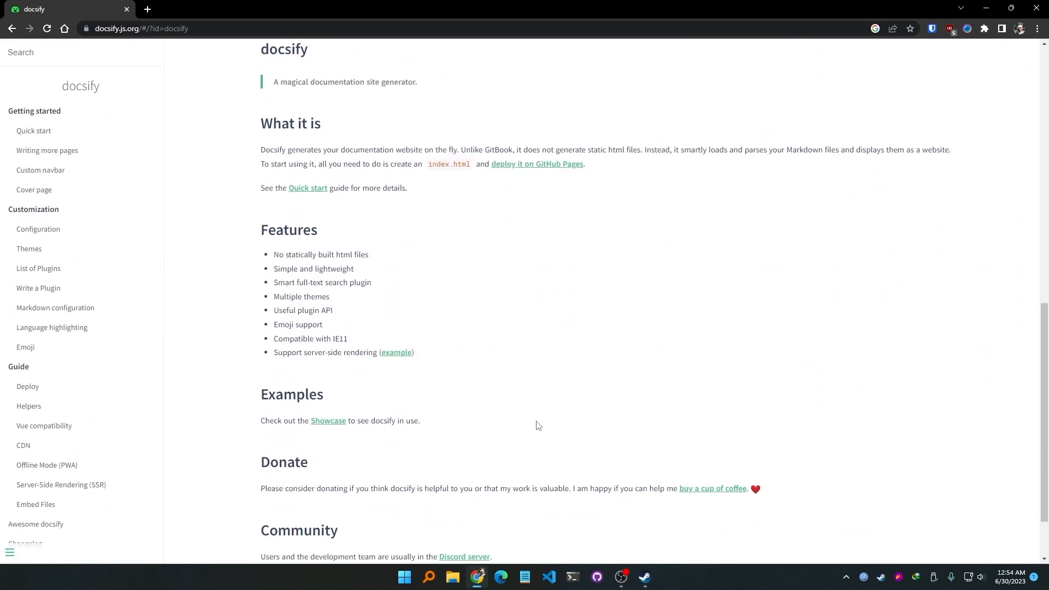
{"action": "mouse_move", "coordinate": [700, 359]}
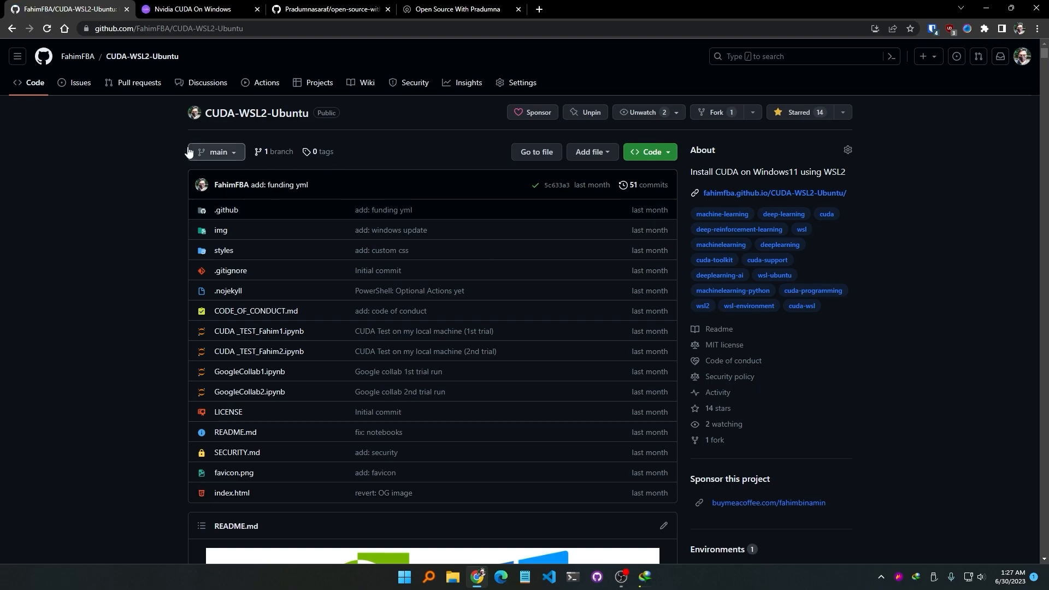
{"action": "mouse_move", "coordinate": [112, 116]}
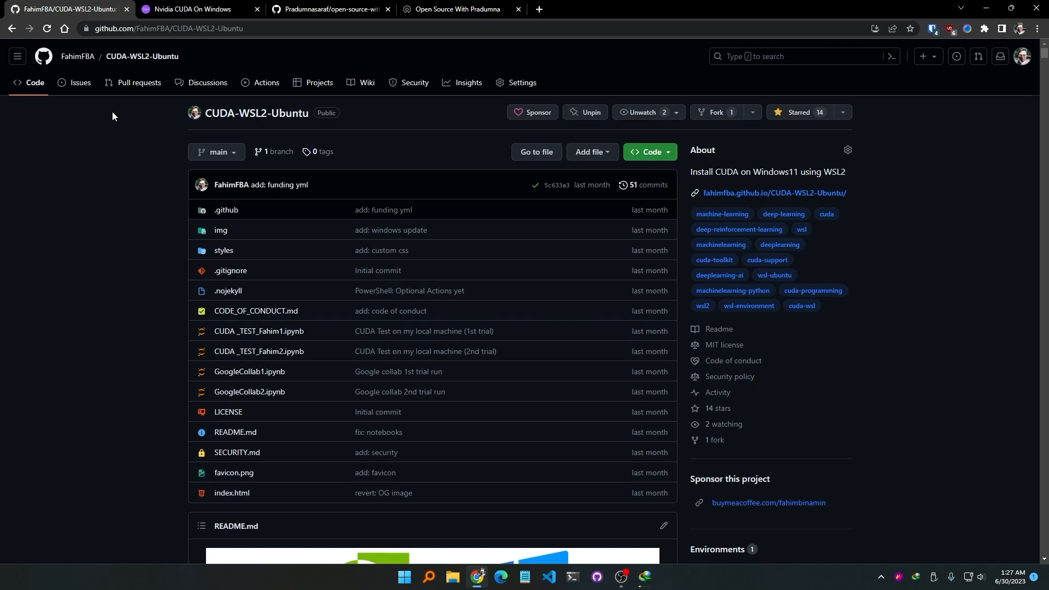
Step: Open the CUDA-WSL2-Ubuntu repository's hosted github.io guide and browse its home page
{"action": "scroll", "scroll_direction": "down", "scroll_amount": 3}
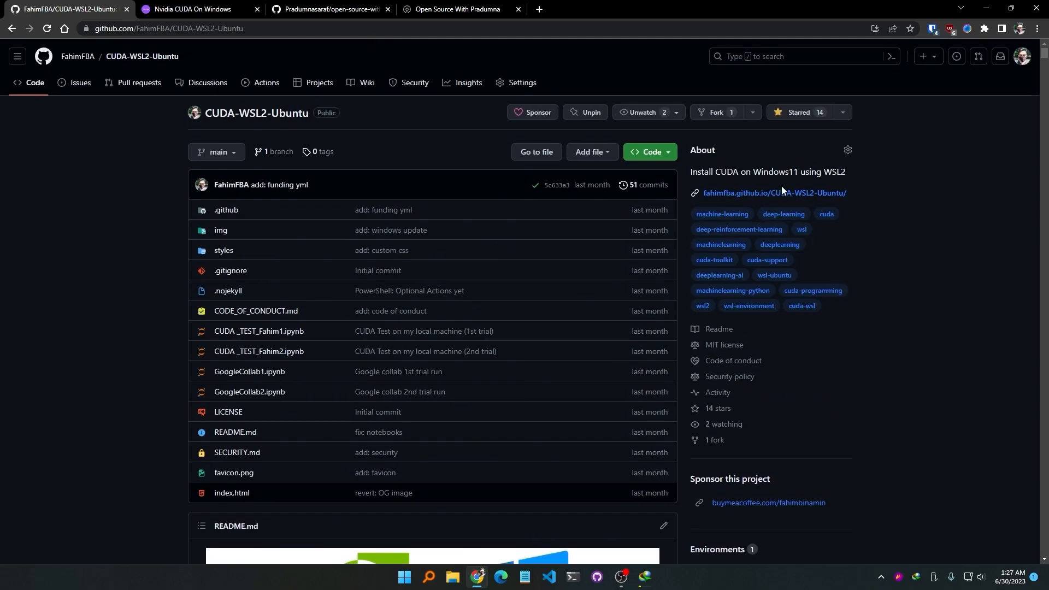
{"action": "left_click", "coordinate": [195, 8]}
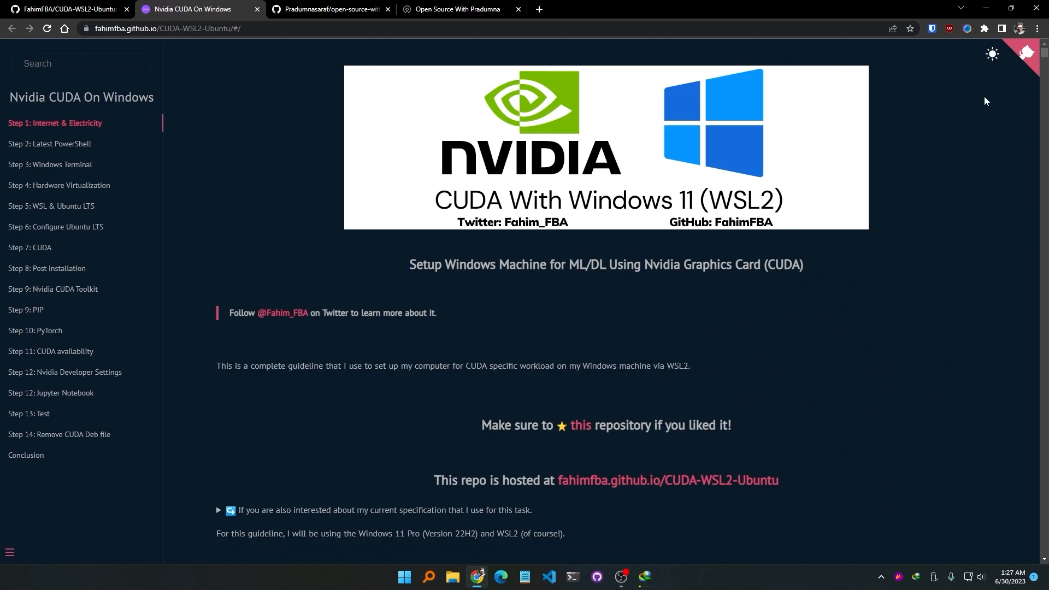
{"action": "left_click", "coordinate": [992, 55]}
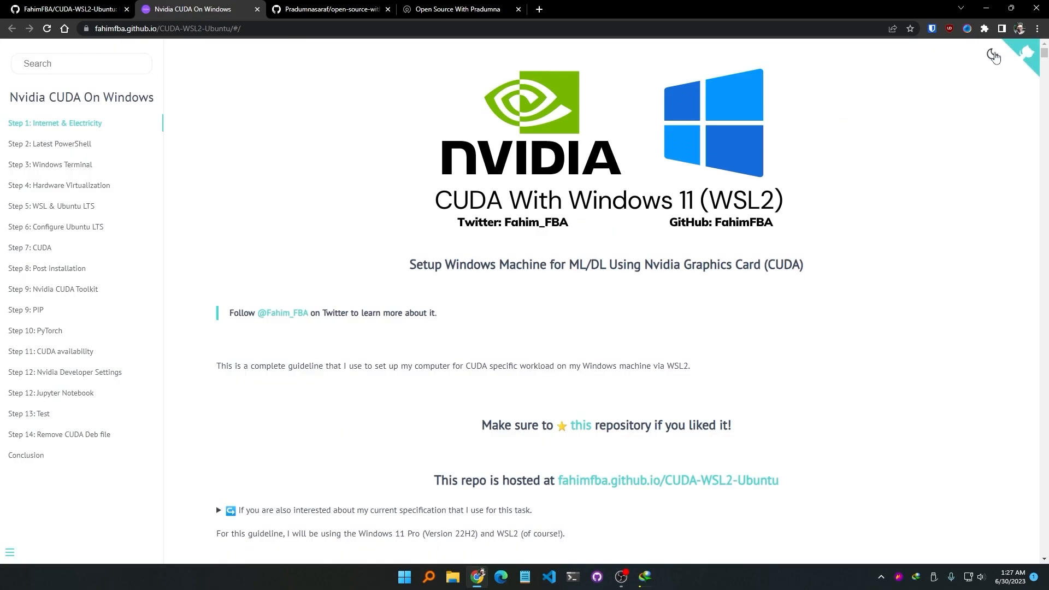
{"action": "left_click", "coordinate": [993, 55]}
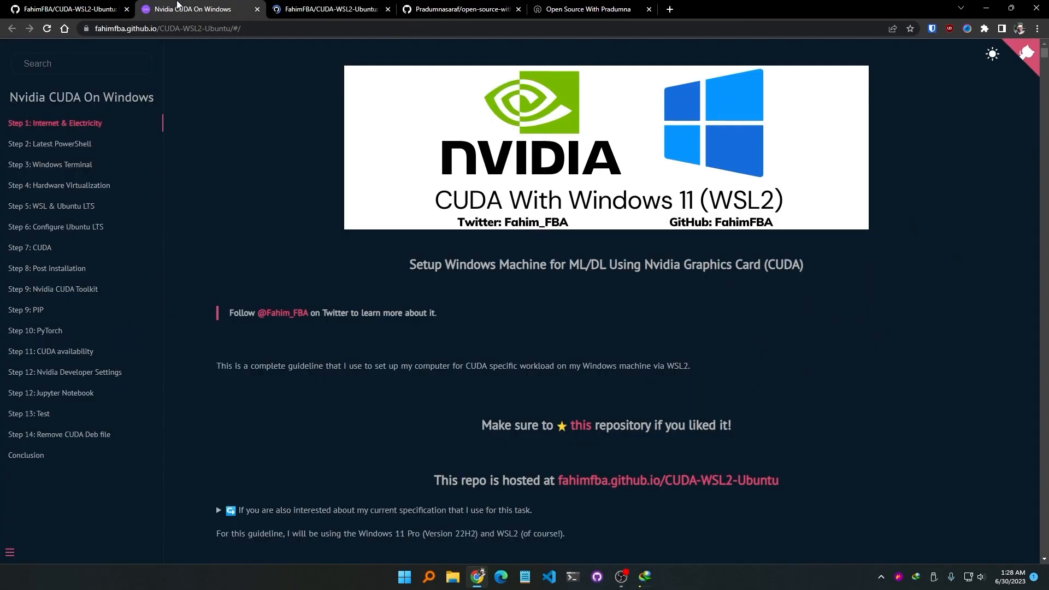
{"action": "left_click", "coordinate": [82, 64]}
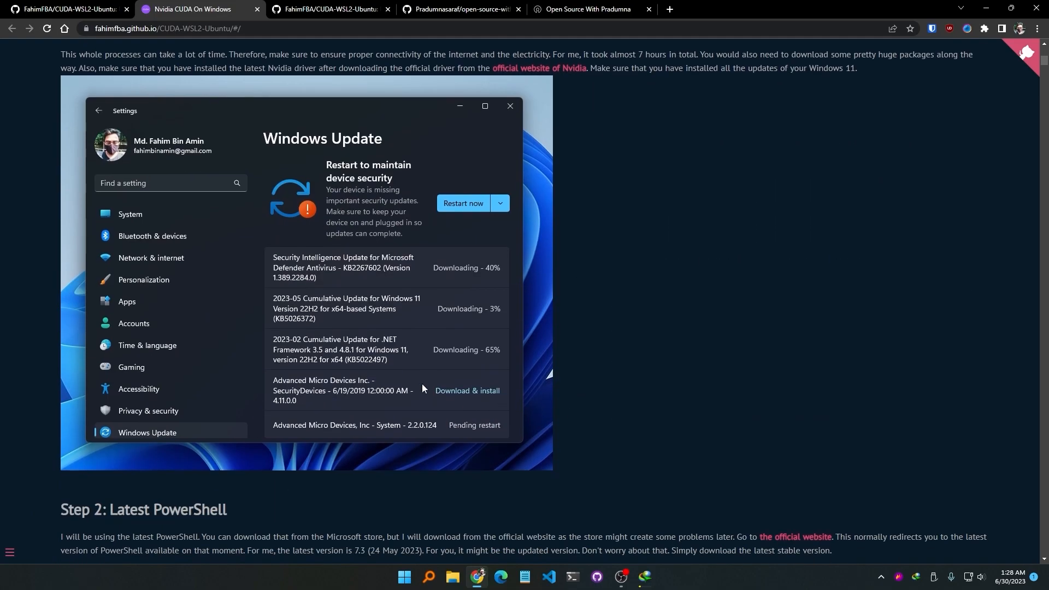
{"action": "scroll", "scroll_direction": "down", "scroll_amount": 3}
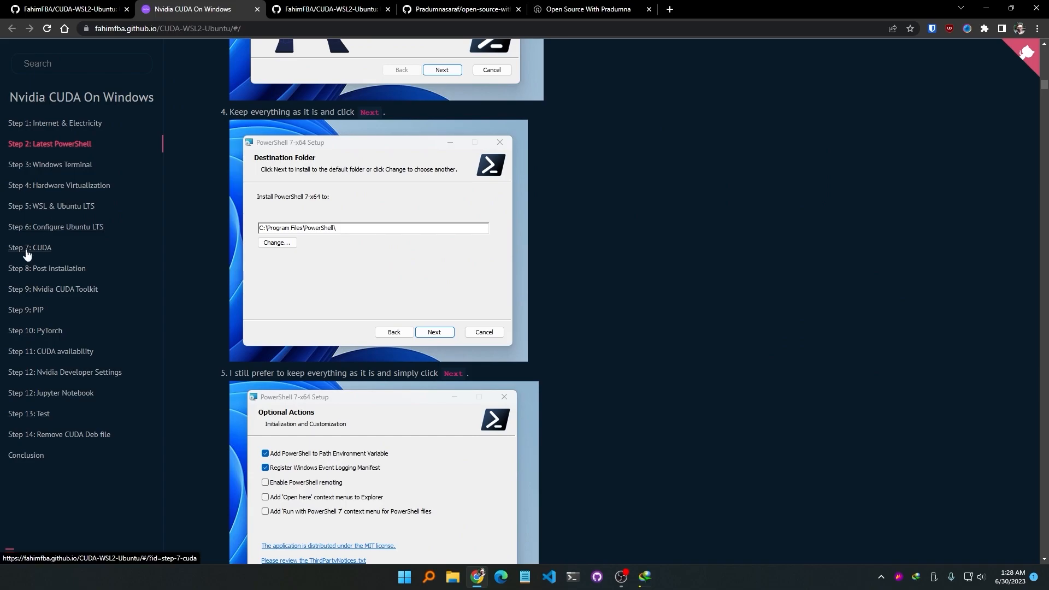
Step: Read through the guide's Step 7: CUDA section, then return to the repository's README
{"action": "left_click", "coordinate": [29, 249]}
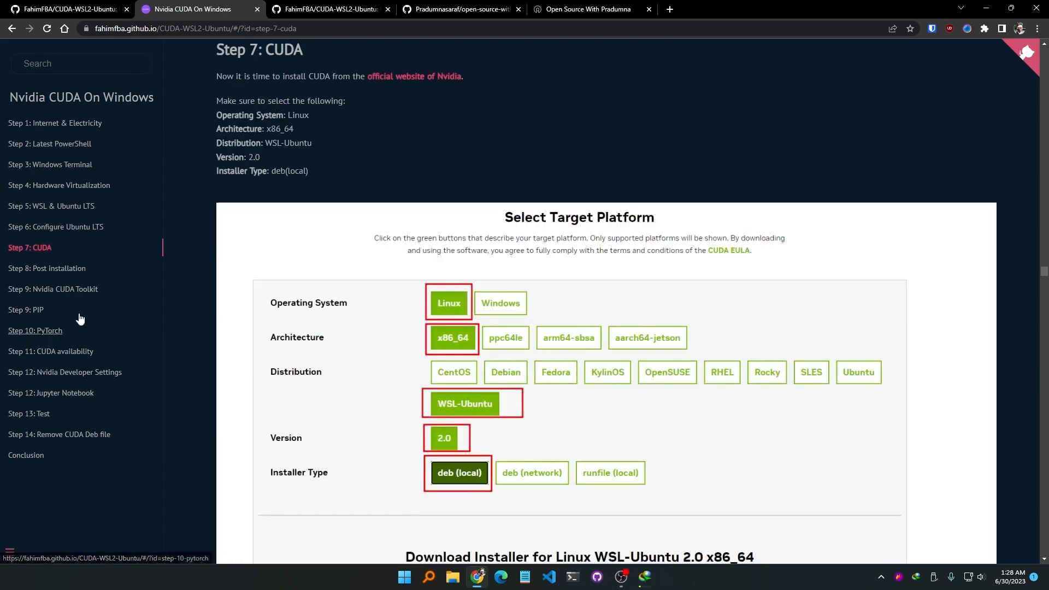
{"action": "scroll", "scroll_direction": "down", "scroll_amount": 3}
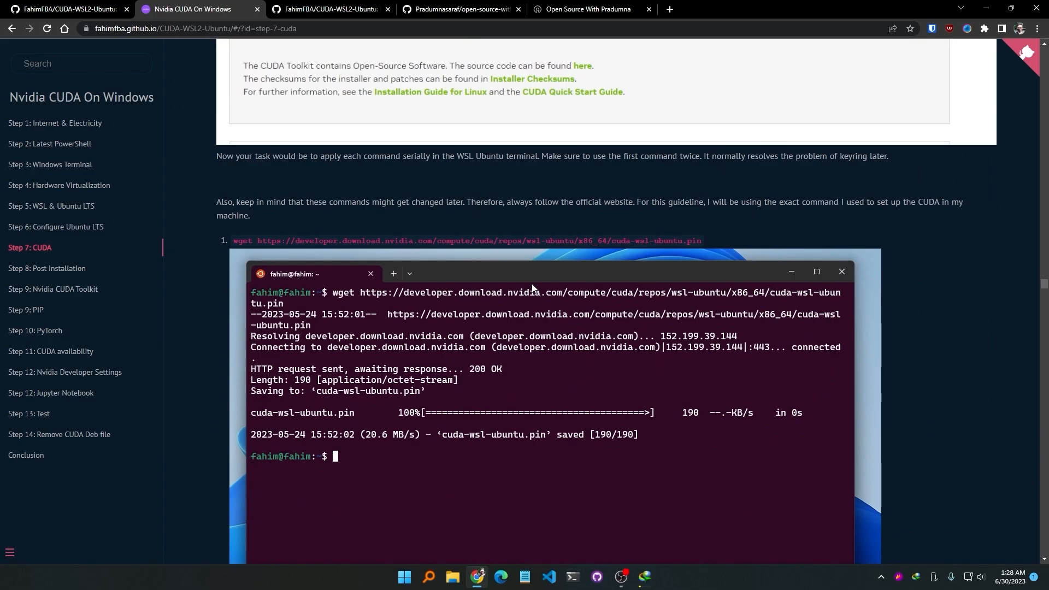
{"action": "scroll", "scroll_direction": "down", "scroll_amount": 3}
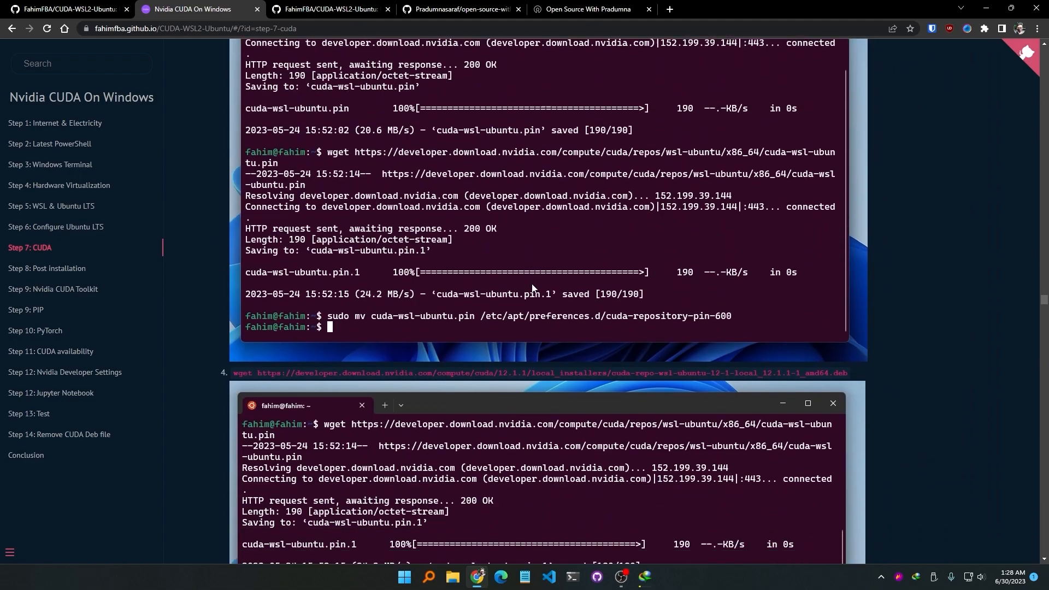
{"action": "scroll", "scroll_direction": "down", "scroll_amount": 3}
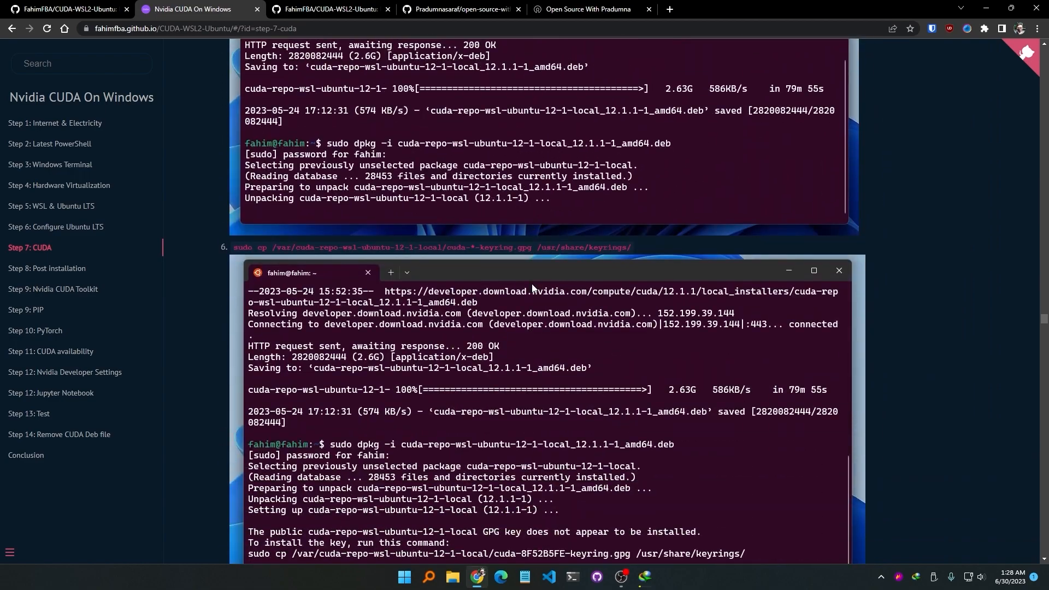
{"action": "left_click", "coordinate": [63, 9]}
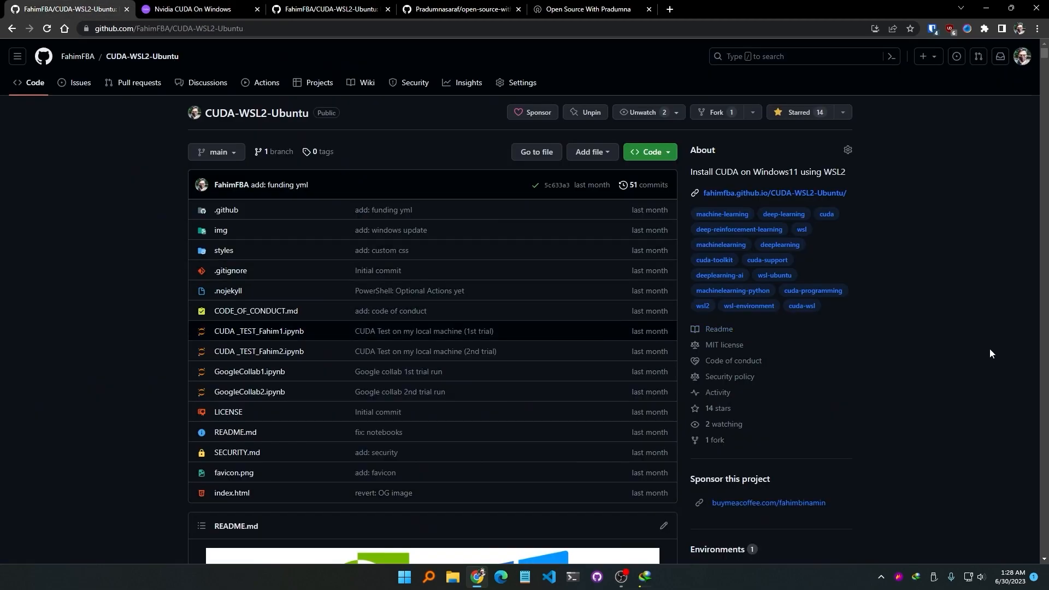
{"action": "mouse_move", "coordinate": [969, 345]}
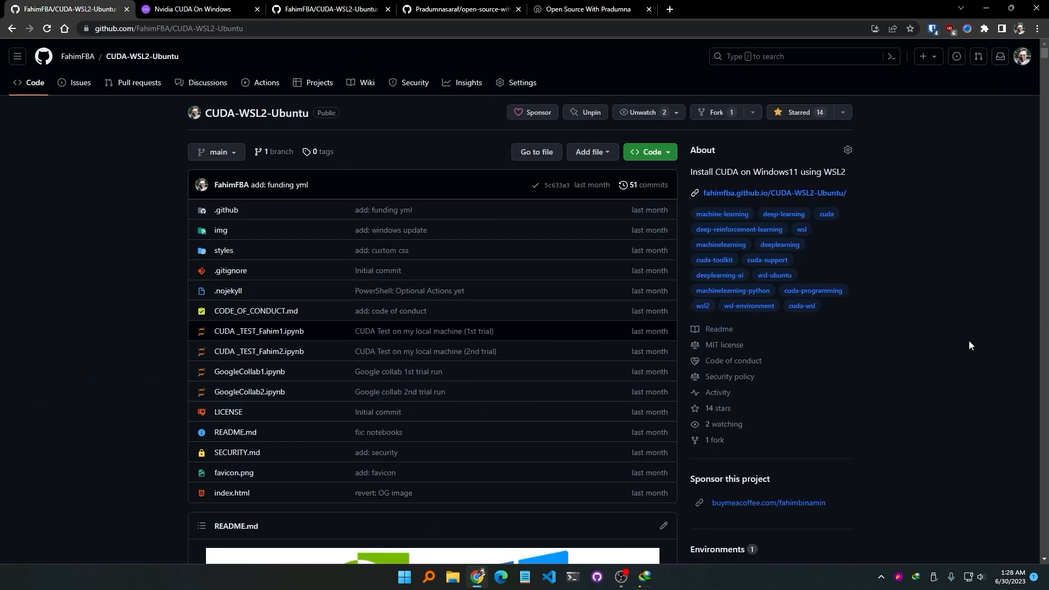
{"action": "scroll", "scroll_direction": "down", "scroll_amount": 3}
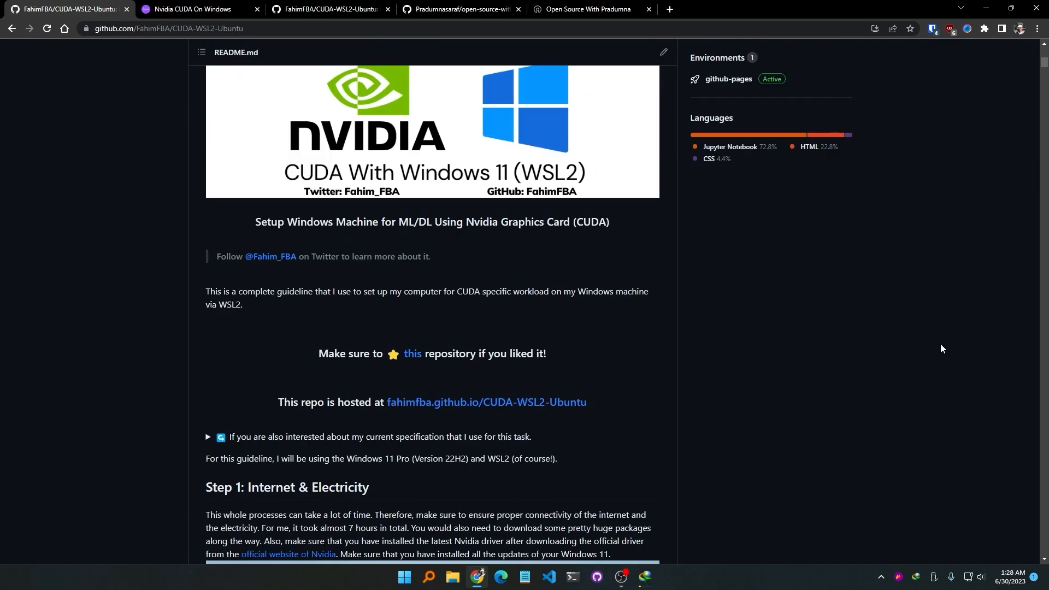
{"action": "mouse_move", "coordinate": [894, 333]}
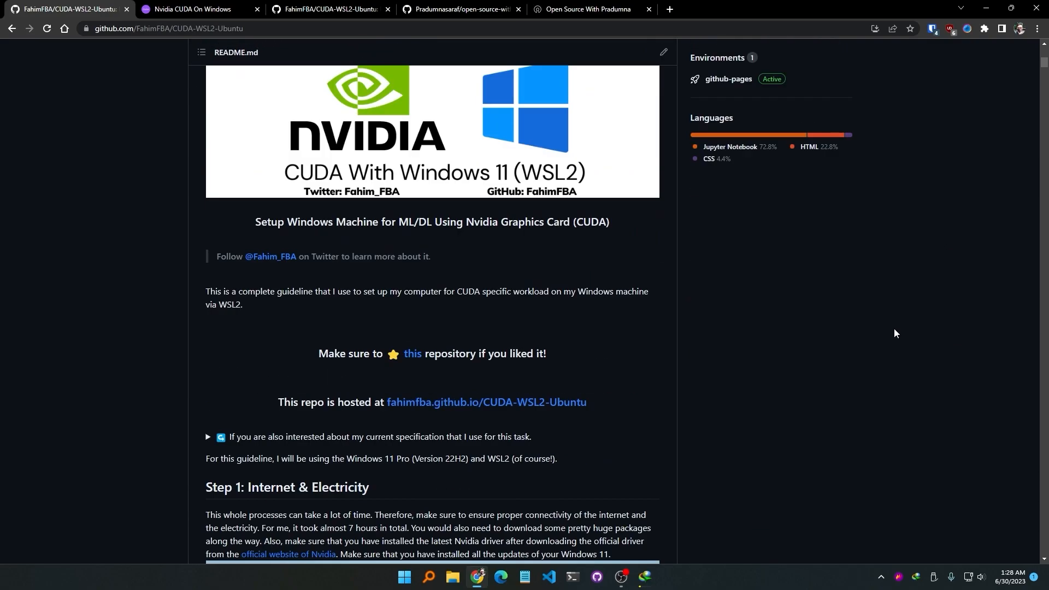
Step: View the open-source-with-pradumna repository and its hosted docs home page, then return to its file list
{"action": "left_click", "coordinate": [460, 9]}
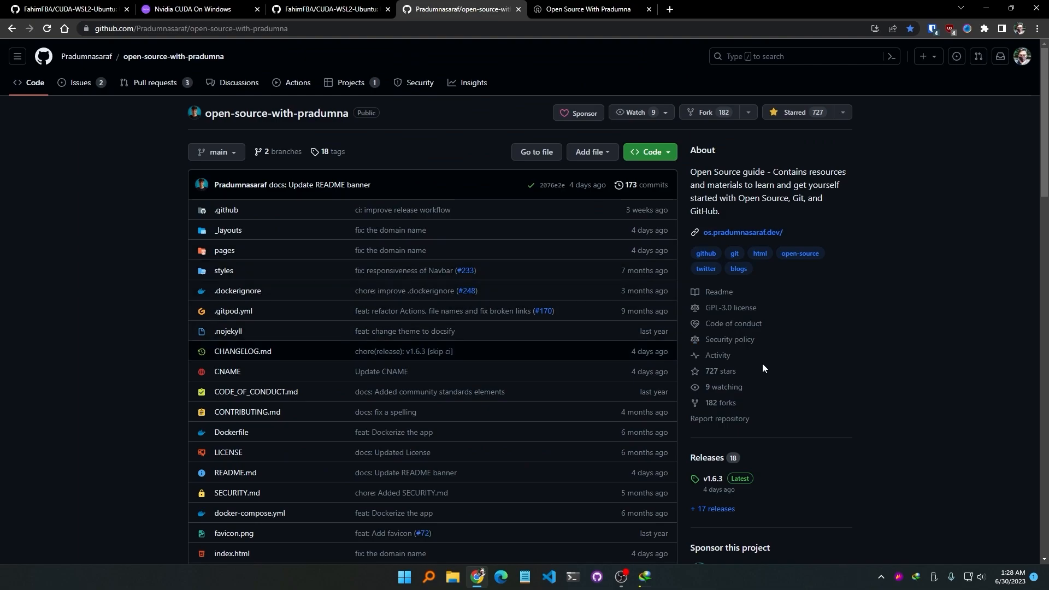
{"action": "mouse_move", "coordinate": [941, 370]}
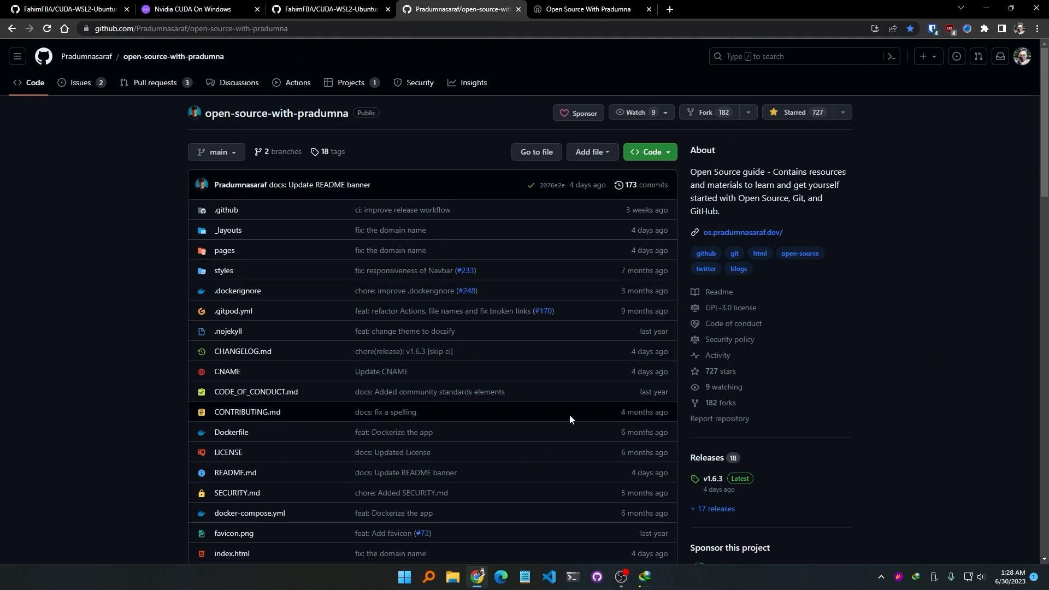
{"action": "mouse_move", "coordinate": [213, 360]}
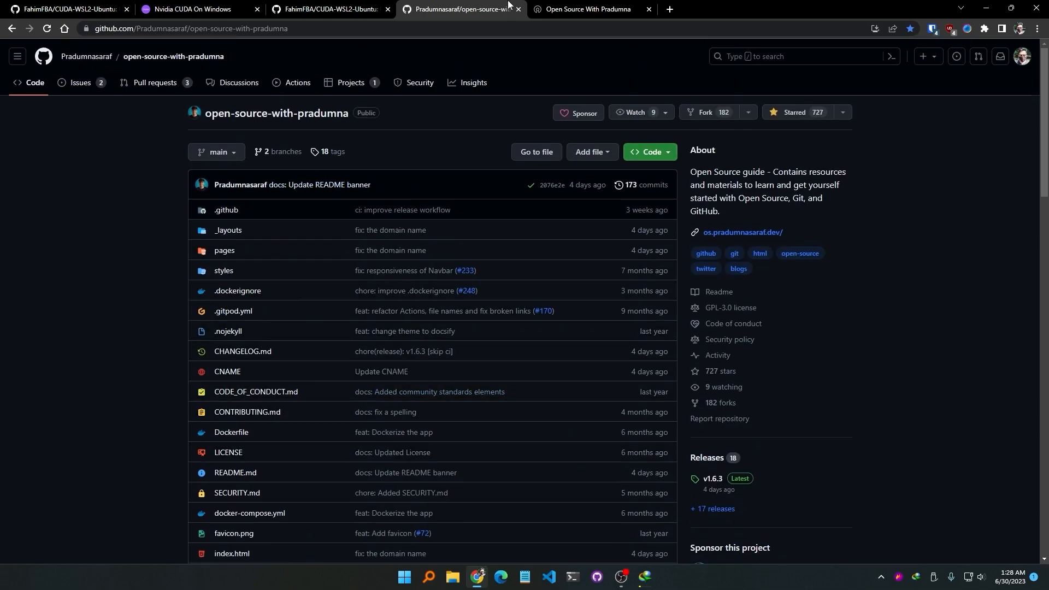
{"action": "left_click", "coordinate": [589, 9]}
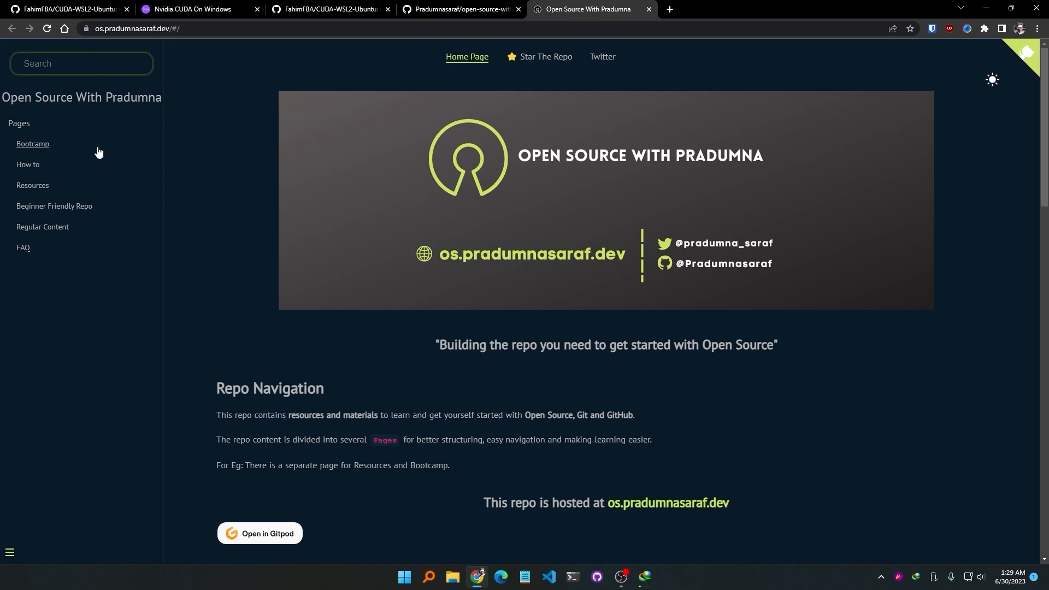
{"action": "left_click", "coordinate": [32, 144]}
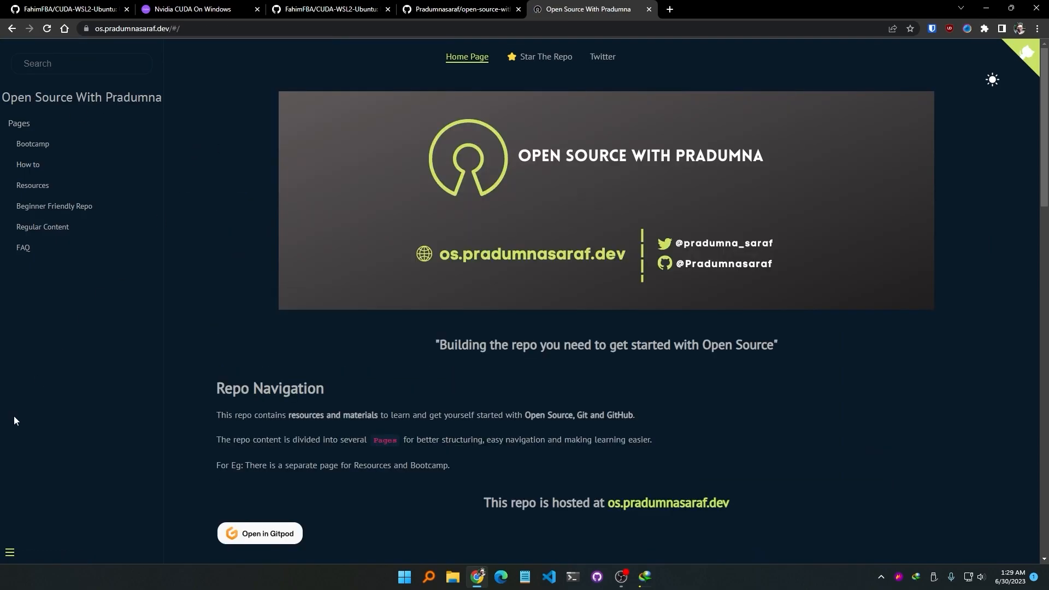
{"action": "scroll", "scroll_direction": "down", "scroll_amount": 3}
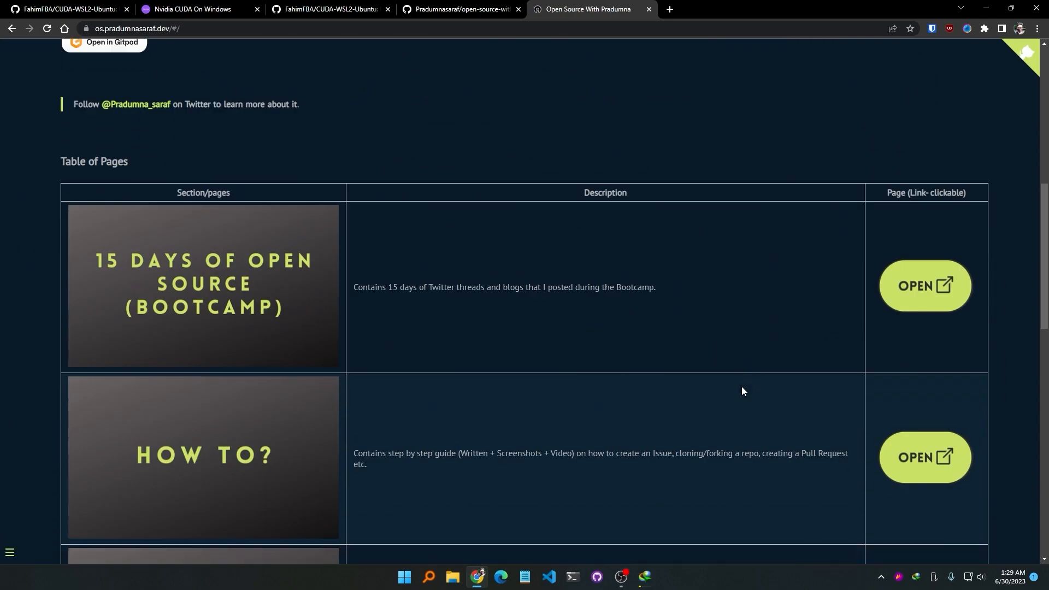
{"action": "scroll", "scroll_direction": "down", "scroll_amount": 3}
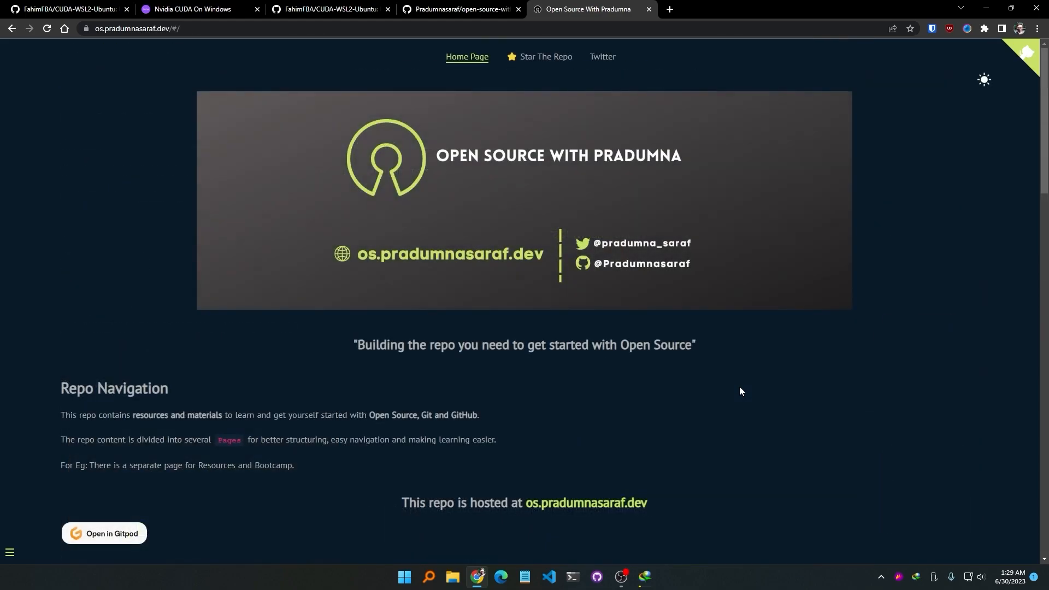
{"action": "left_click", "coordinate": [459, 9]}
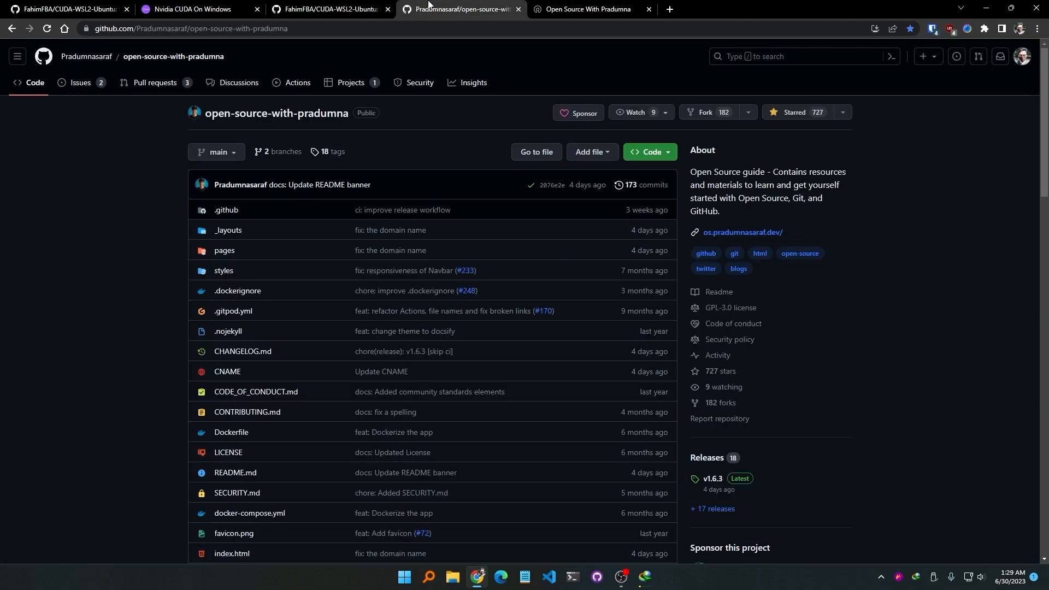
Step: From the docsify documentation, view the server-side rendering example and come back
{"action": "left_click", "coordinate": [328, 8]}
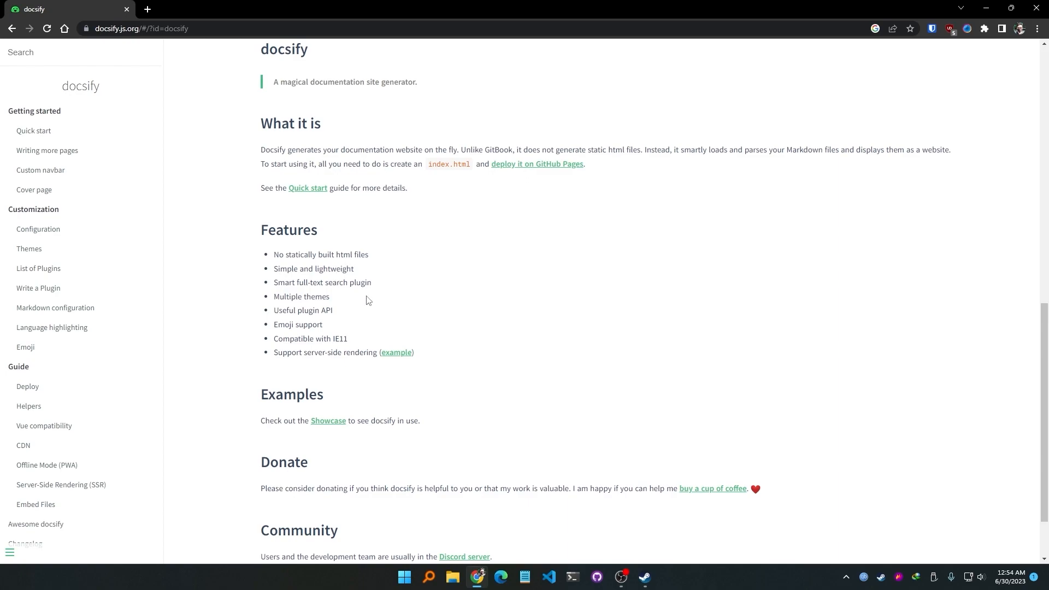
{"action": "mouse_move", "coordinate": [352, 306]}
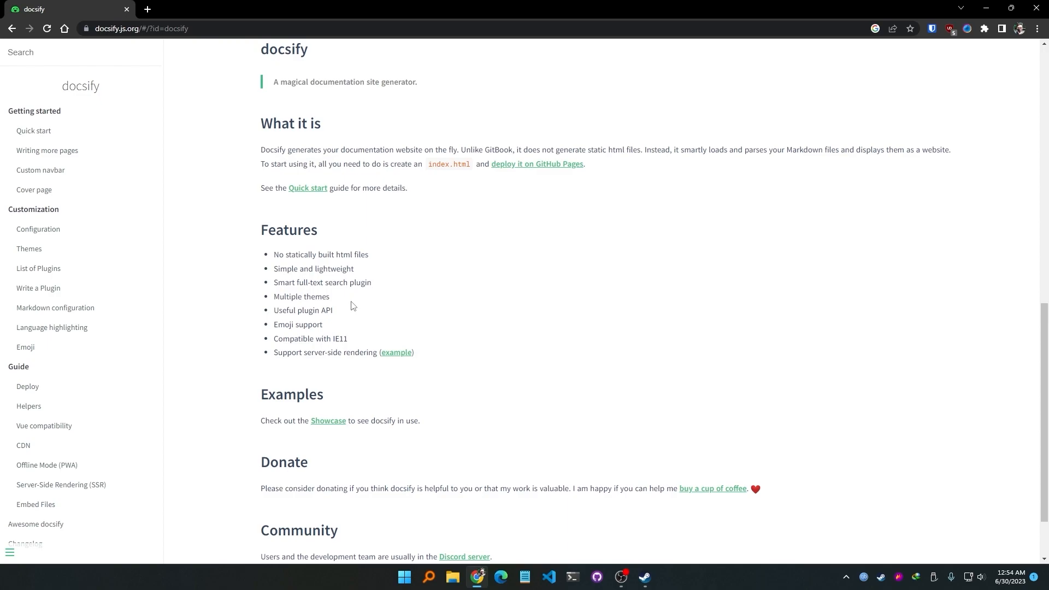
{"action": "mouse_move", "coordinate": [349, 308]}
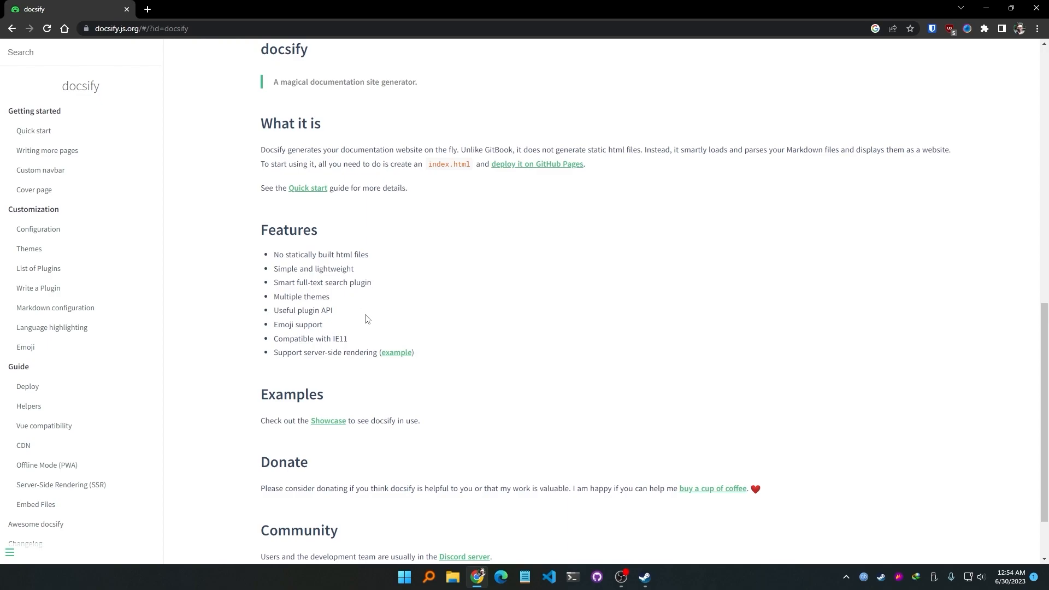
{"action": "mouse_move", "coordinate": [381, 324]}
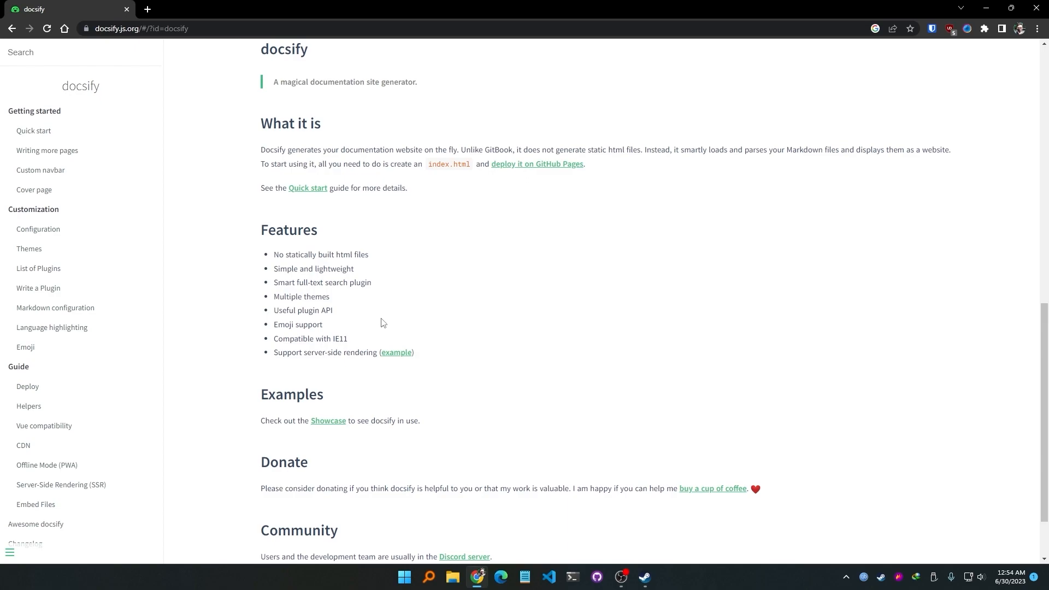
{"action": "mouse_move", "coordinate": [395, 353]}
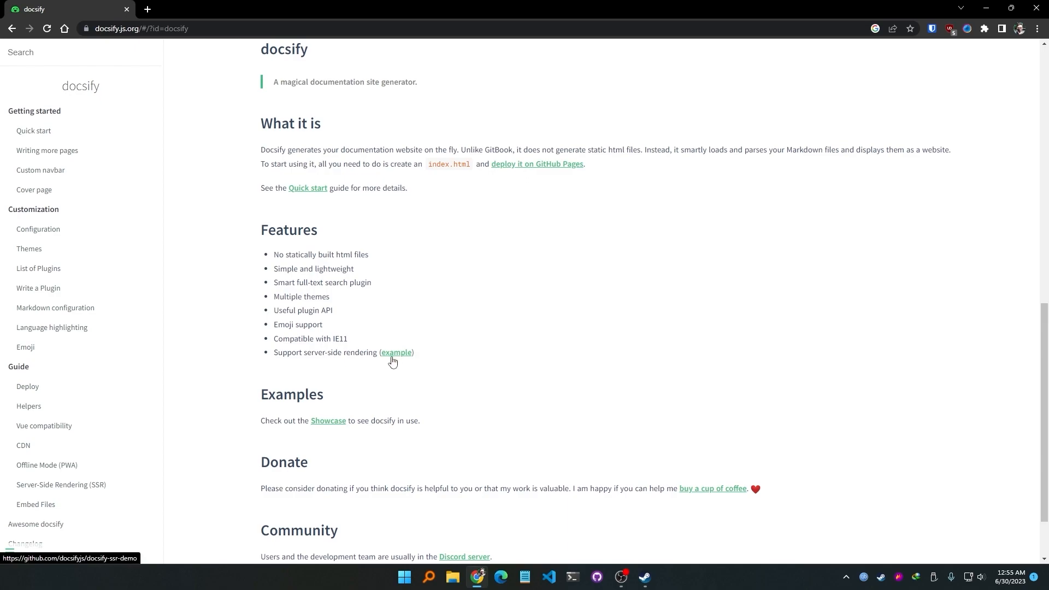
{"action": "left_click", "coordinate": [395, 353]}
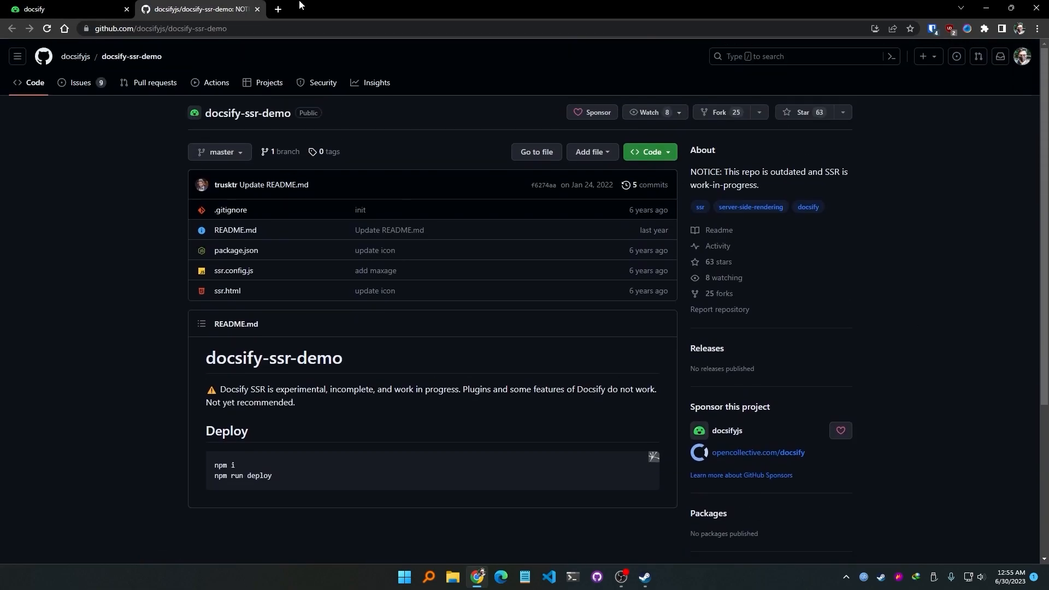
{"action": "left_click", "coordinate": [47, 9]}
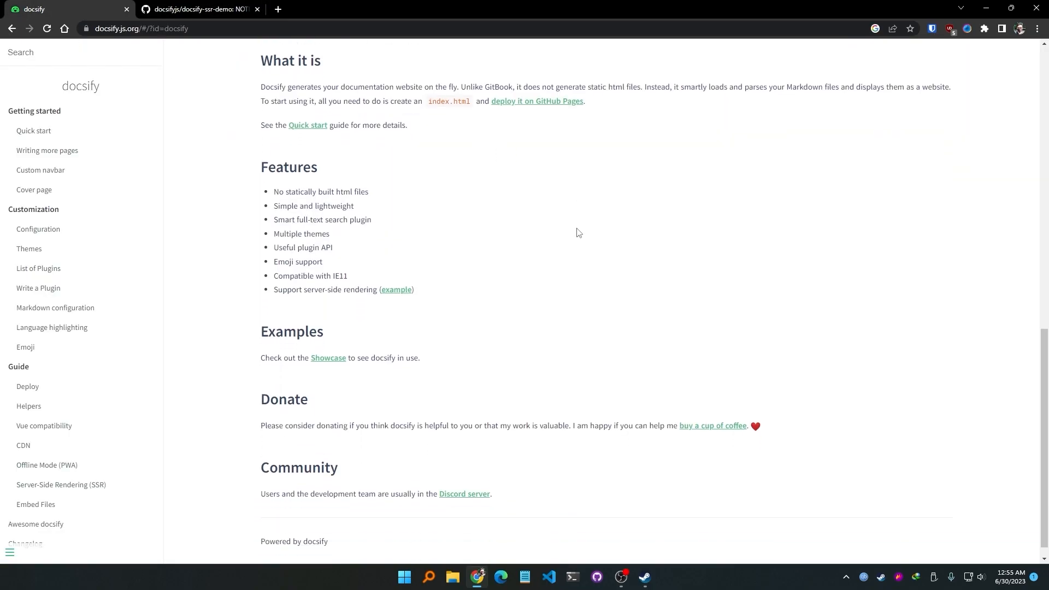
Step: Open the Showcase (awesome-docsify) list in a new tab and browse through it
{"action": "scroll", "scroll_direction": "down", "scroll_amount": 3}
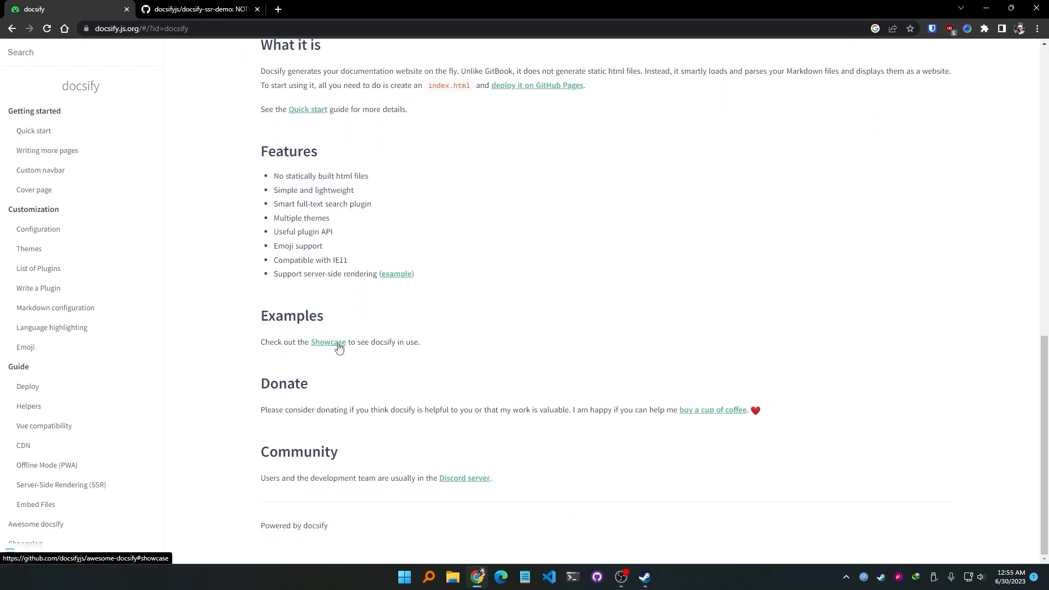
{"action": "right_click", "coordinate": [327, 342]}
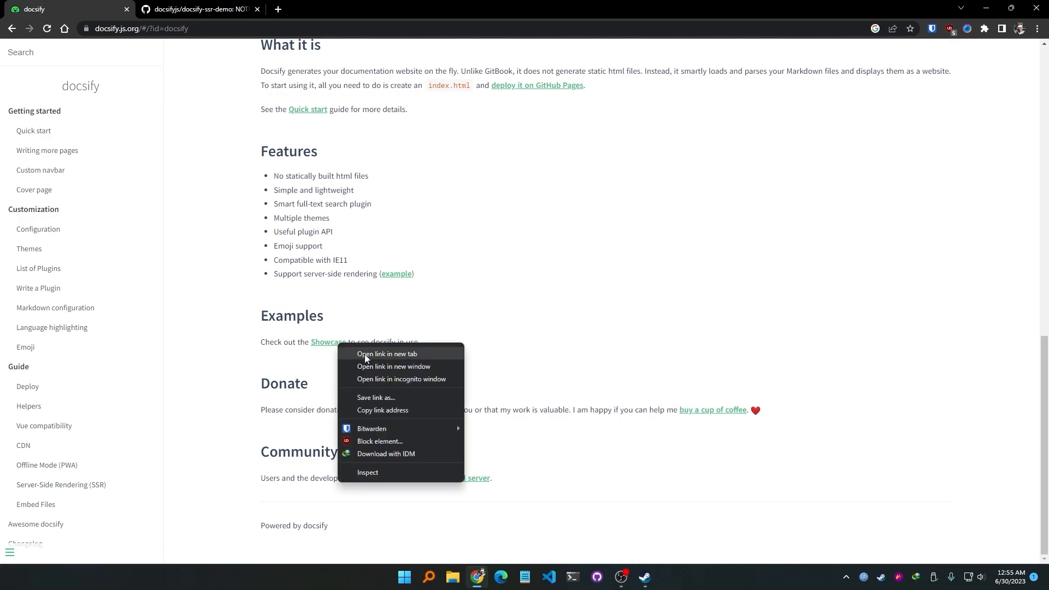
{"action": "left_click", "coordinate": [387, 353]}
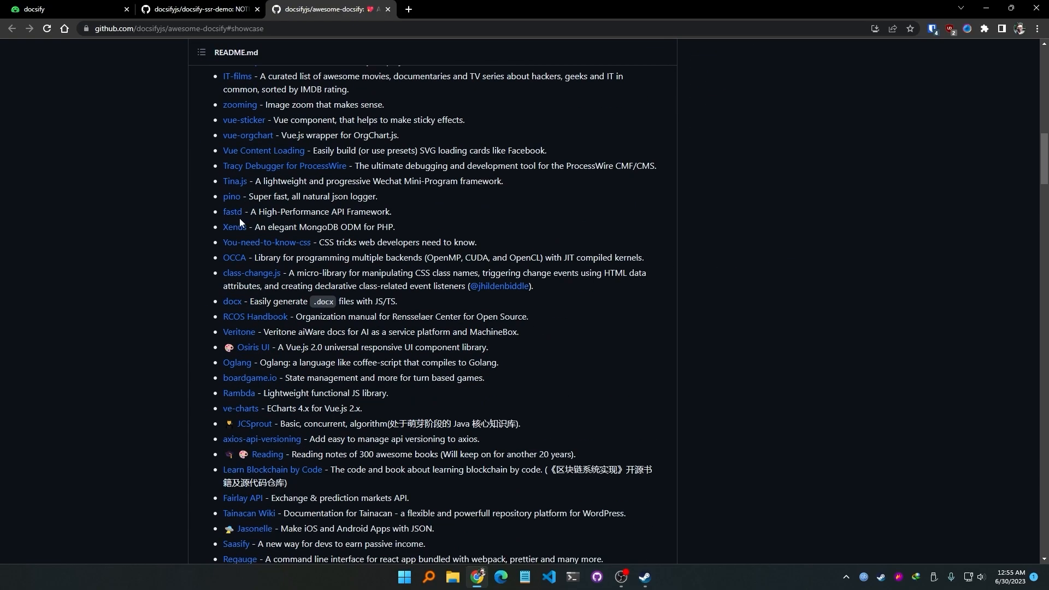
{"action": "scroll", "scroll_direction": "down", "scroll_amount": 3}
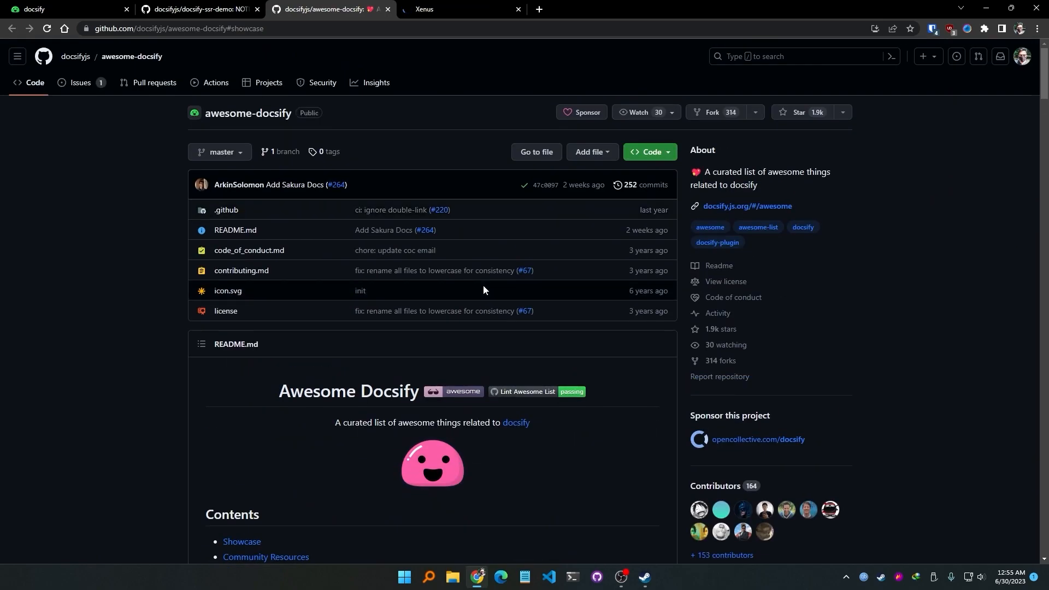
{"action": "scroll", "scroll_direction": "down", "scroll_amount": 3}
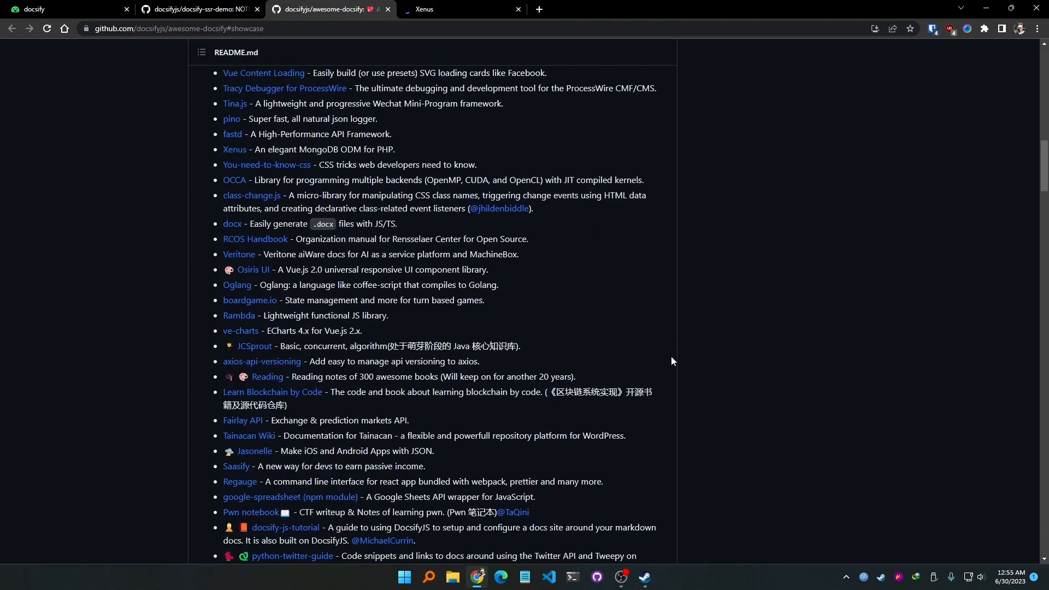
{"action": "scroll", "scroll_direction": "down", "scroll_amount": 3}
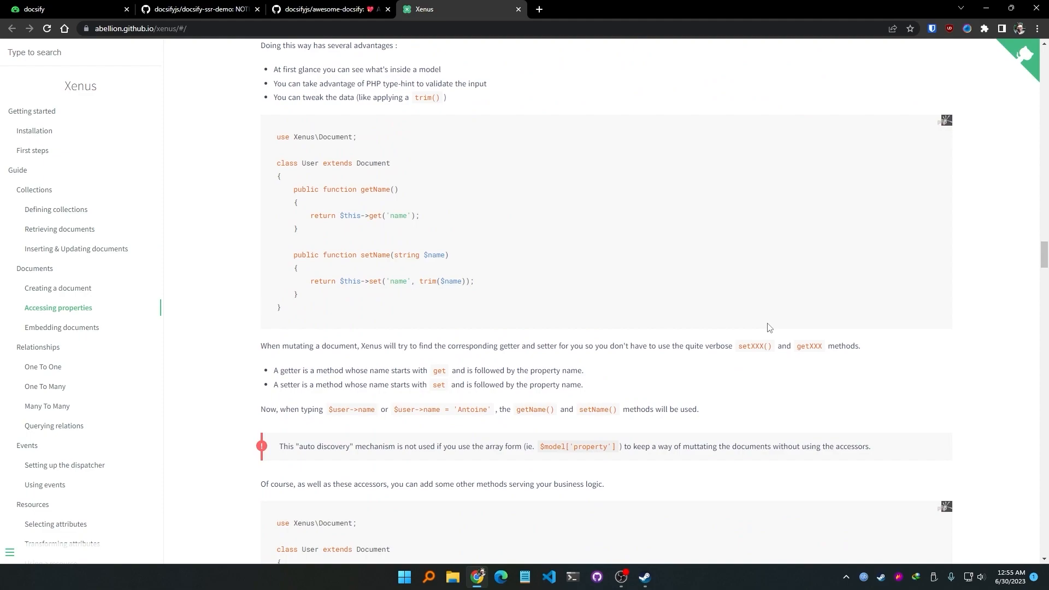
{"action": "mouse_move", "coordinate": [800, 336]}
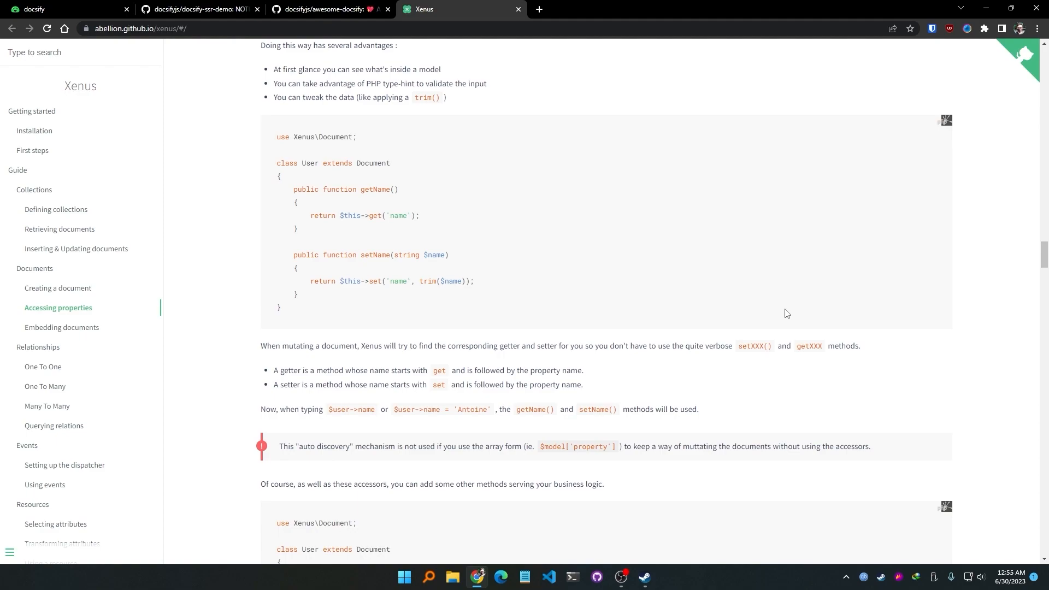
{"action": "mouse_move", "coordinate": [784, 313]}
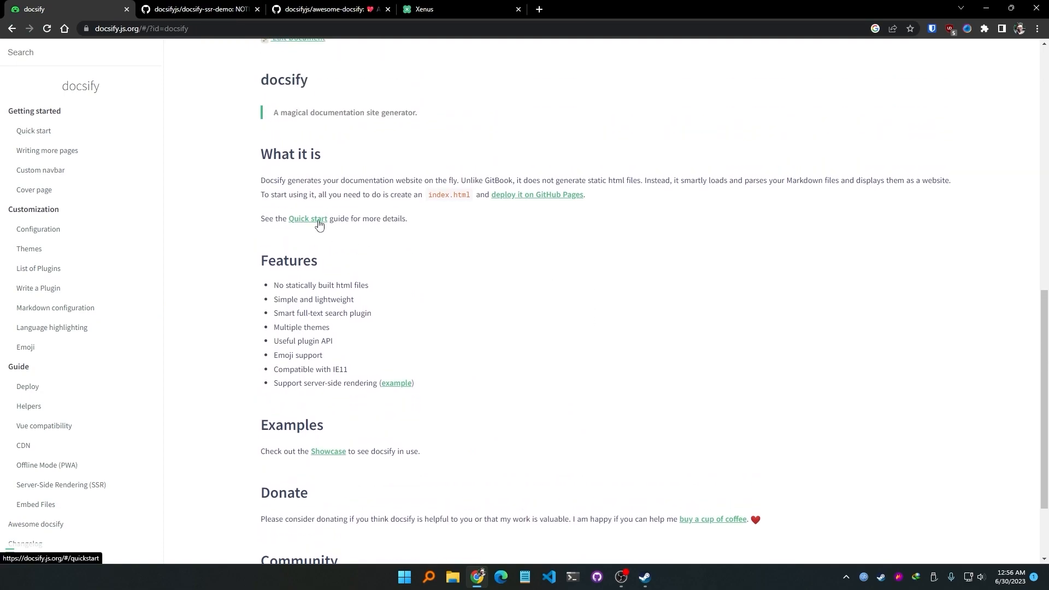
Step: Open docsify's Quick start guide showing the docsify-cli install command
{"action": "left_click", "coordinate": [308, 219]}
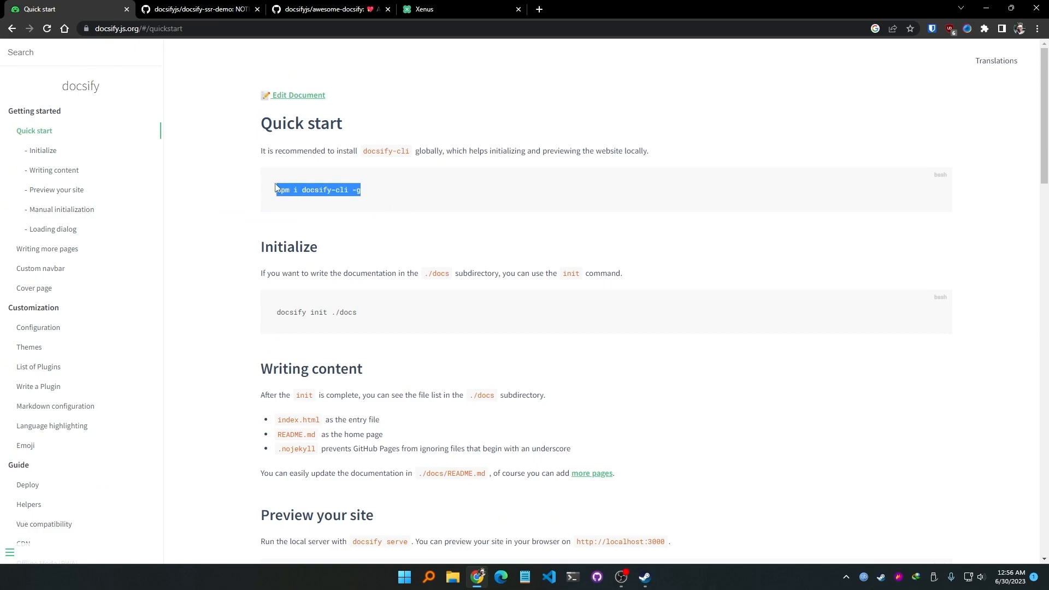
{"action": "left_click", "coordinate": [379, 196]}
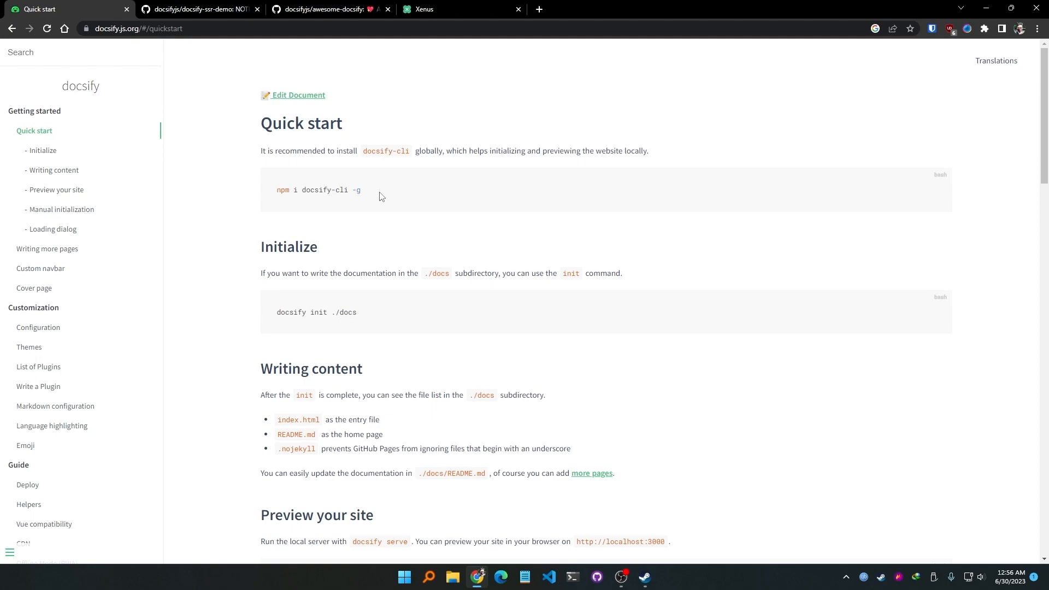
{"action": "double_click", "coordinate": [356, 190]}
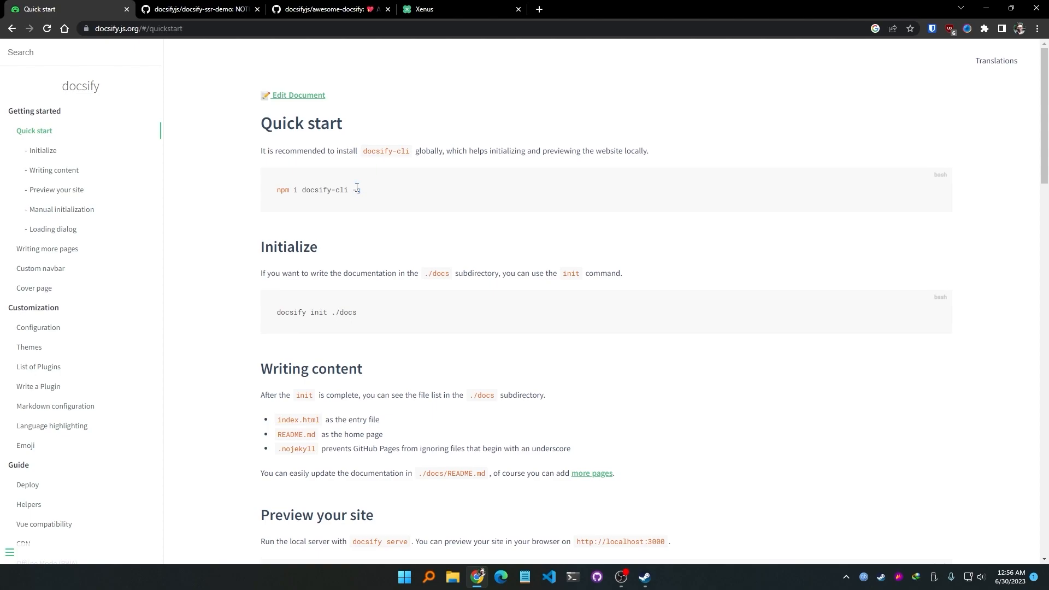
Step: Create a new folder named YT on the desktop and open it in File Explorer
{"action": "type", "text": "-g"}
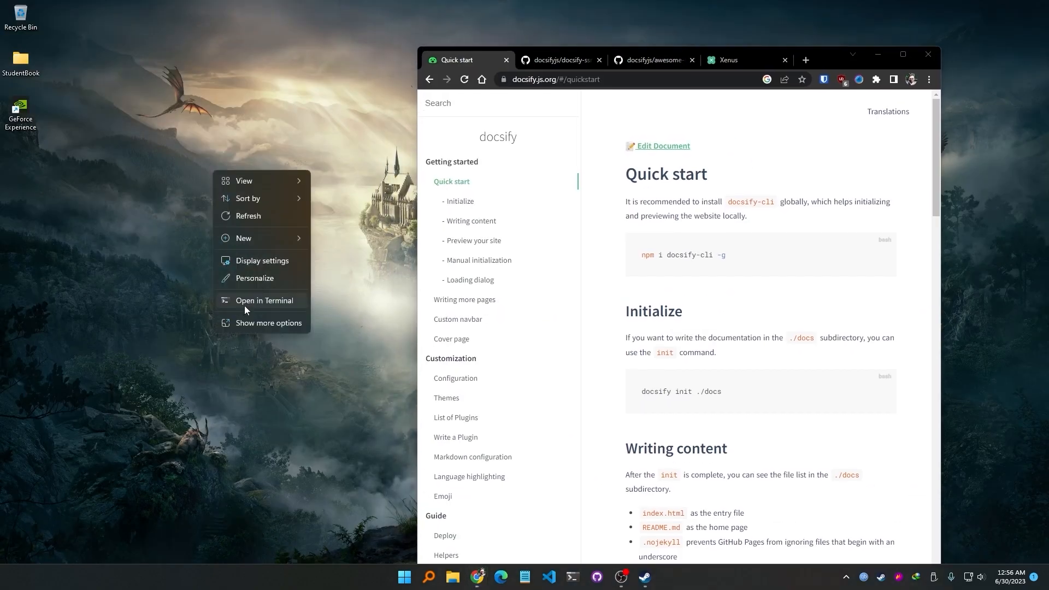
{"action": "left_click", "coordinate": [244, 237]}
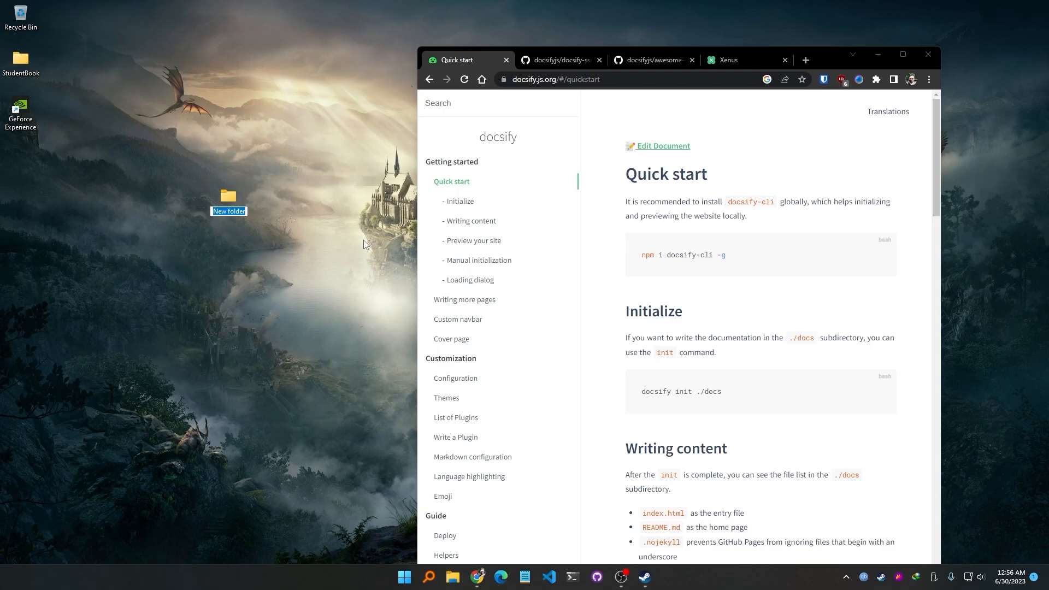
{"action": "type", "text": "YT"}
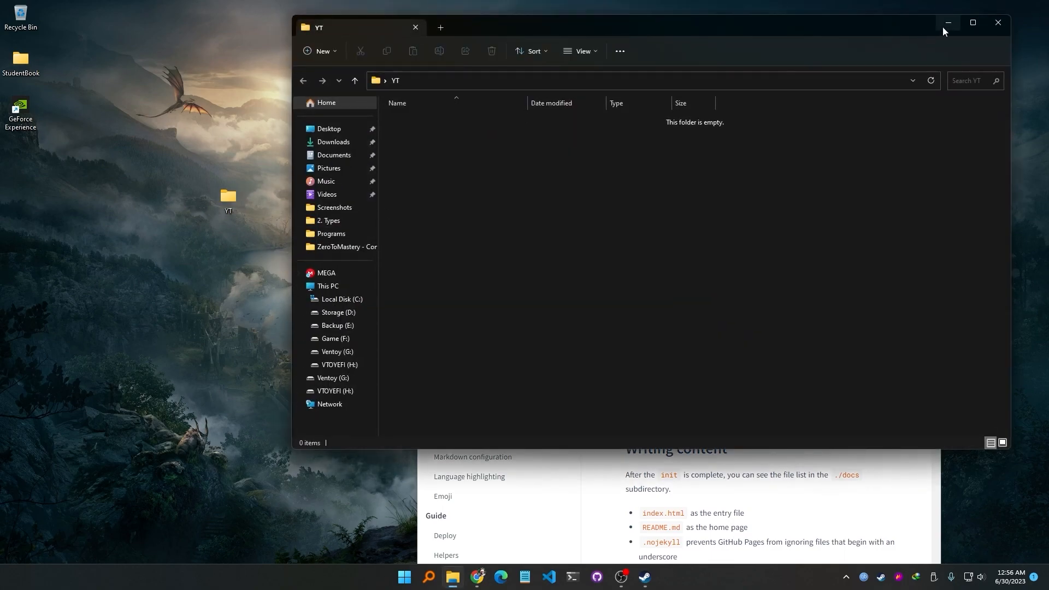
{"action": "left_click", "coordinate": [947, 23]}
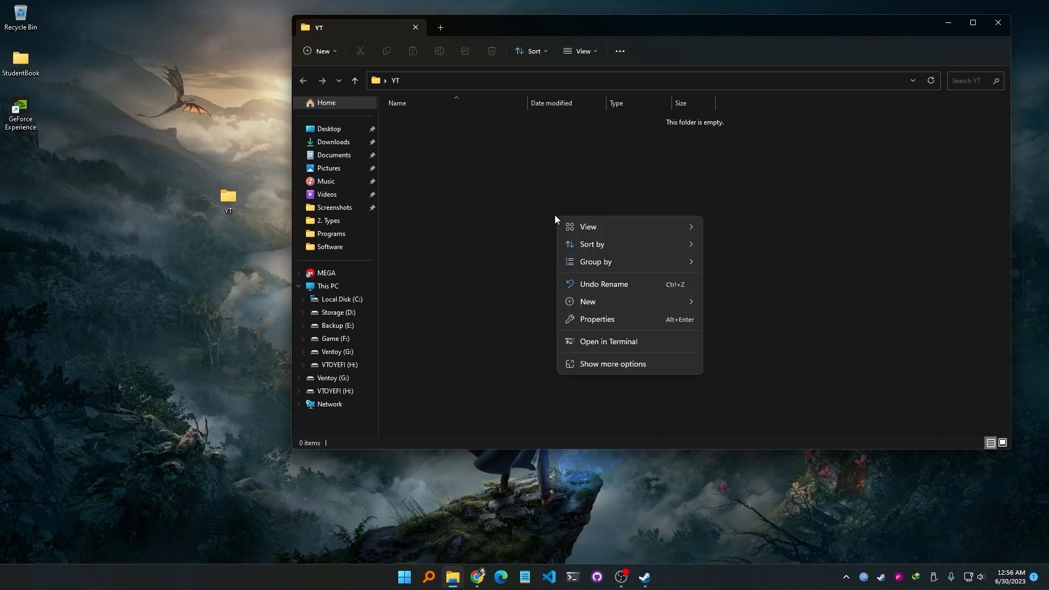
{"action": "mouse_move", "coordinate": [610, 354]}
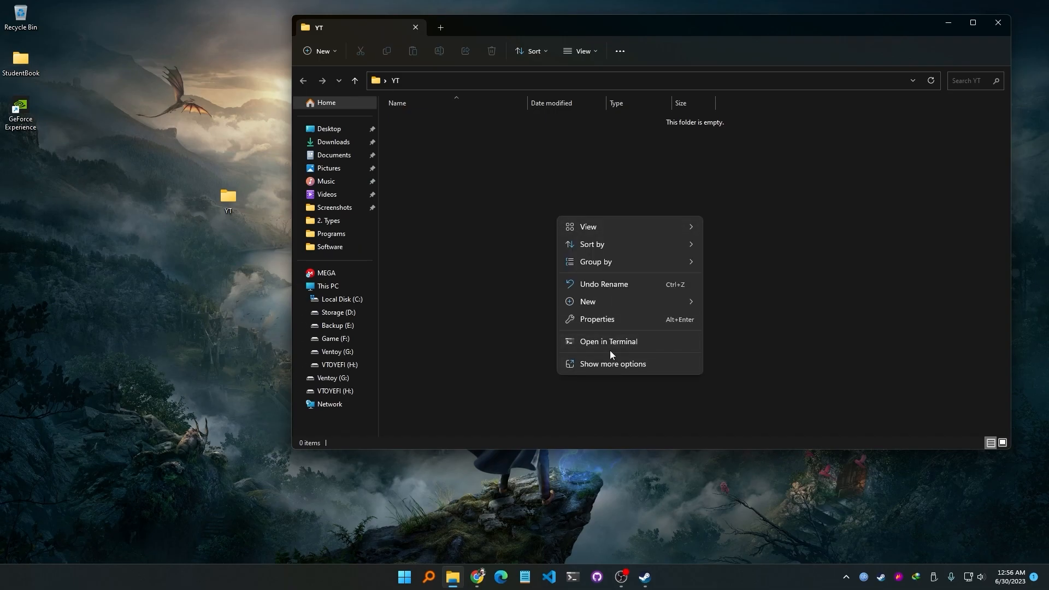
Step: Open the YT folder in Visual Studio Code, maximized with the Welcome page closed
{"action": "left_click", "coordinate": [611, 363]}
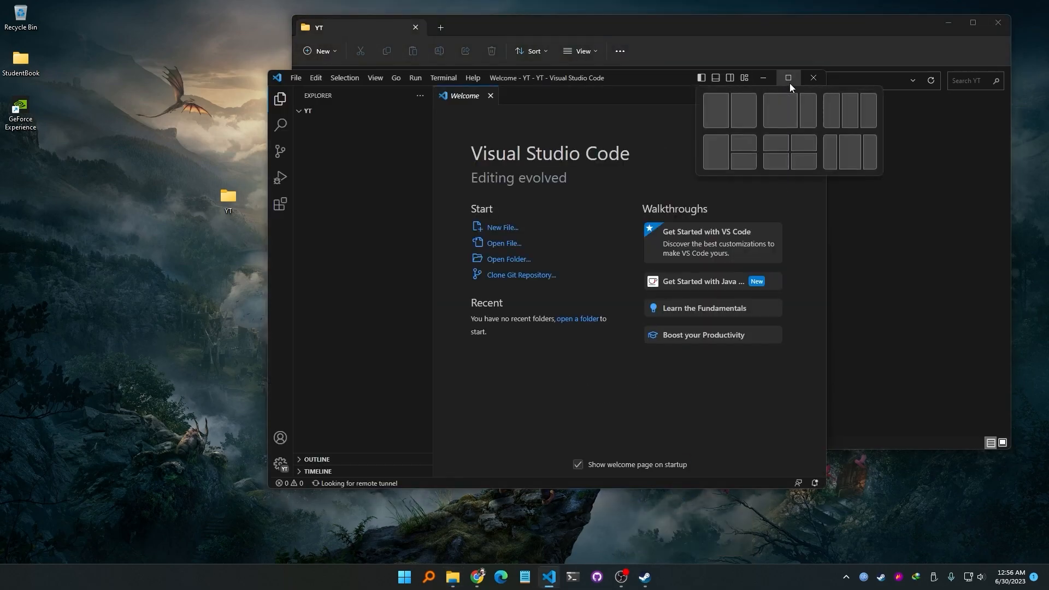
{"action": "left_click", "coordinate": [788, 78]}
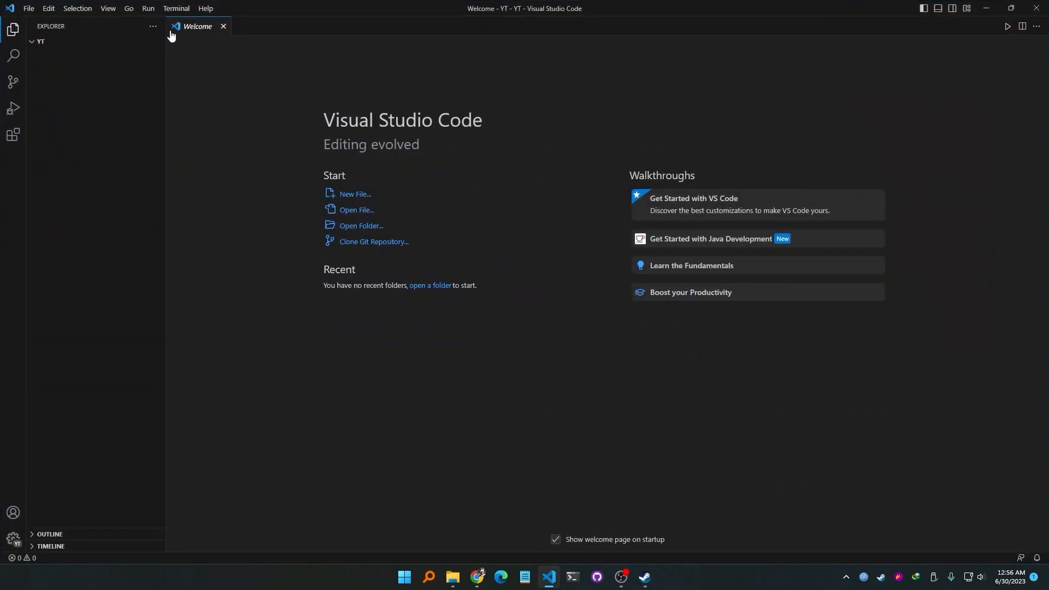
{"action": "left_click", "coordinate": [223, 26]}
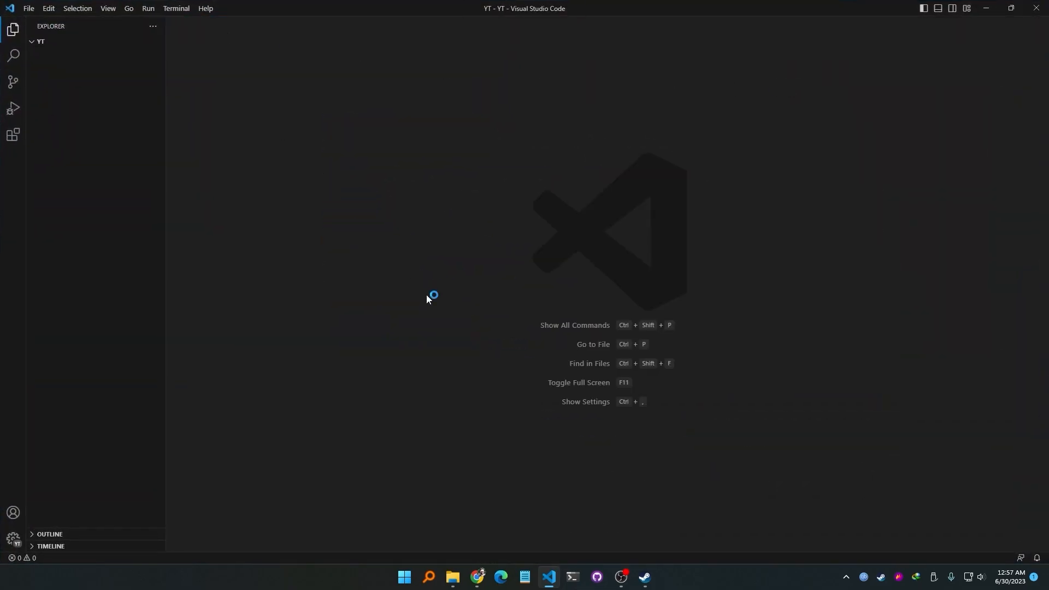
Step: Run npm i docsify-cli -g in a new terminal, installing 204 packages
{"action": "left_click", "coordinate": [176, 8]}
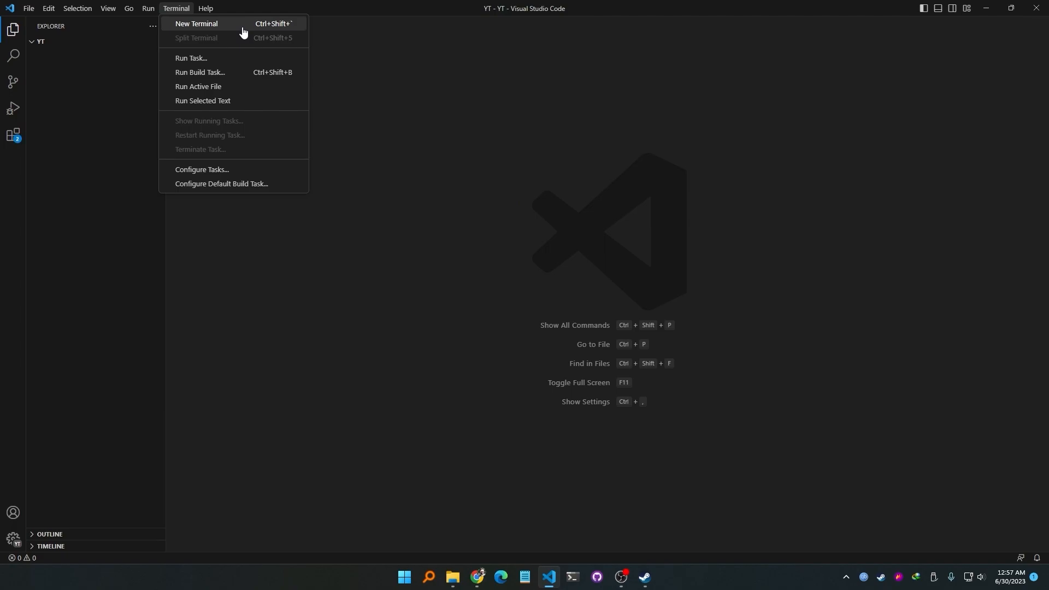
{"action": "mouse_move", "coordinate": [291, 31]}
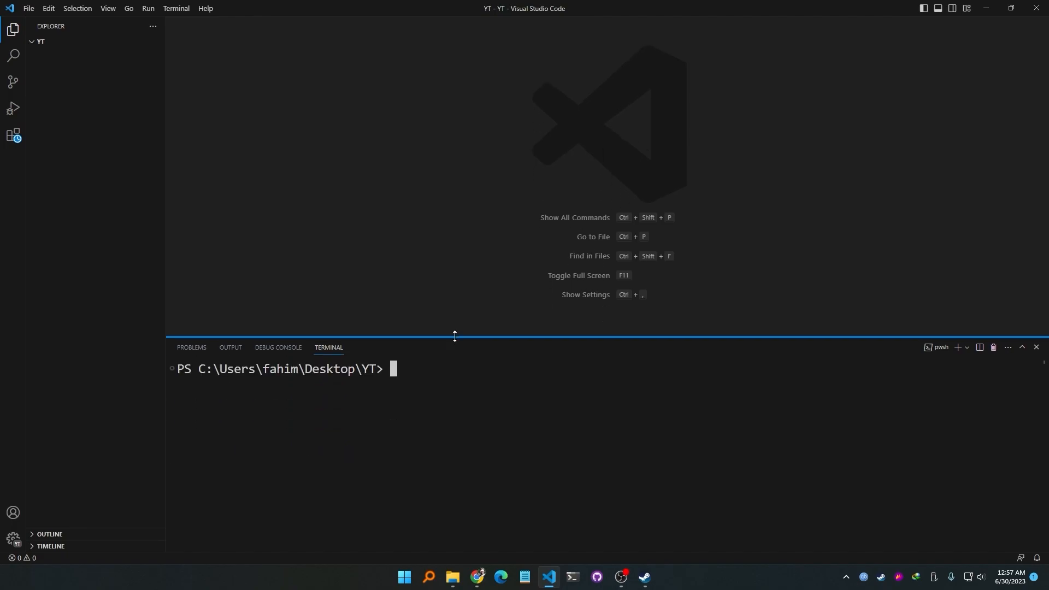
{"action": "left_click", "coordinate": [475, 577]}
{"action": "type", "text": "npm i docsify-cli -g"}
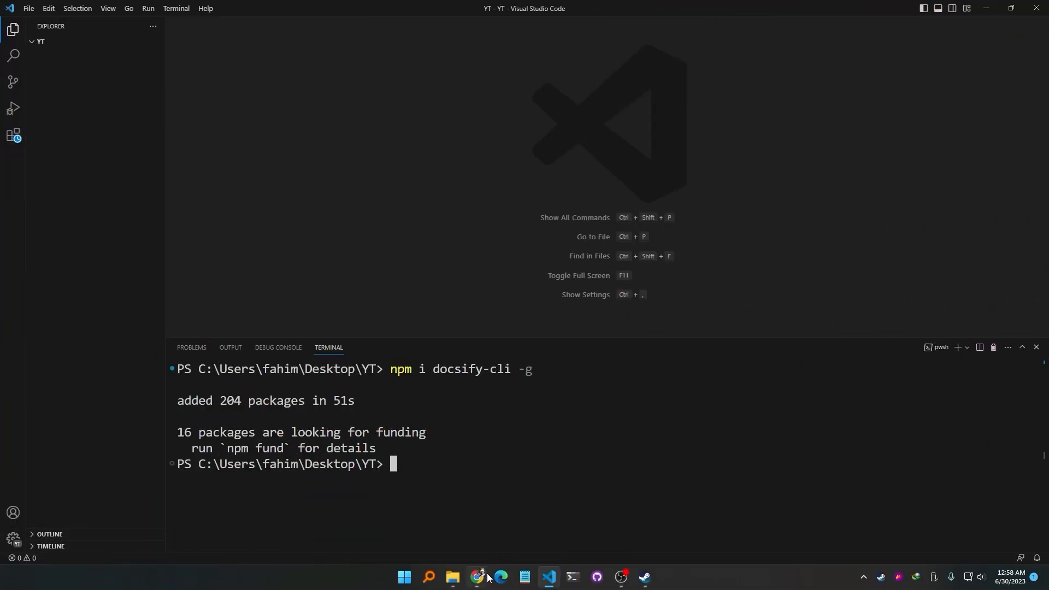
Step: Following the Quick start guide, open the docs/index.html generated by docsify init in the editor
{"action": "left_click", "coordinate": [477, 576]}
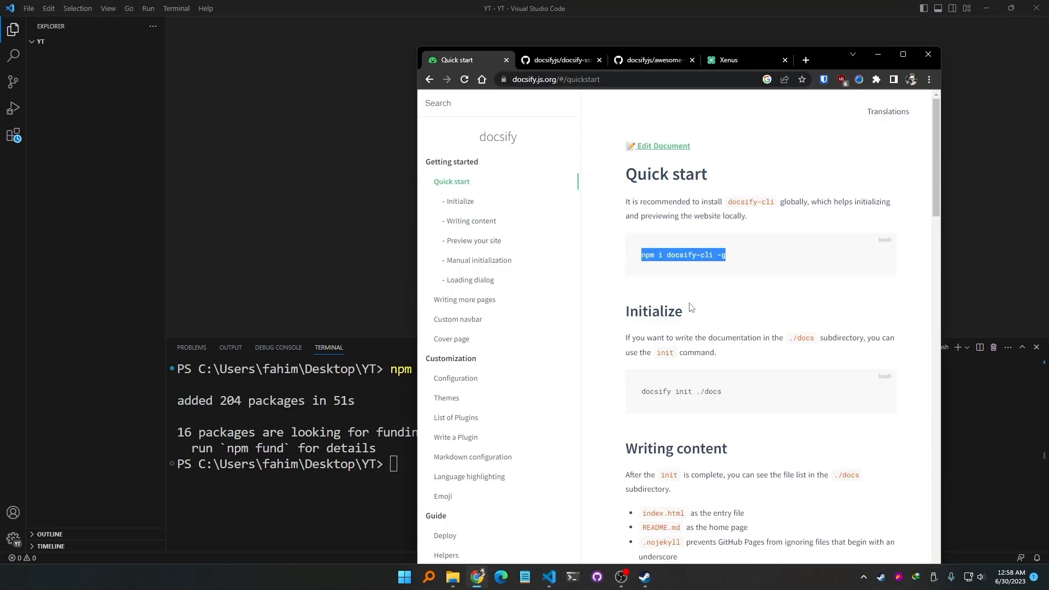
{"action": "scroll", "scroll_direction": "down", "scroll_amount": 3}
{"action": "type", "text": "docsify init ./docs"}
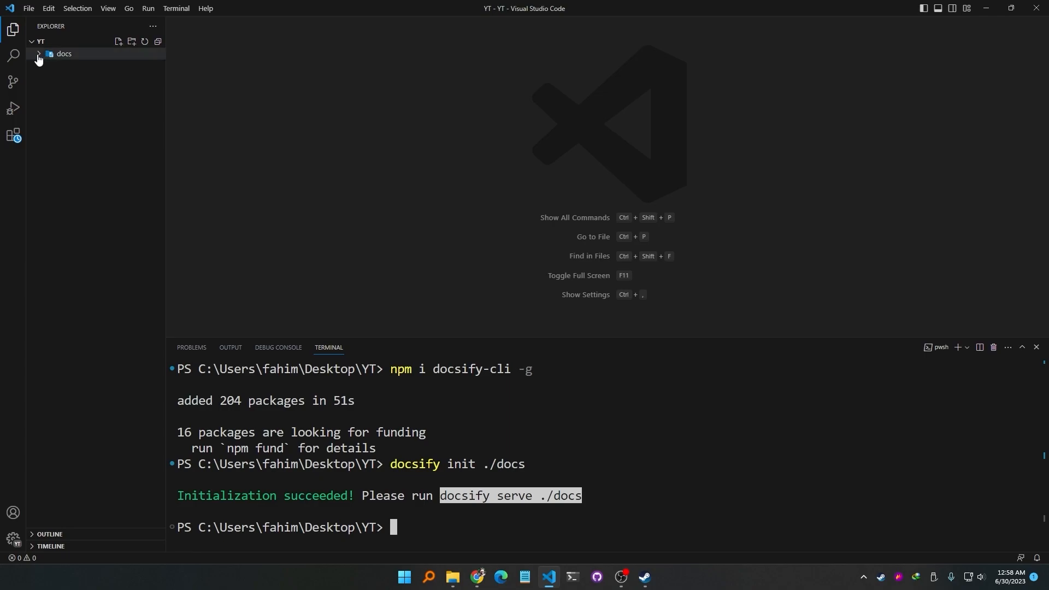
{"action": "left_click", "coordinate": [64, 53]}
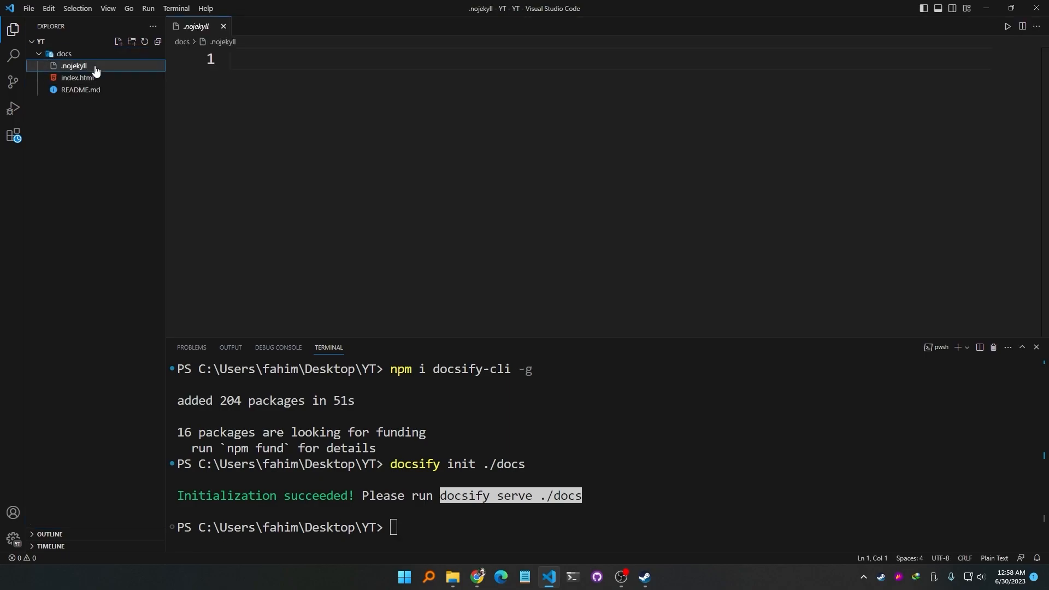
{"action": "left_click", "coordinate": [77, 78]}
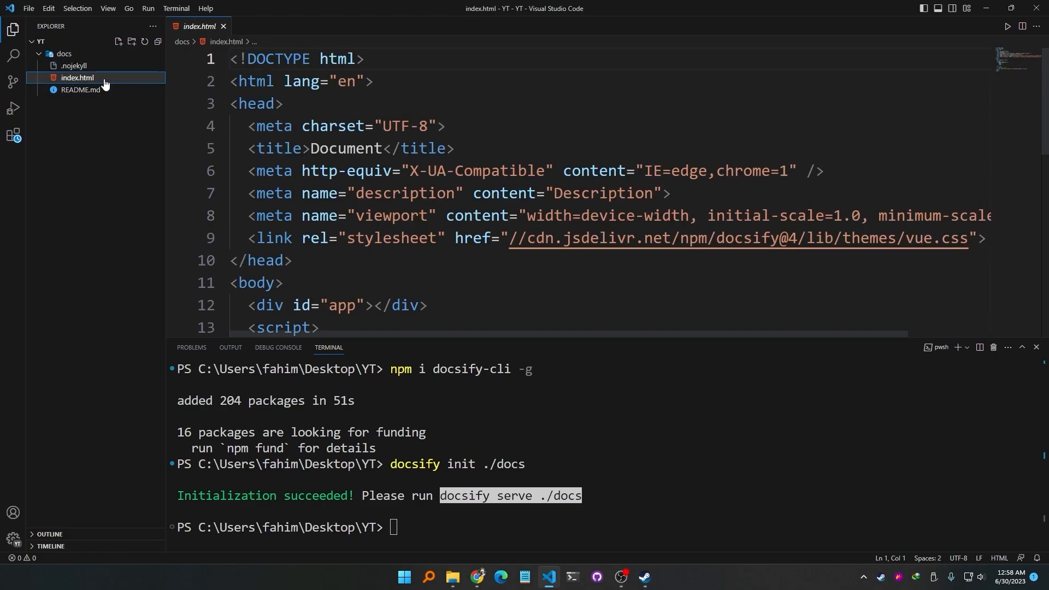
{"action": "left_click", "coordinate": [477, 575]}
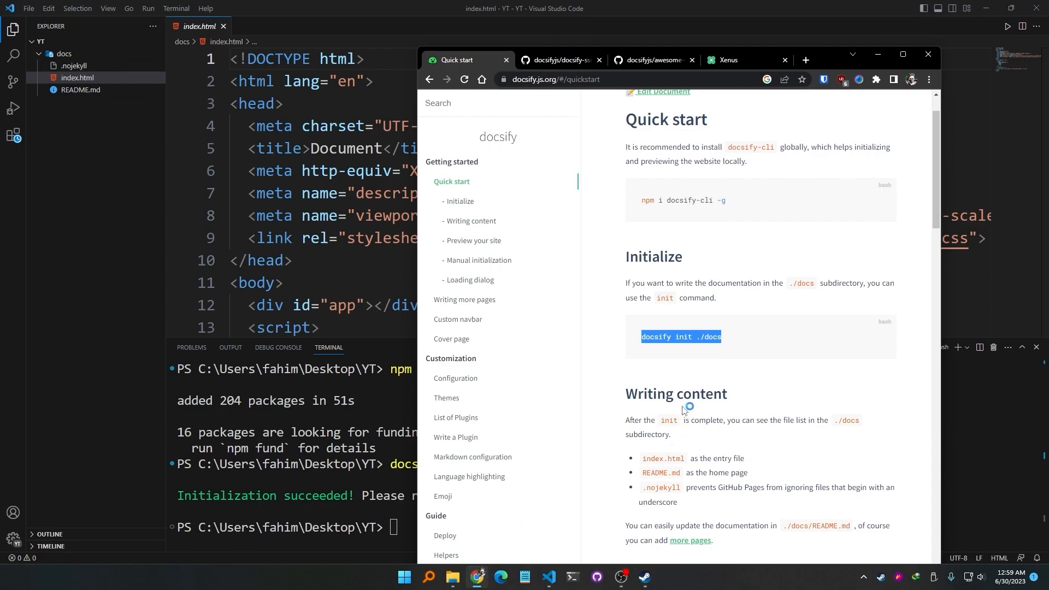
{"action": "scroll", "scroll_direction": "down", "scroll_amount": 3}
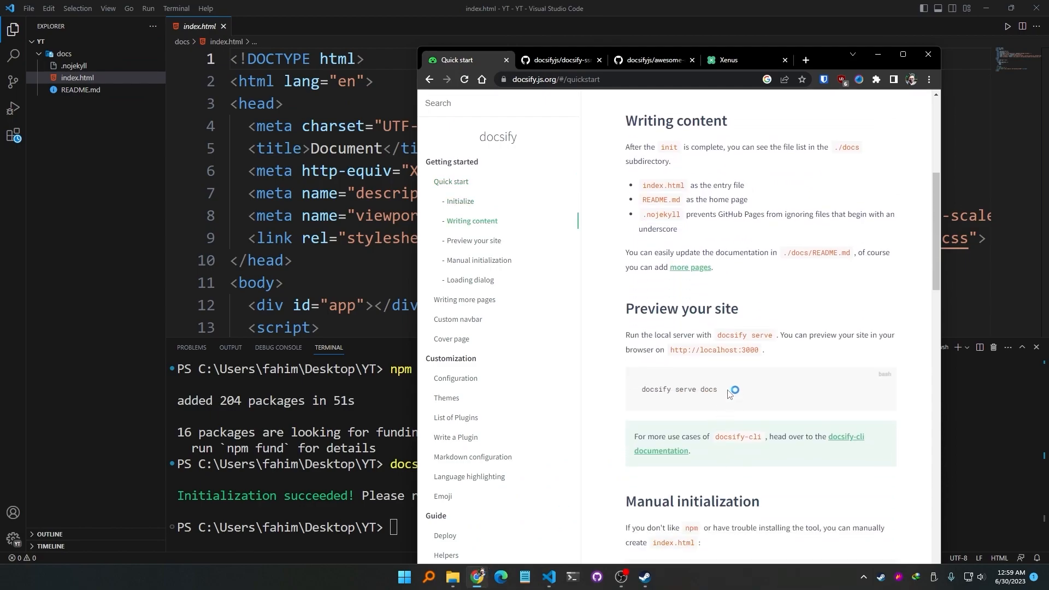
{"action": "right_click", "coordinate": [678, 389]}
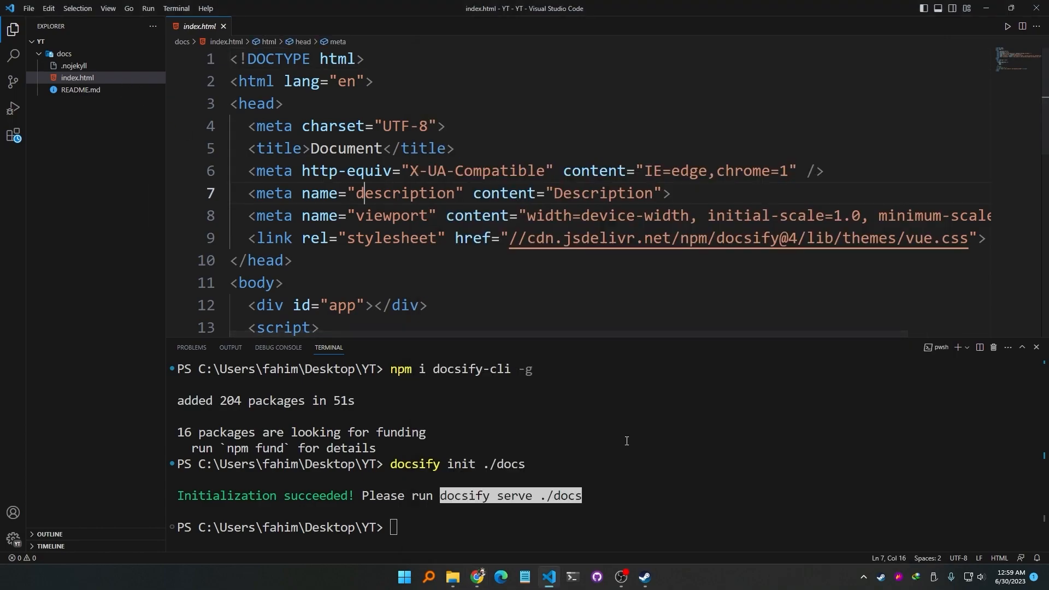
Step: Run docsify serve docs and change the page title from Document to Docsify Site
{"action": "type", "text": "docsify serve docs"}
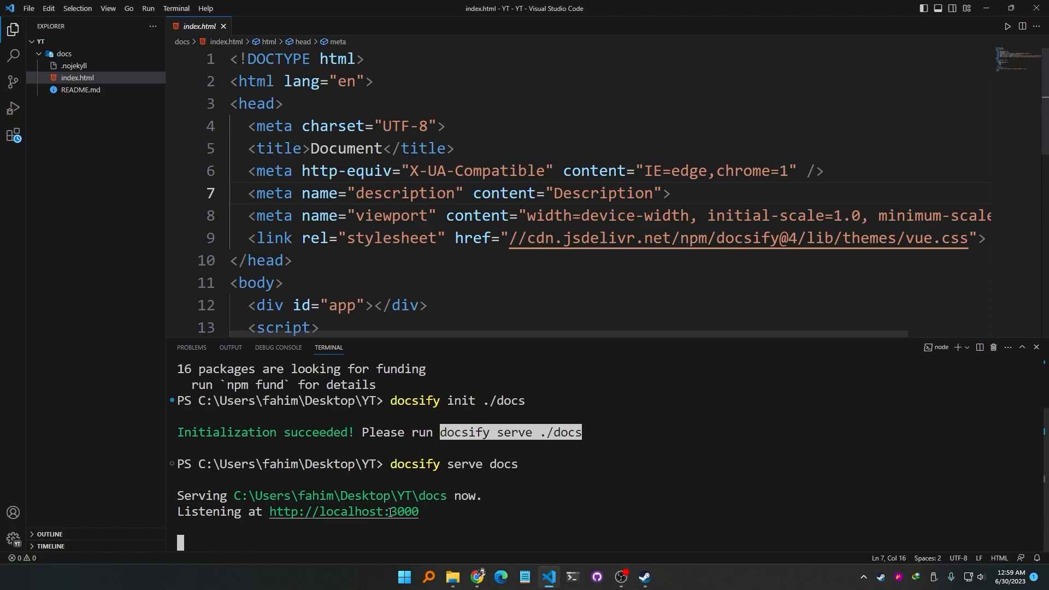
{"action": "mouse_move", "coordinate": [378, 513]}
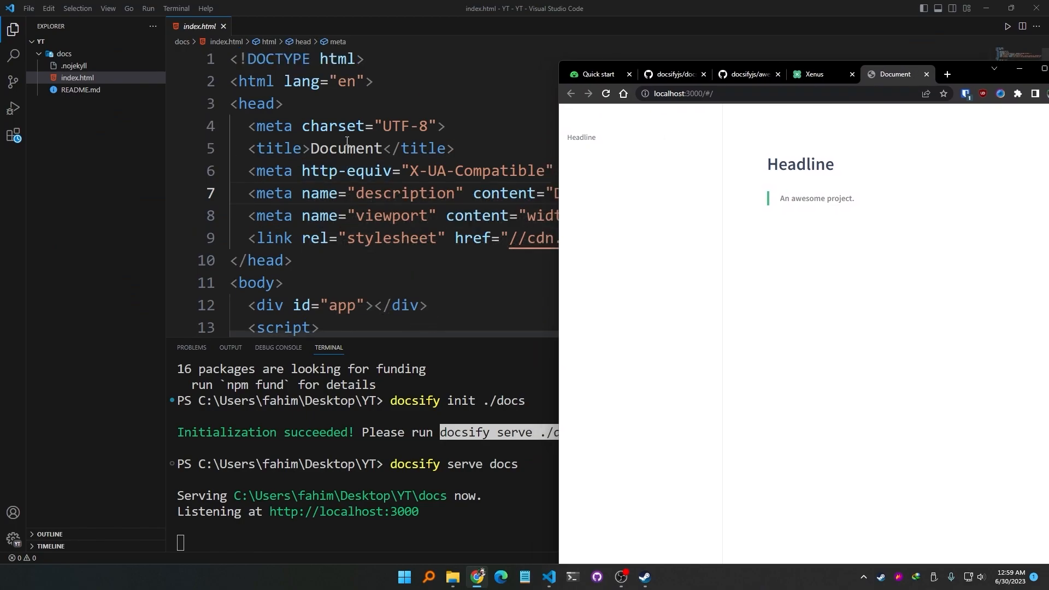
{"action": "double_click", "coordinate": [347, 148]}
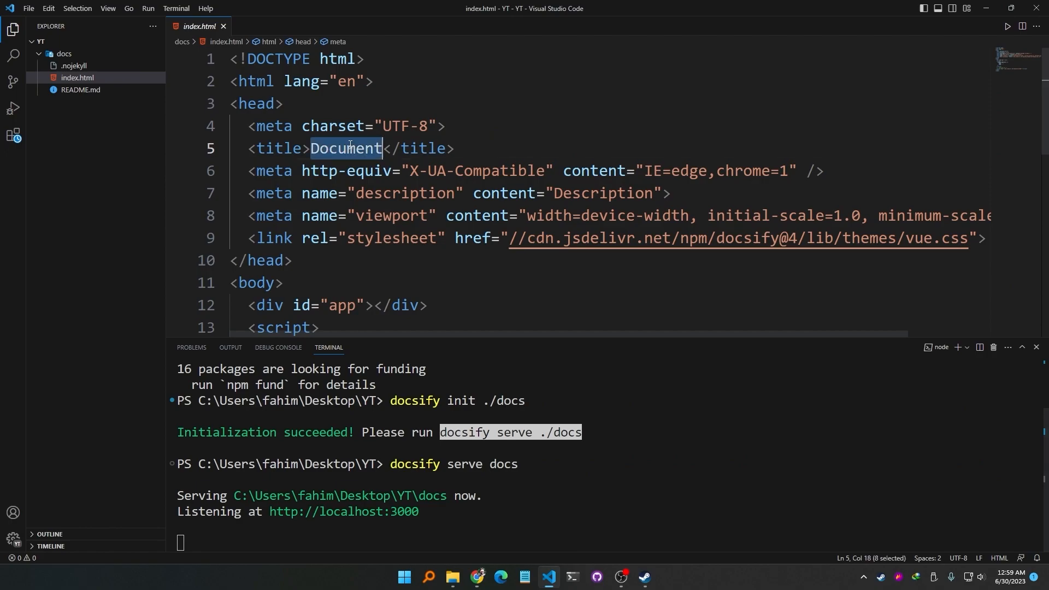
{"action": "type", "text": "Do"}
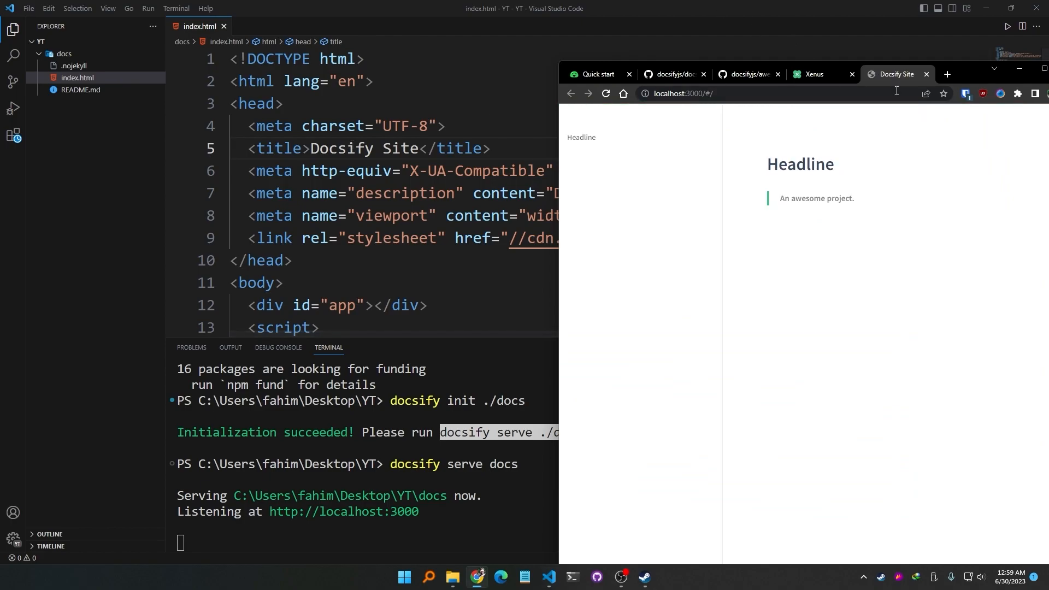
{"action": "mouse_move", "coordinate": [570, 187]}
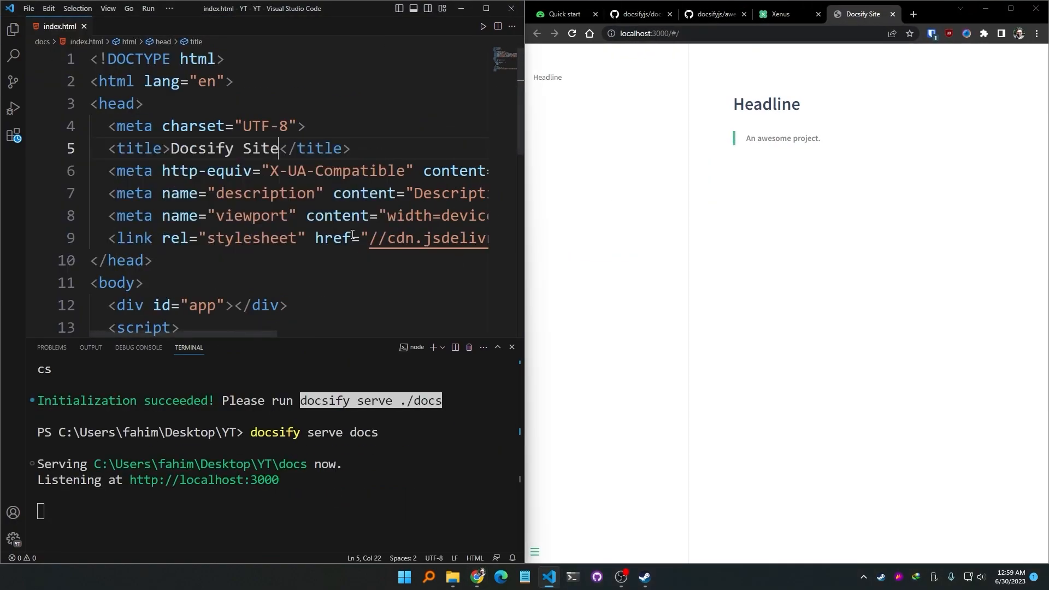
Step: Move to the theme stylesheet link on line 9 of index.html for editing
{"action": "scroll", "scroll_direction": "down", "scroll_amount": 3}
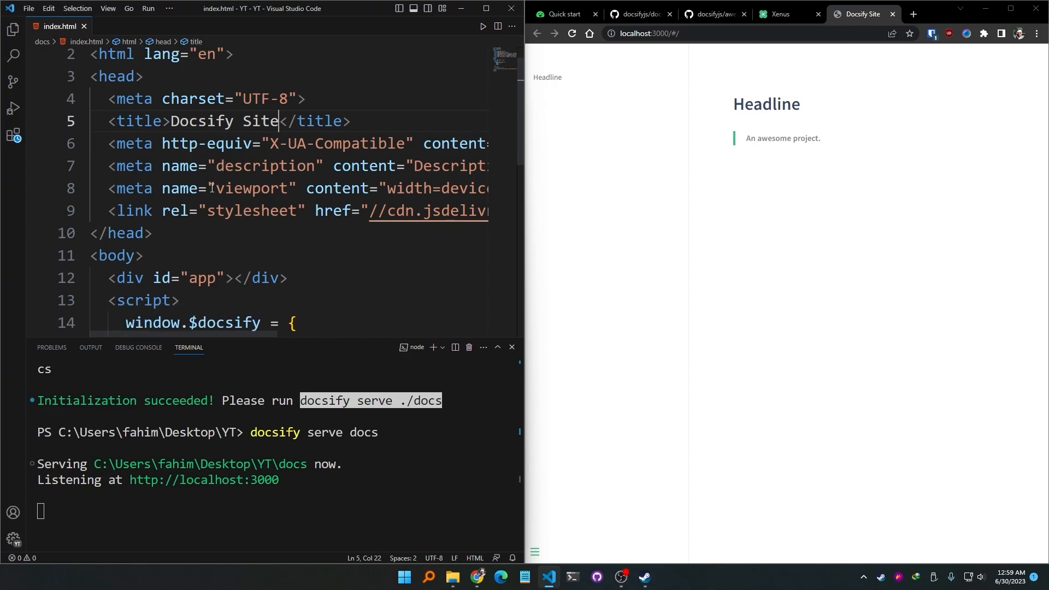
{"action": "mouse_move", "coordinate": [359, 222]}
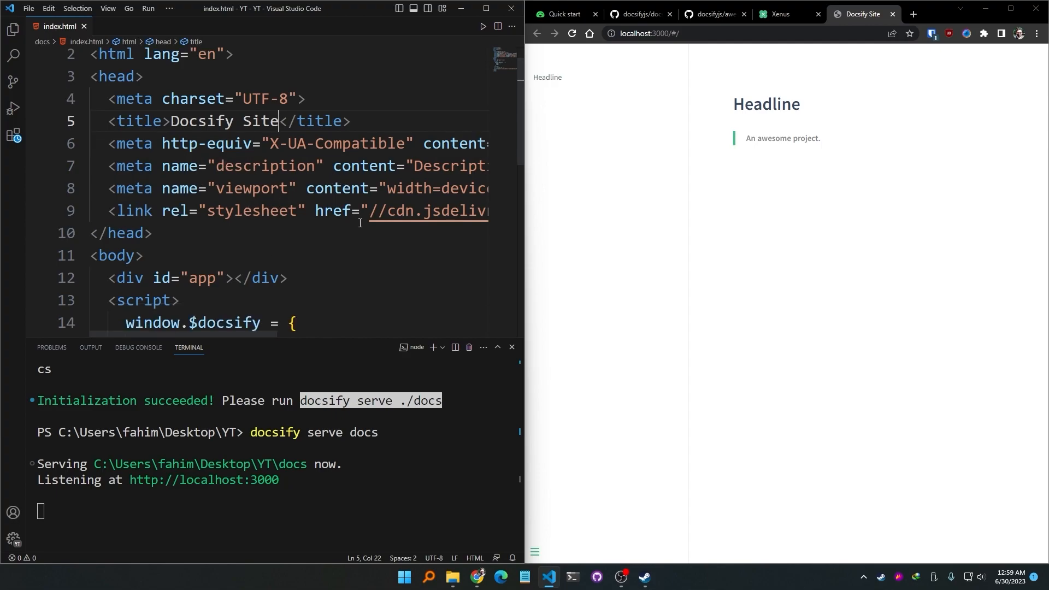
{"action": "left_click", "coordinate": [423, 211]}
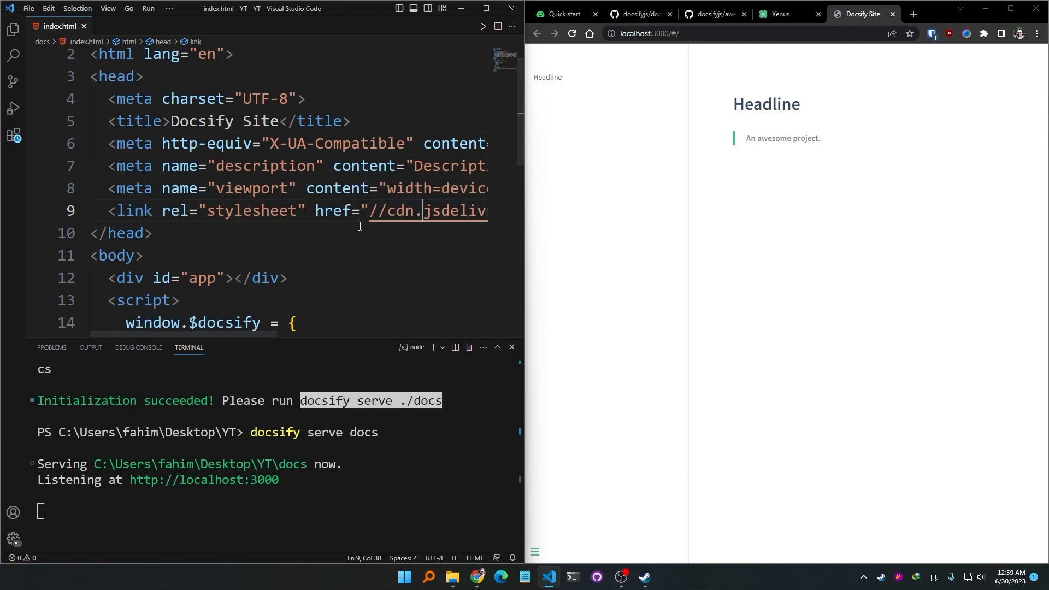
{"action": "scroll", "scroll_direction": "down", "scroll_amount": 3}
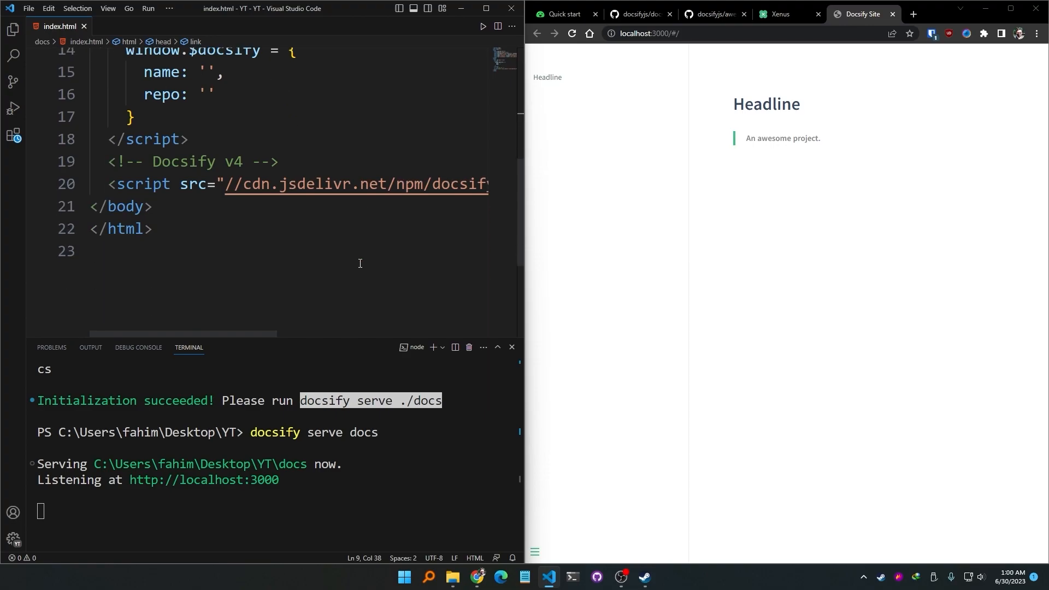
Step: Replace README.md with '# Docsify tutorial' and 'I am making a tutorial using Docsify', then save
{"action": "left_click", "coordinate": [13, 29]}
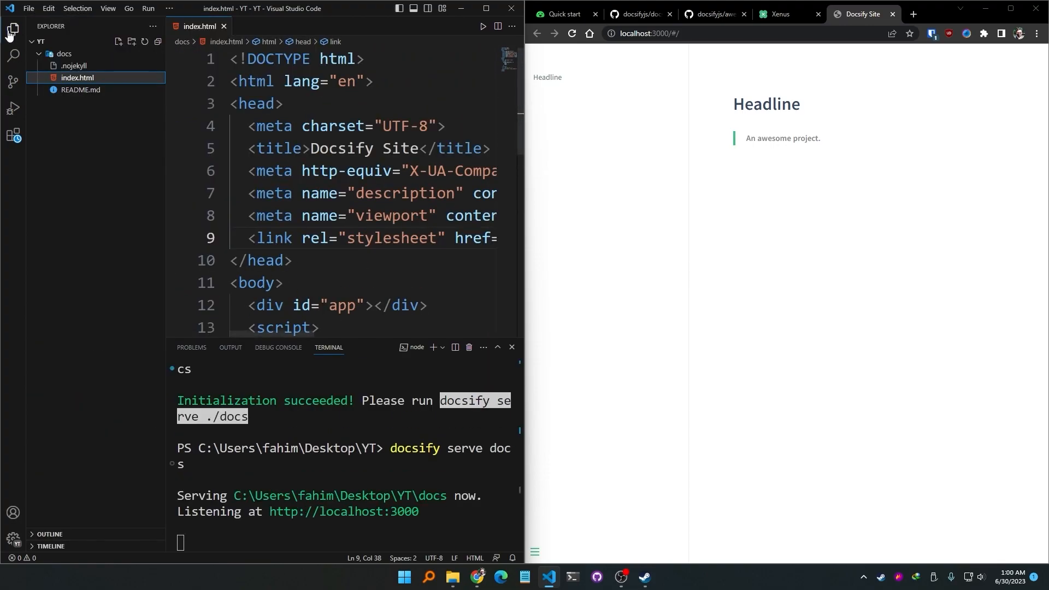
{"action": "left_click", "coordinate": [79, 90]}
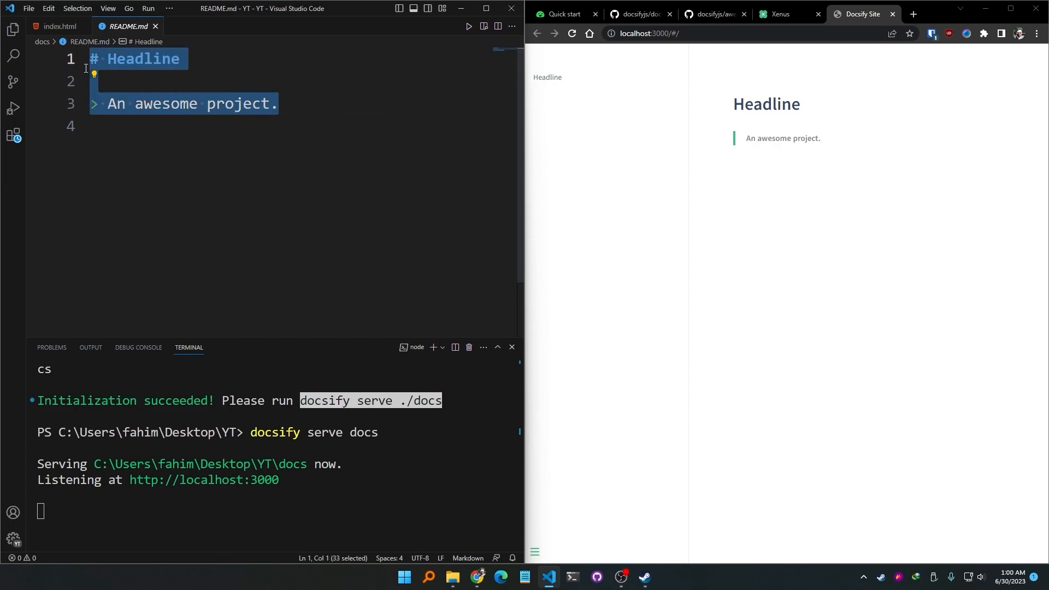
{"action": "left_click", "coordinate": [91, 126]}
{"action": "type", "text": "#"}
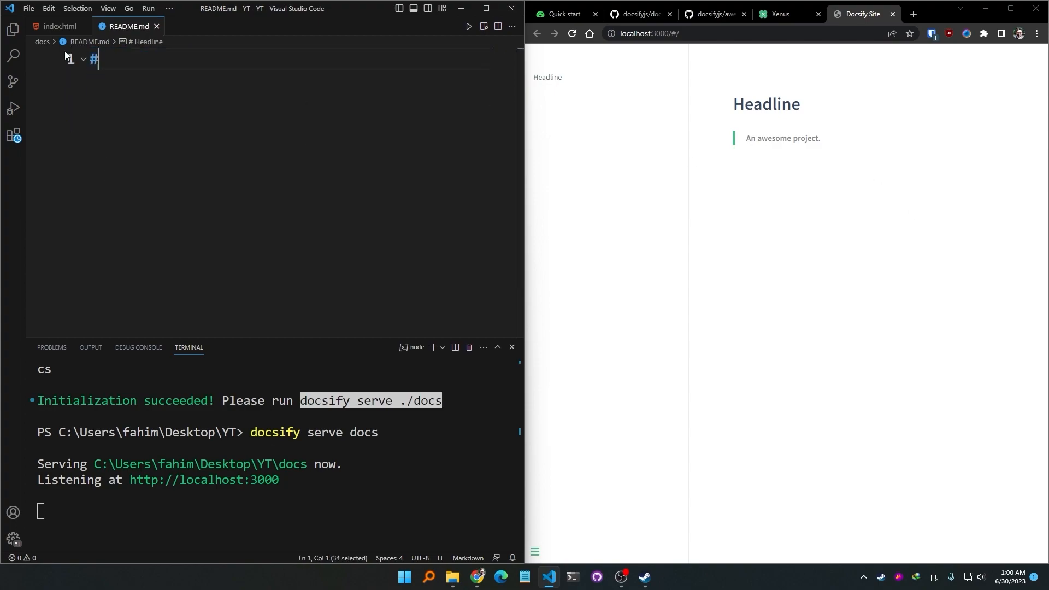
{"action": "type", "text": "Docsify tutorial"}
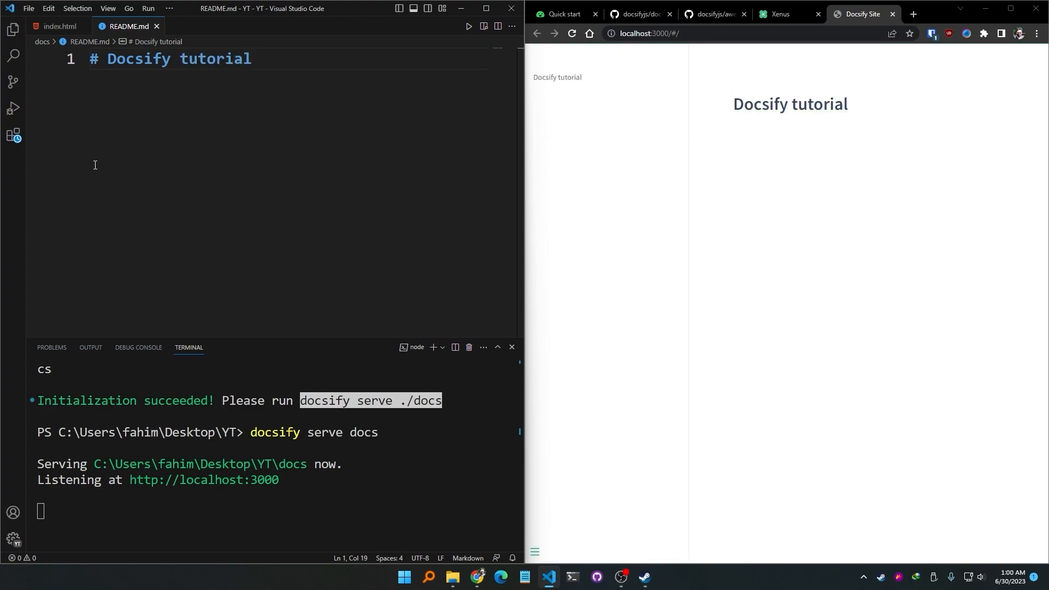
{"action": "key", "text": "enter"}
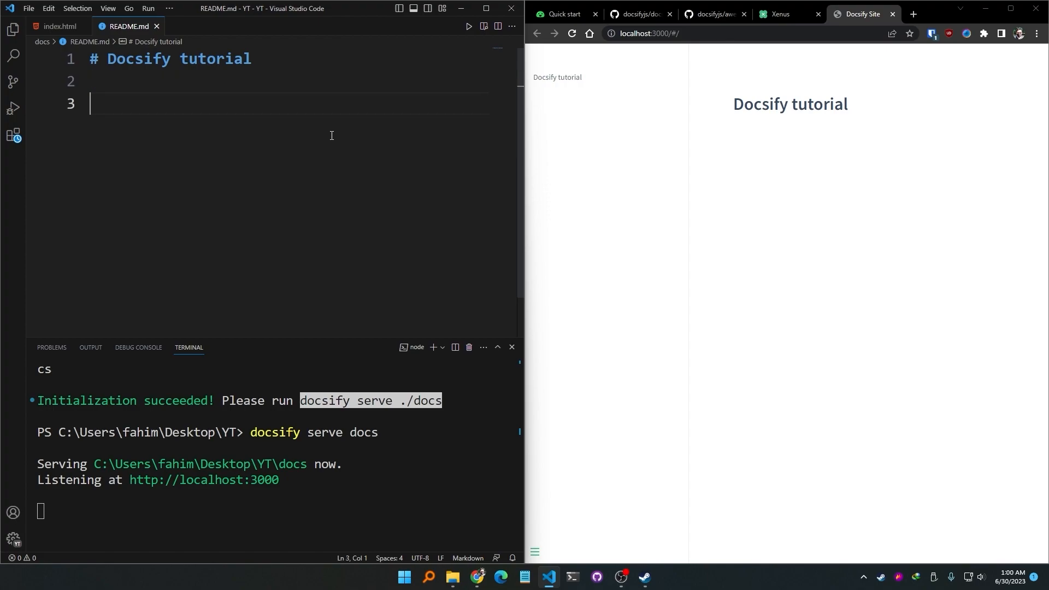
{"action": "type", "text": "I am ma"}
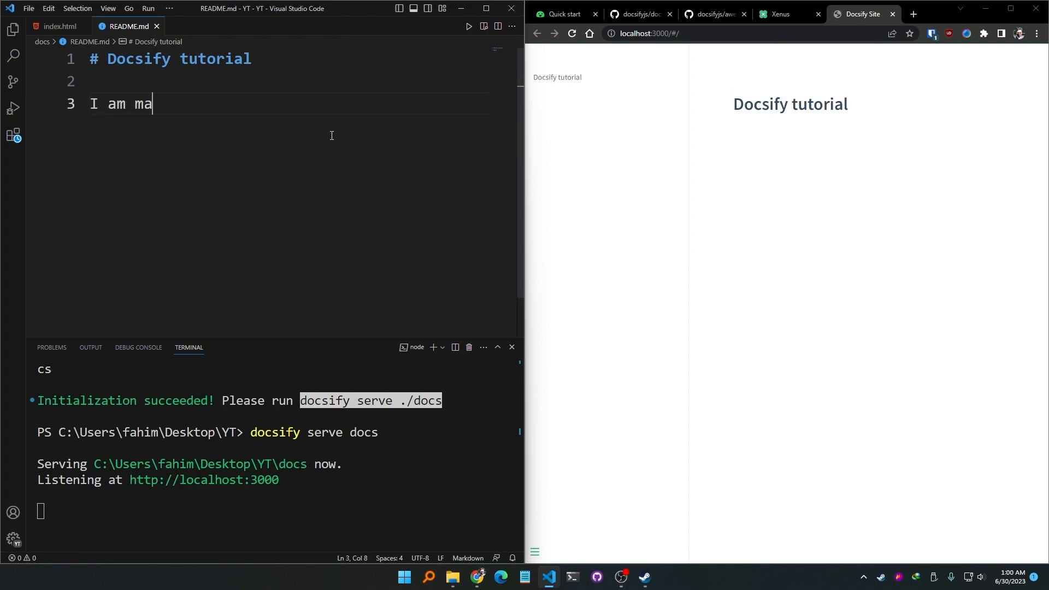
{"action": "type", "text": "king a tutori"}
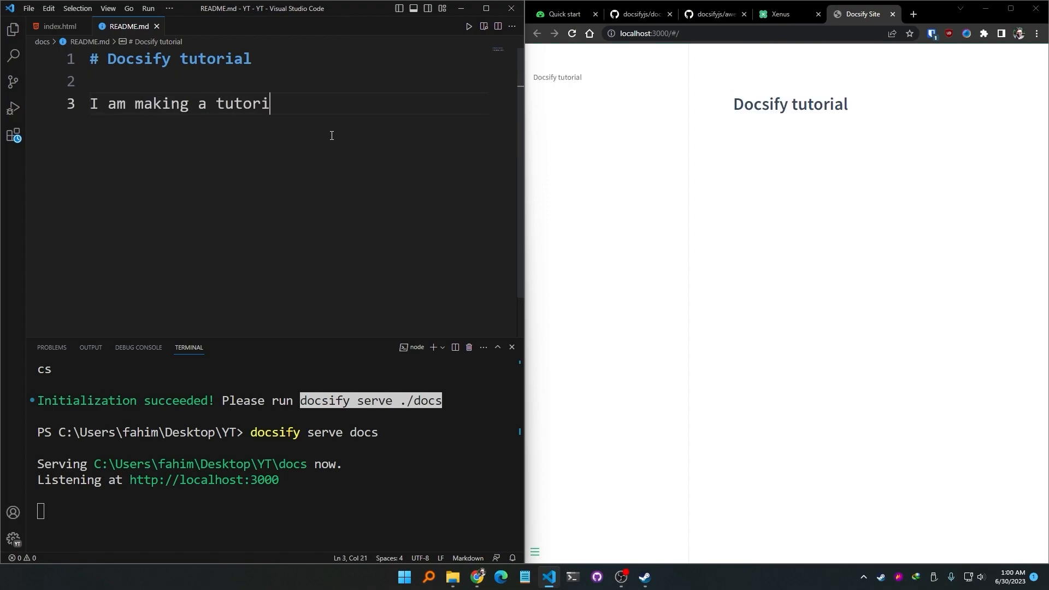
{"action": "type", "text": "al usinf"}
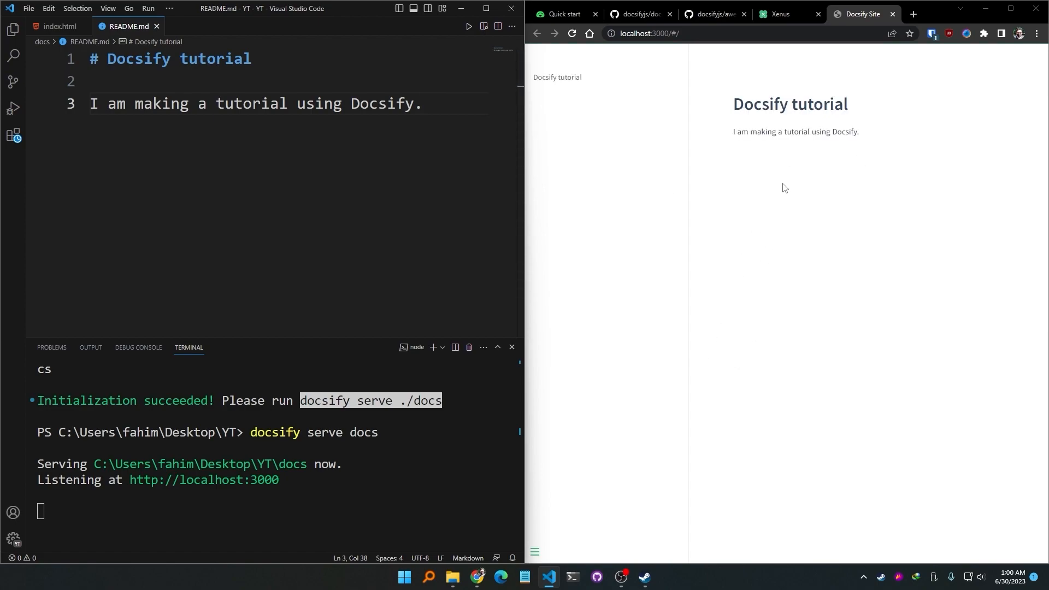
{"action": "mouse_move", "coordinate": [534, 554]}
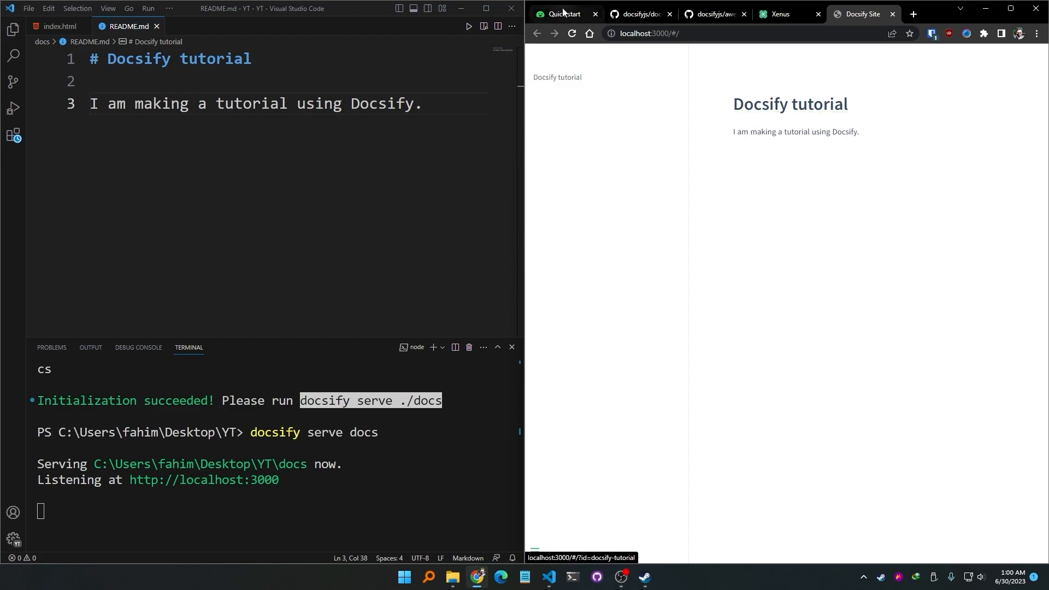
Step: Preview docsify's Themes page with vue.css, dark.css and finally pure.css
{"action": "left_click", "coordinate": [560, 14]}
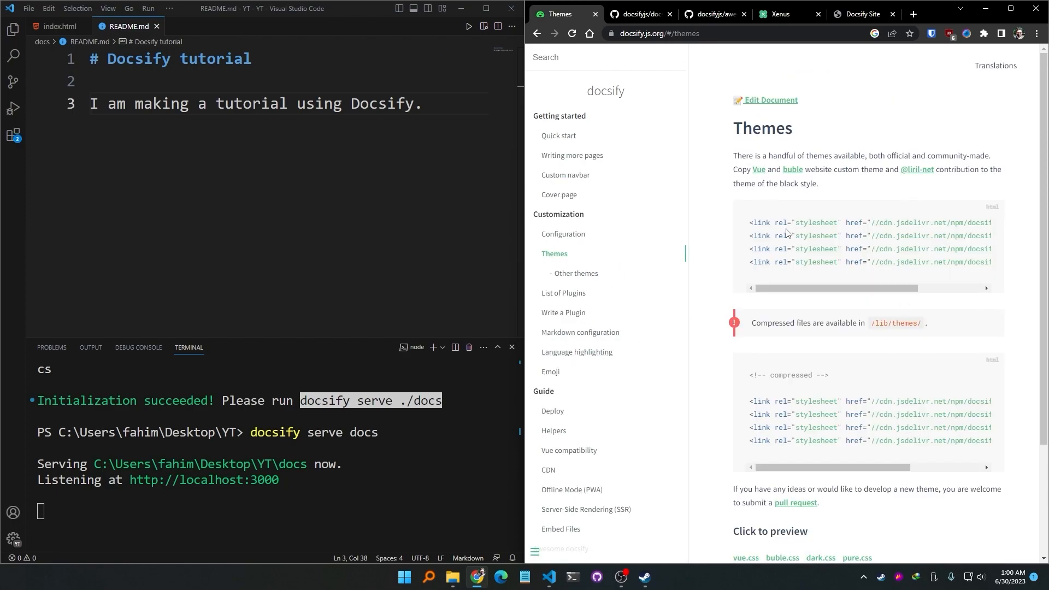
{"action": "scroll", "scroll_direction": "down", "scroll_amount": 3}
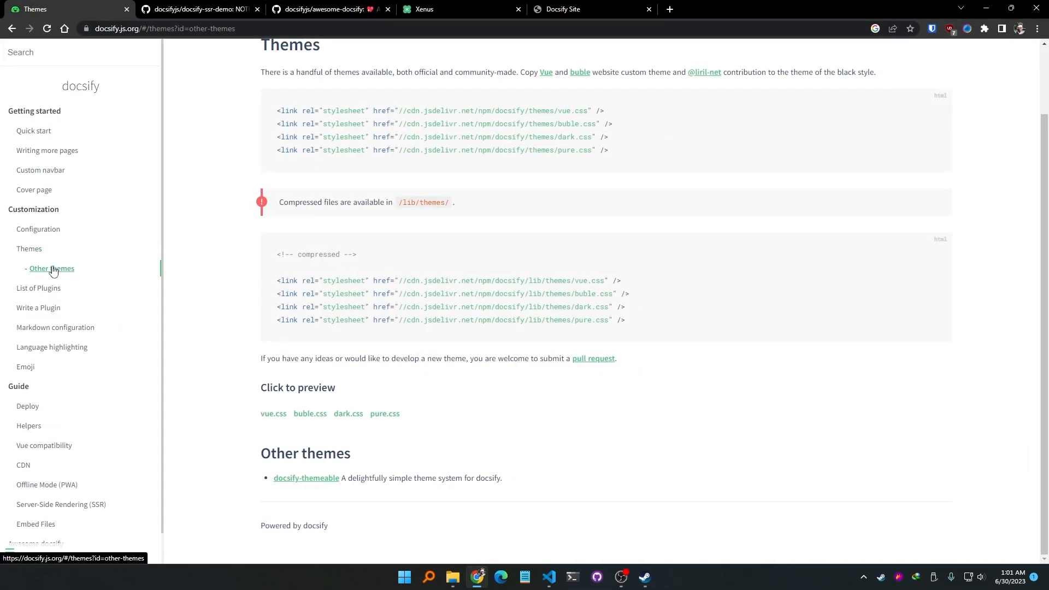
{"action": "mouse_move", "coordinate": [234, 269]}
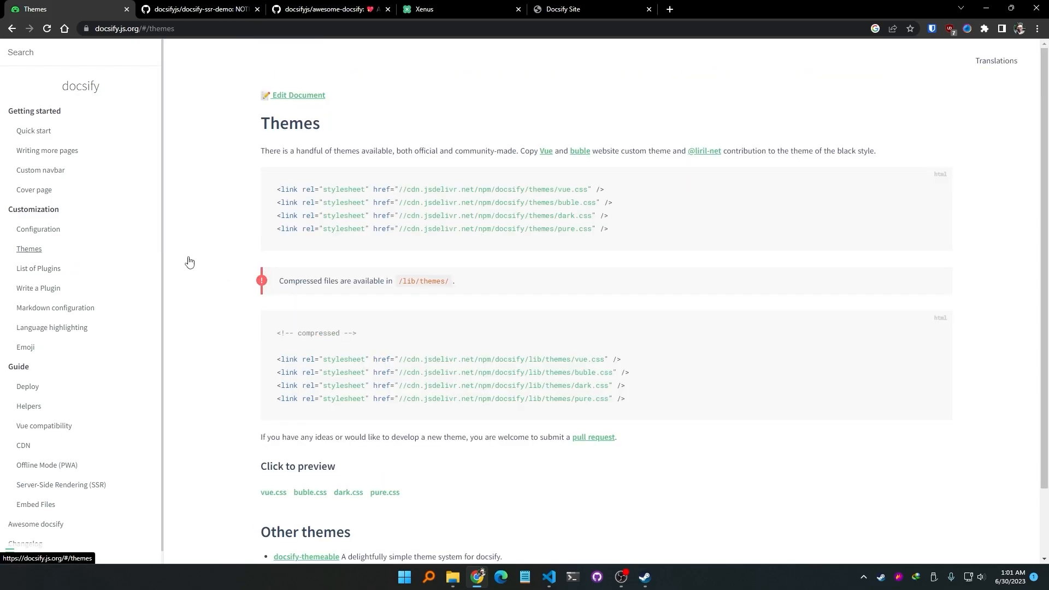
{"action": "scroll", "scroll_direction": "down", "scroll_amount": 3}
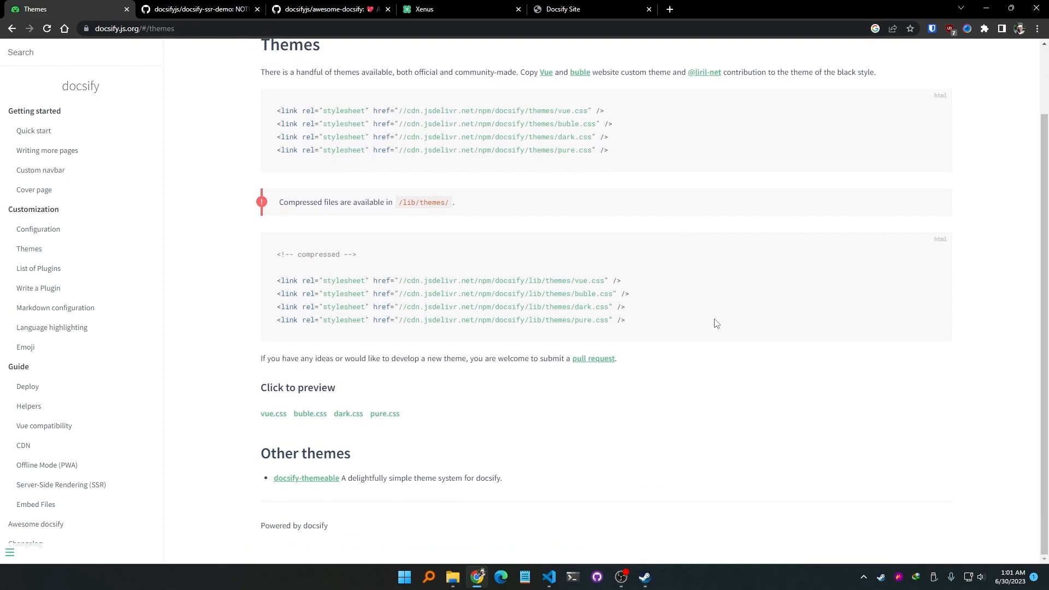
{"action": "mouse_move", "coordinate": [711, 326]}
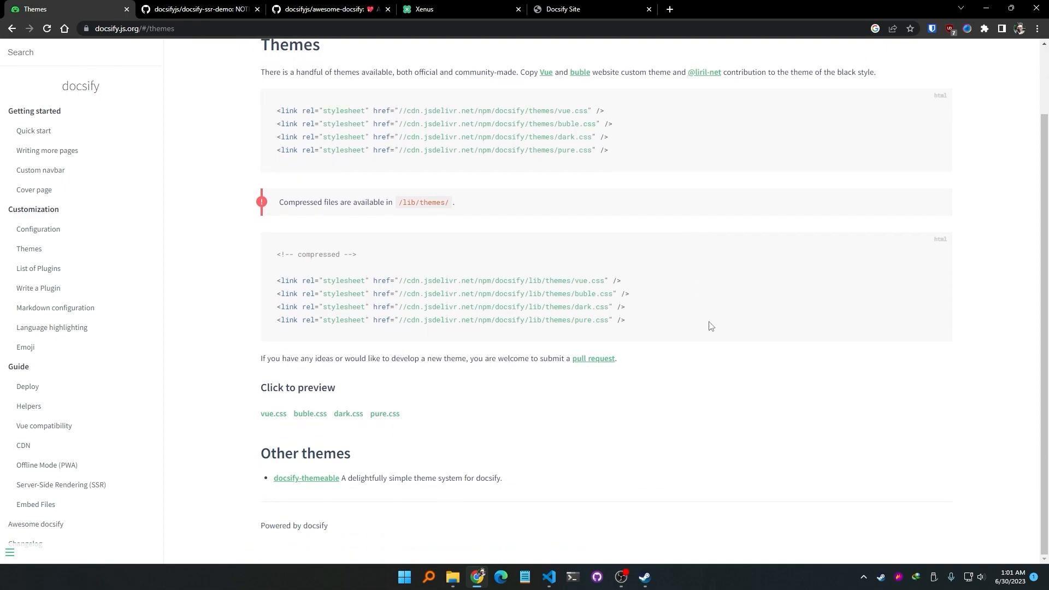
{"action": "mouse_move", "coordinate": [639, 166]}
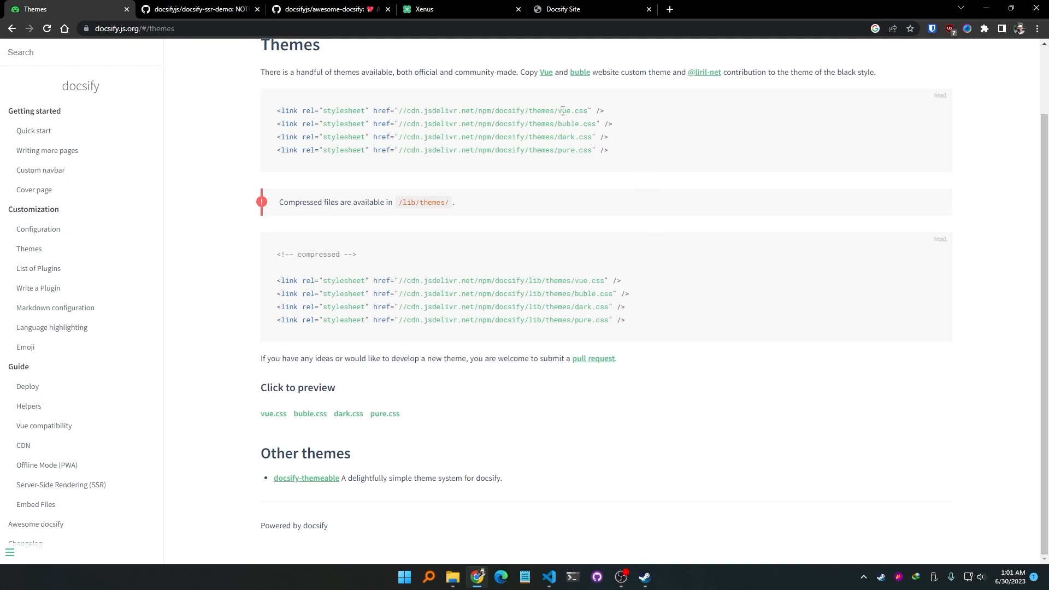
{"action": "mouse_move", "coordinate": [597, 121]}
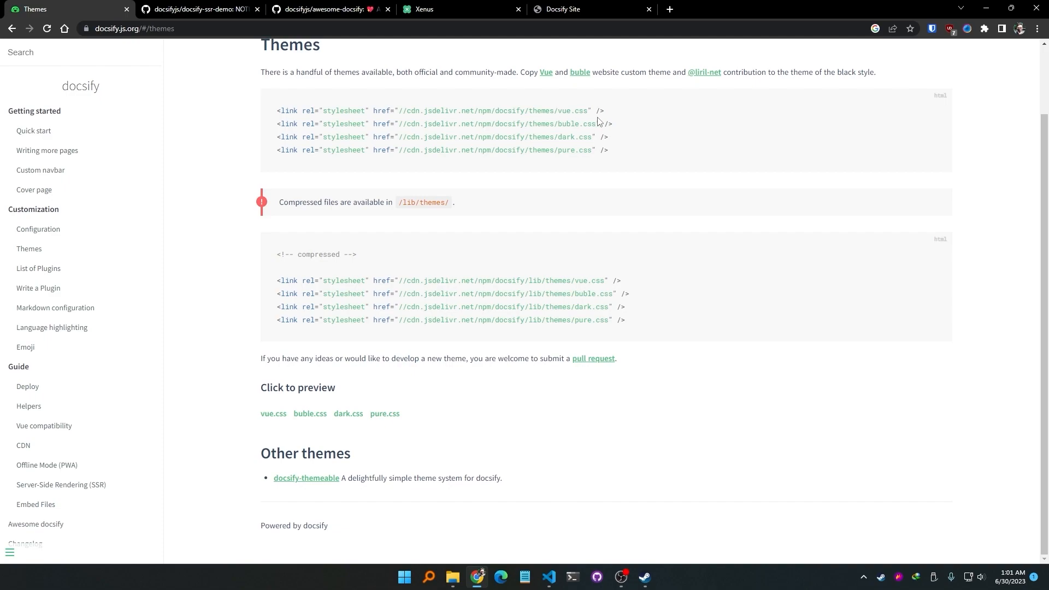
{"action": "mouse_move", "coordinate": [563, 150]}
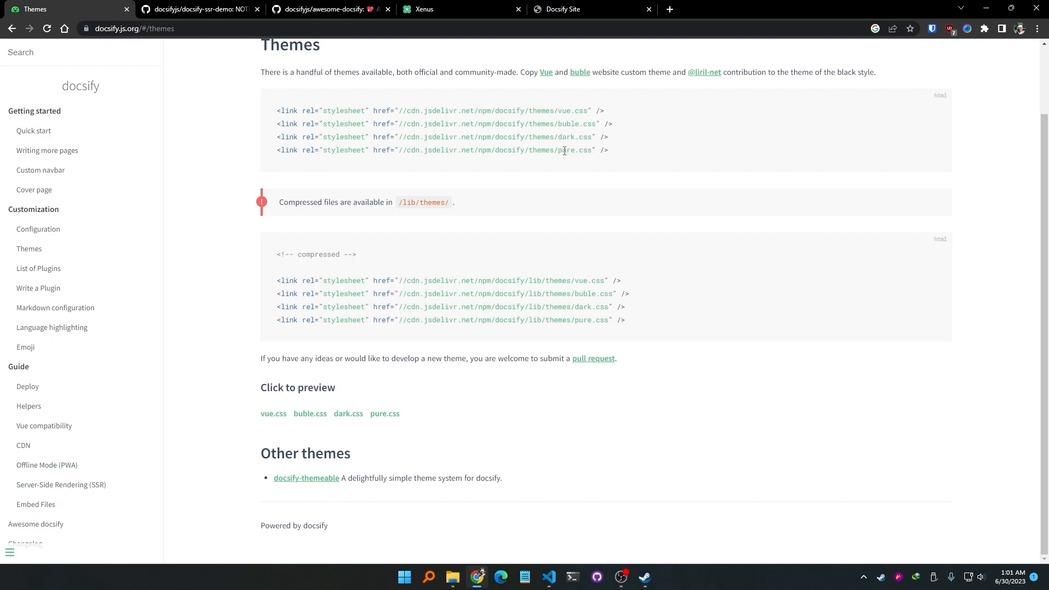
{"action": "mouse_move", "coordinate": [273, 413]}
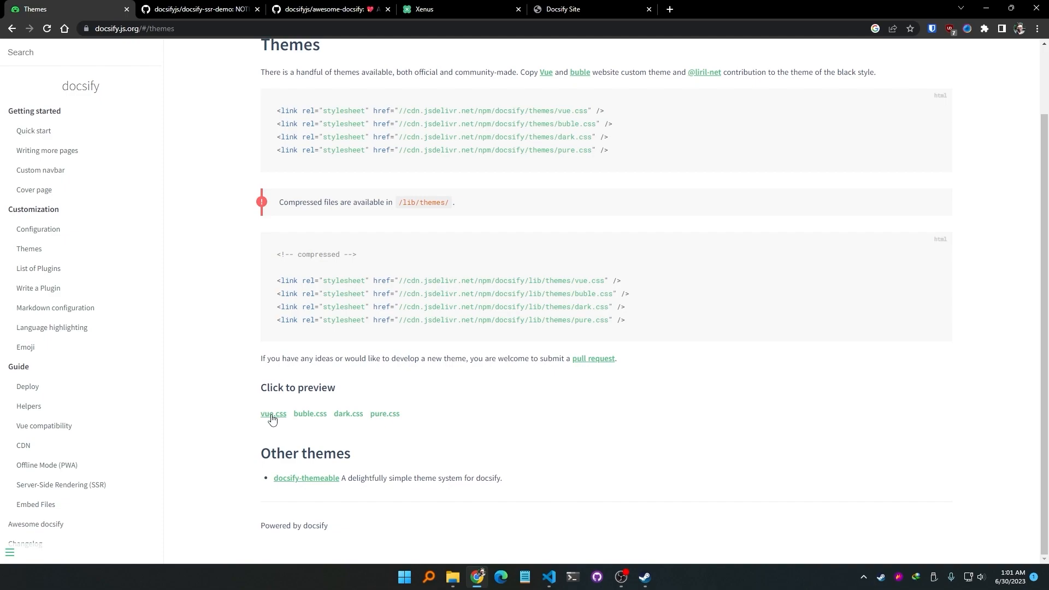
{"action": "mouse_move", "coordinate": [186, 318]}
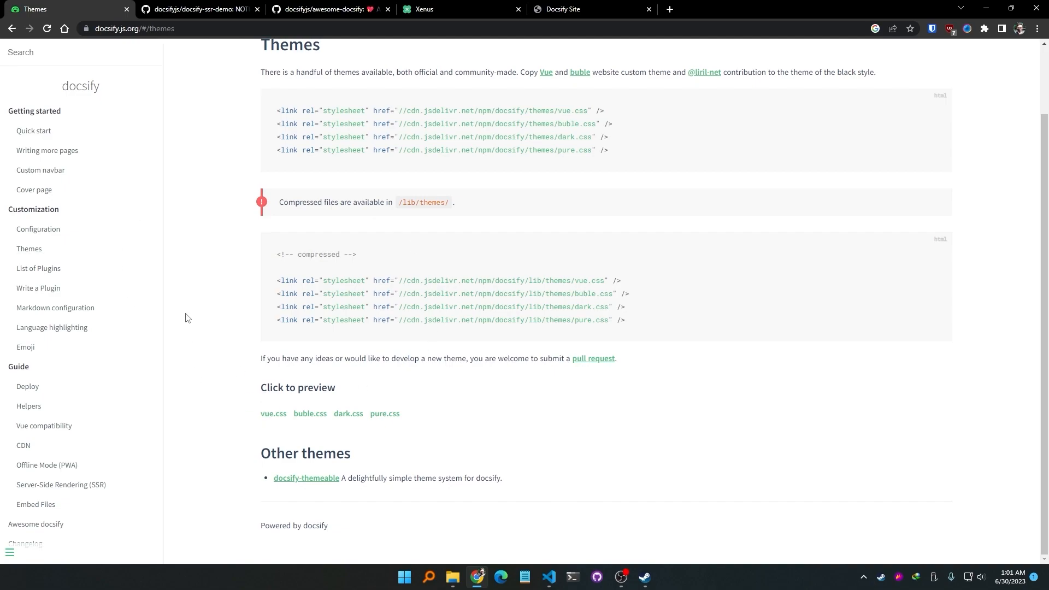
{"action": "mouse_move", "coordinate": [176, 288]}
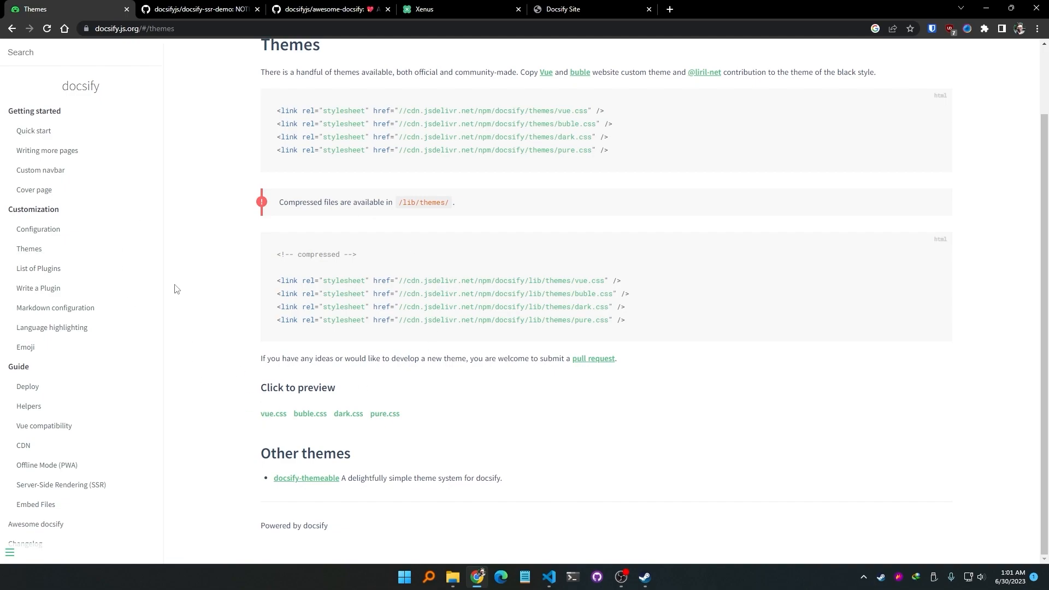
{"action": "mouse_move", "coordinate": [297, 388]}
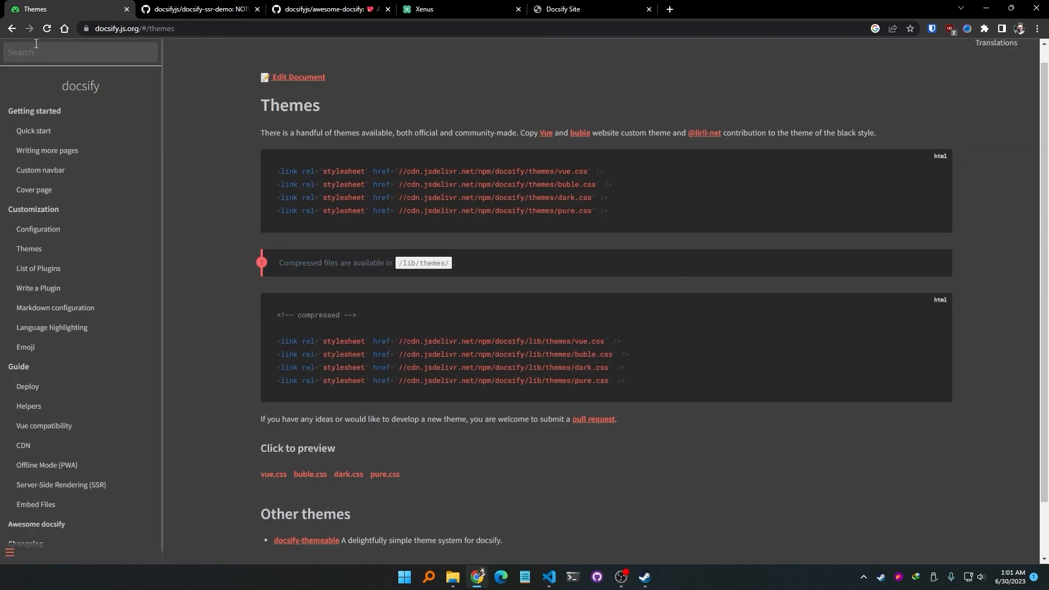
{"action": "scroll", "scroll_direction": "down", "scroll_amount": 3}
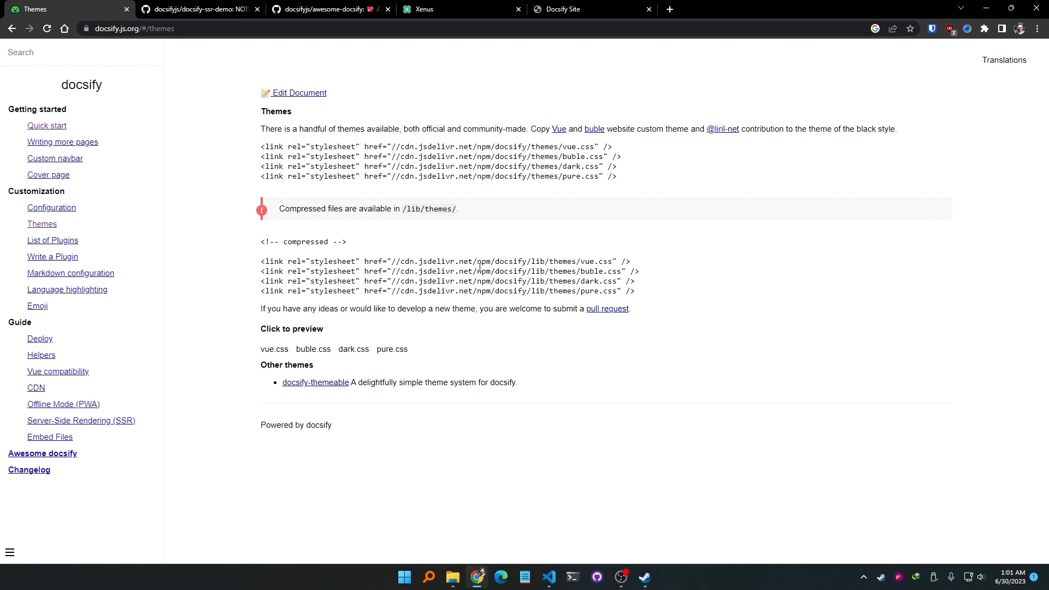
{"action": "mouse_move", "coordinate": [579, 192]}
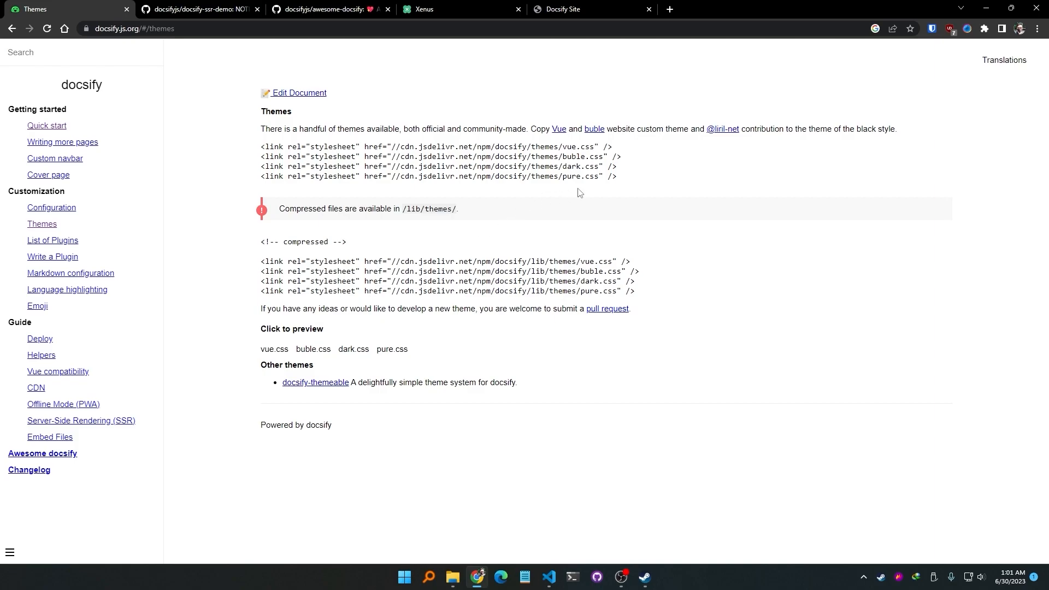
{"action": "mouse_move", "coordinate": [597, 186]}
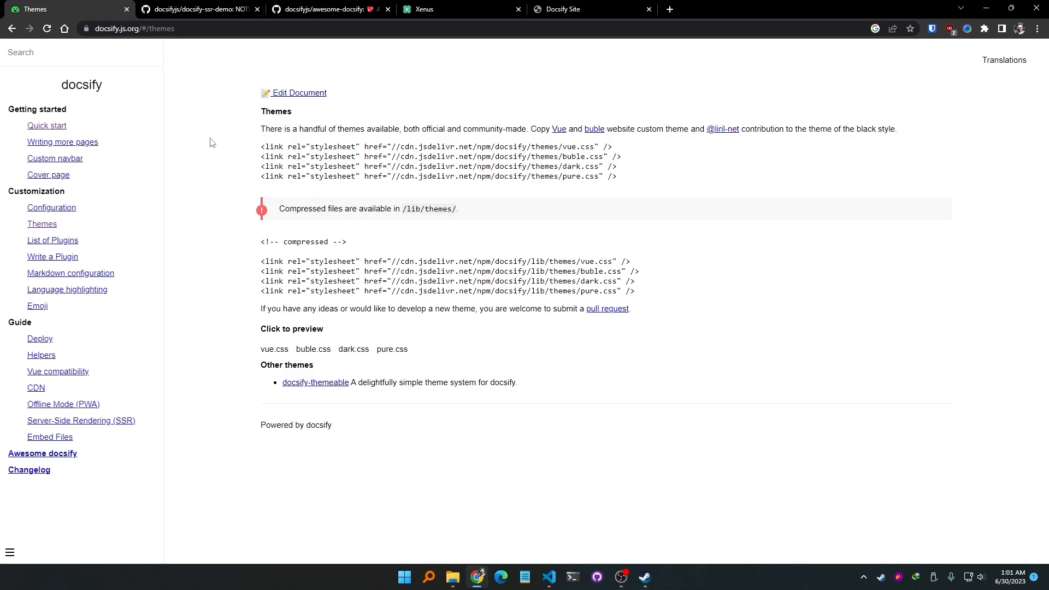
Step: Read the Write a Plugin guide's Lifecycle Hooks section listing init, mounted and beforeEach
{"action": "scroll", "scroll_direction": "down", "scroll_amount": 3}
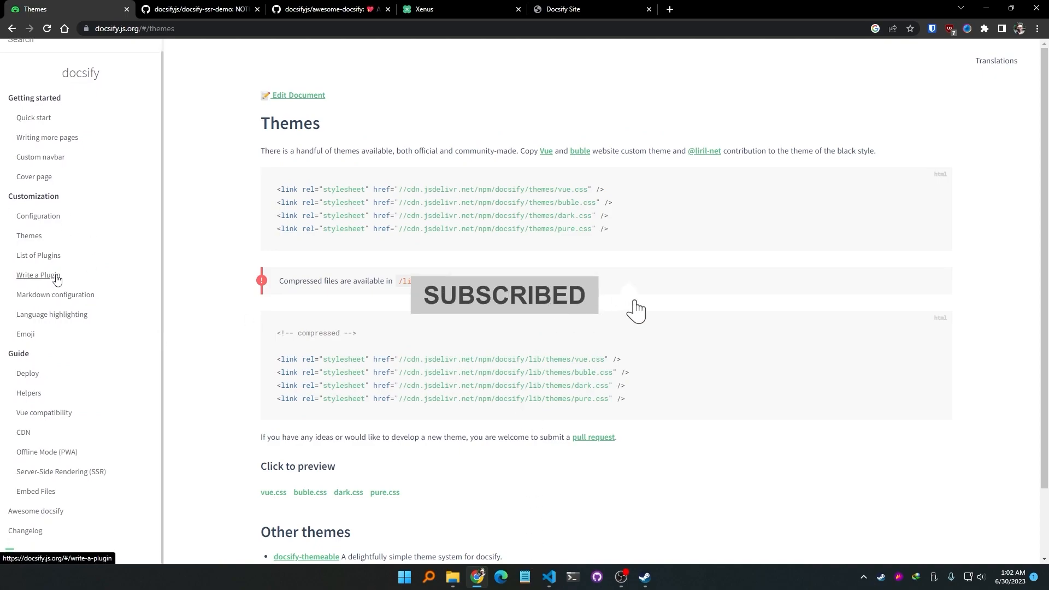
{"action": "left_click", "coordinate": [38, 276]}
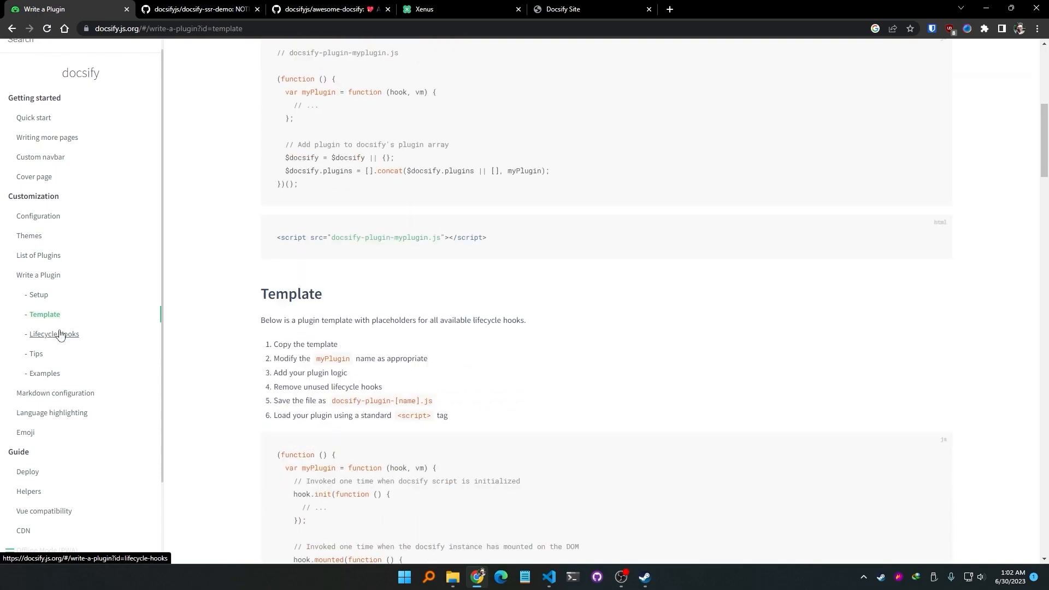
{"action": "left_click", "coordinate": [54, 334]}
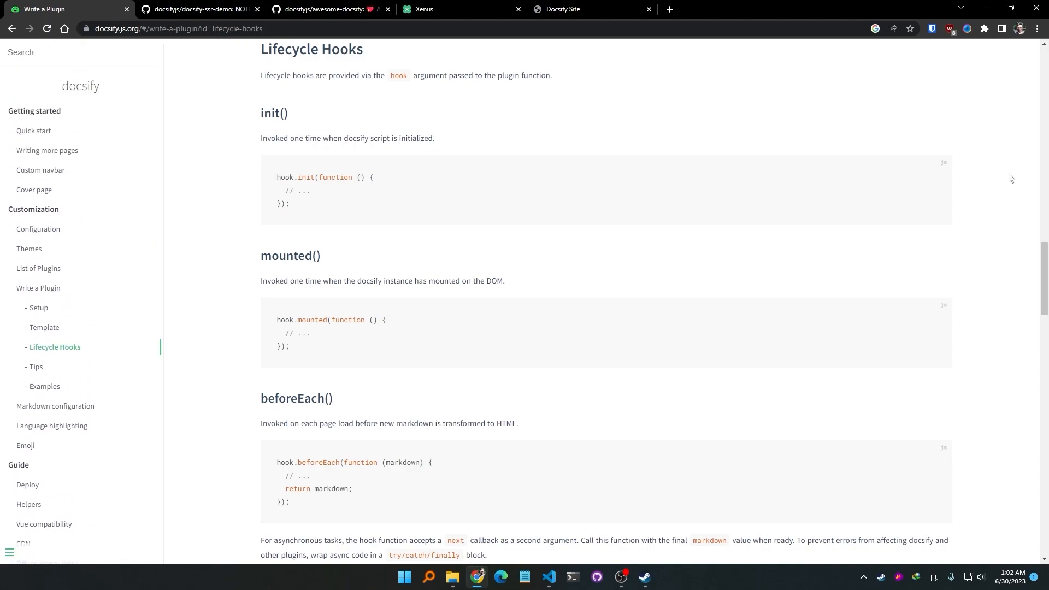
{"action": "mouse_move", "coordinate": [54, 347]}
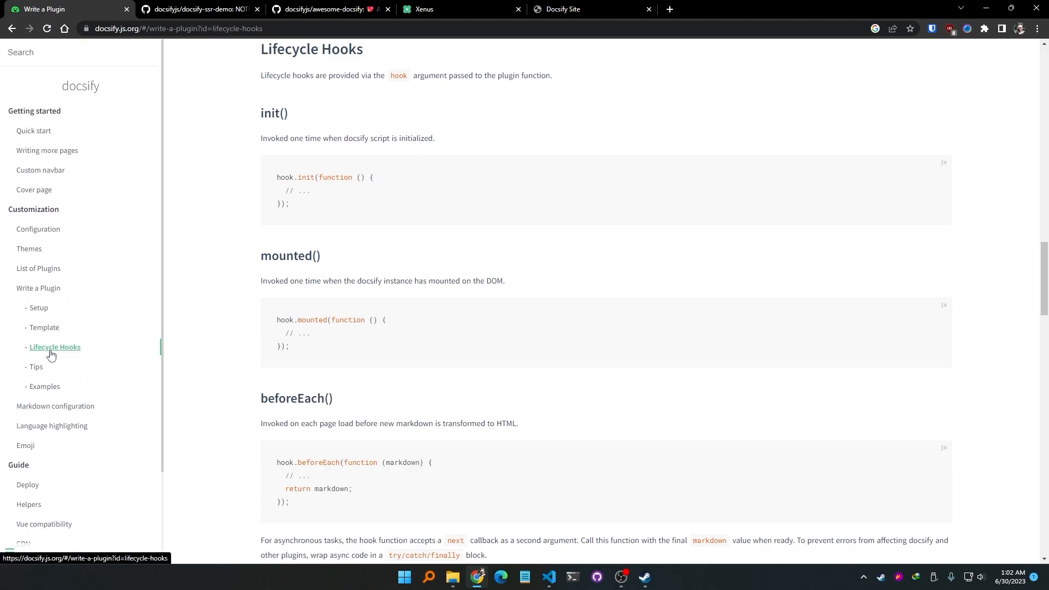
{"action": "mouse_move", "coordinate": [29, 253]}
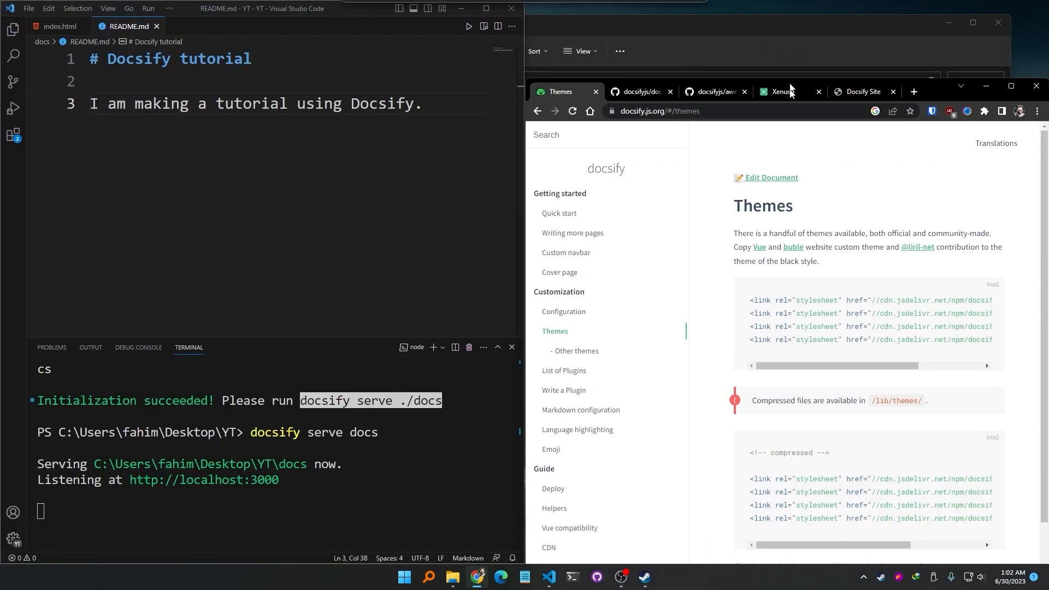
Step: In index.html's stylesheet link, replace the vue.css theme with buble.css
{"action": "left_click", "coordinate": [60, 26]}
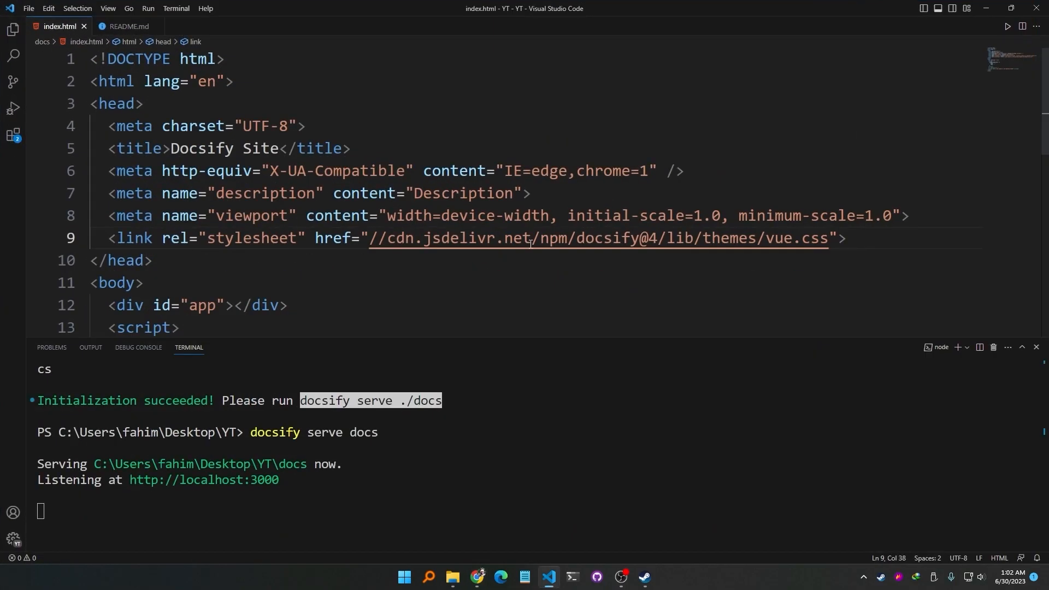
{"action": "mouse_move", "coordinate": [784, 238]}
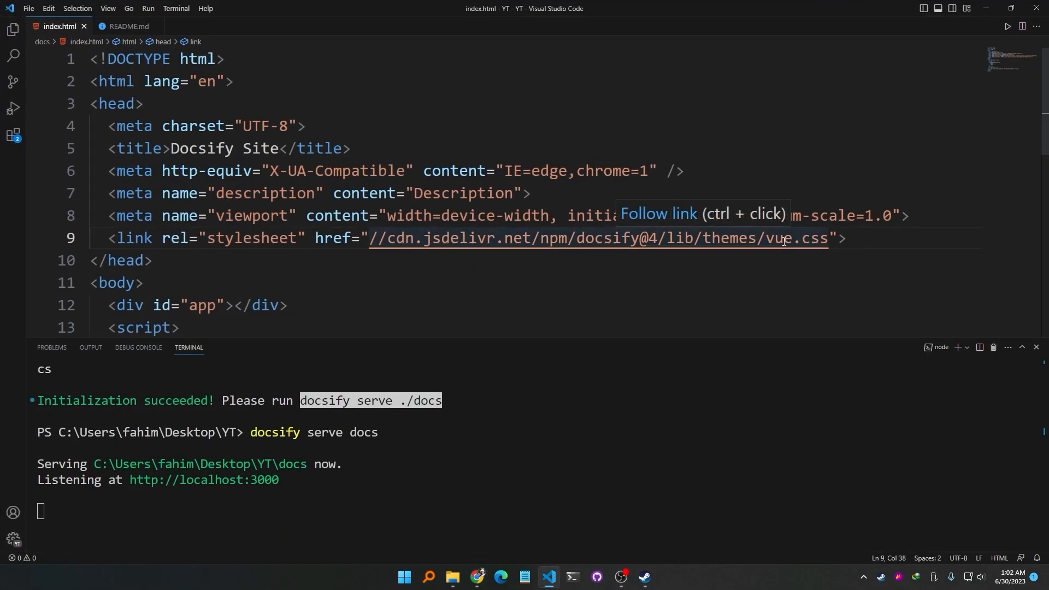
{"action": "left_click", "coordinate": [595, 238]}
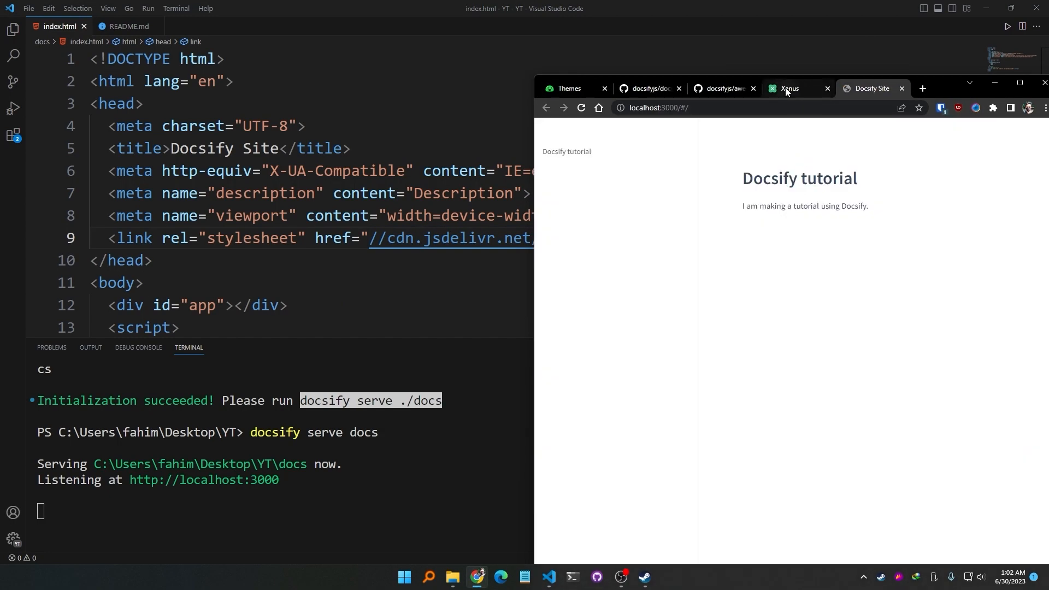
{"action": "left_click", "coordinate": [789, 89]}
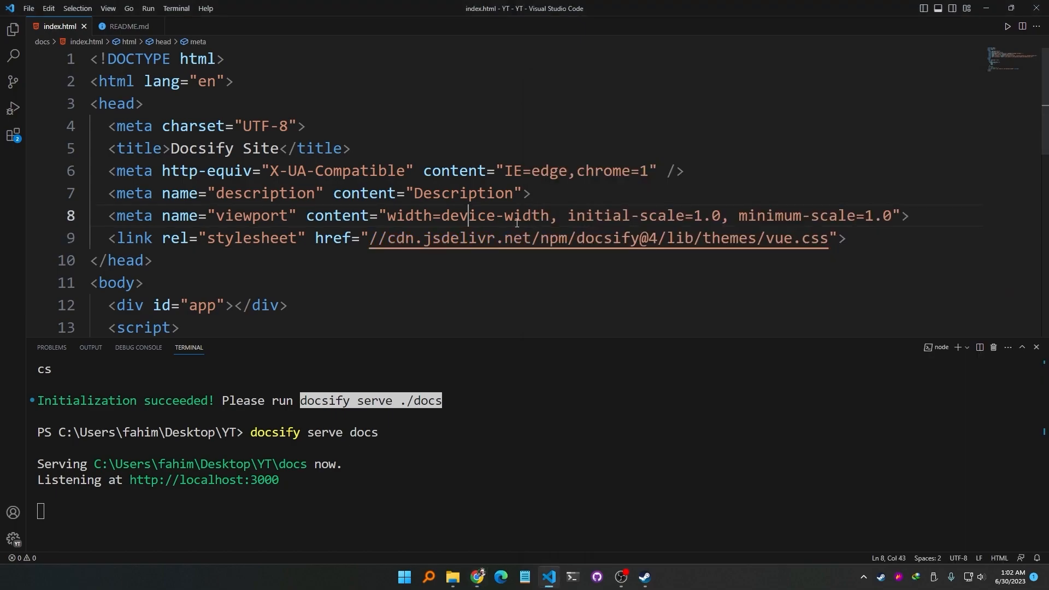
{"action": "type", "text": "buble"}
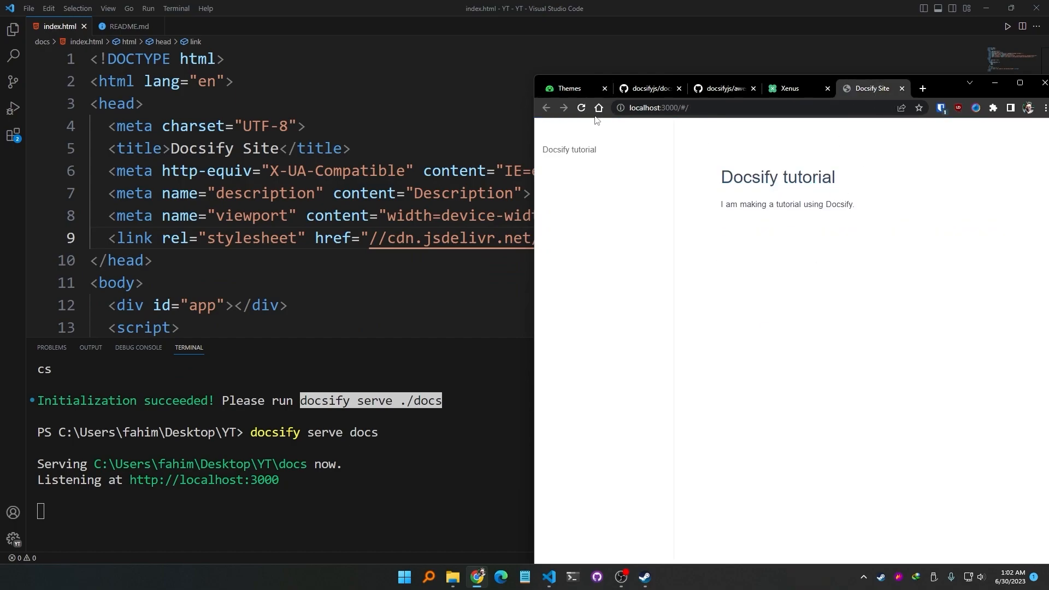
Step: Check the docsify Themes page and change the stylesheet to dark.css instead
{"action": "left_click", "coordinate": [567, 87]}
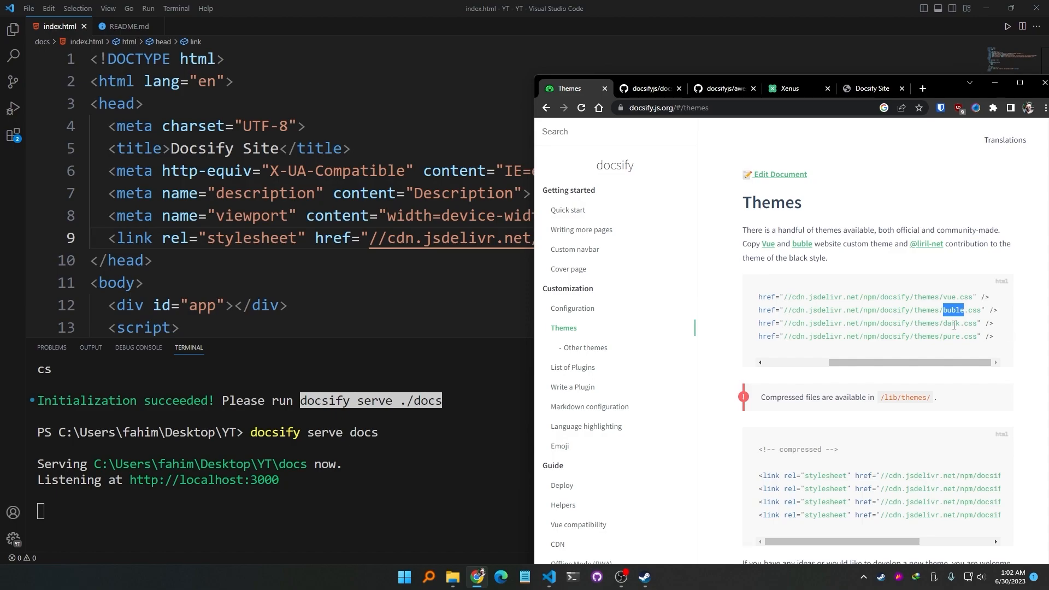
{"action": "double_click", "coordinate": [949, 323]}
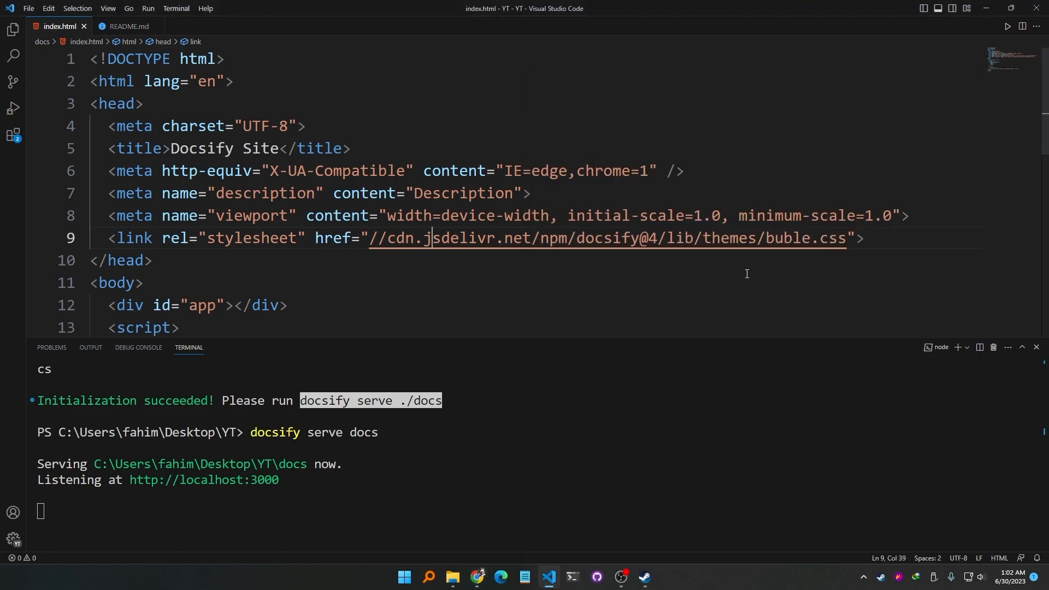
{"action": "mouse_move", "coordinate": [773, 305]}
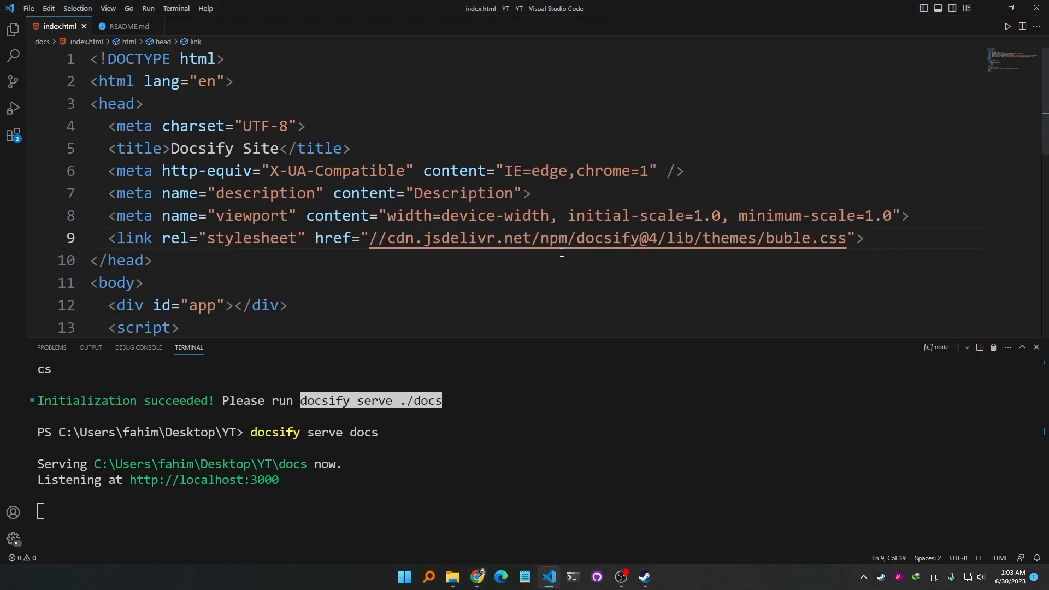
{"action": "type", "text": "dark"}
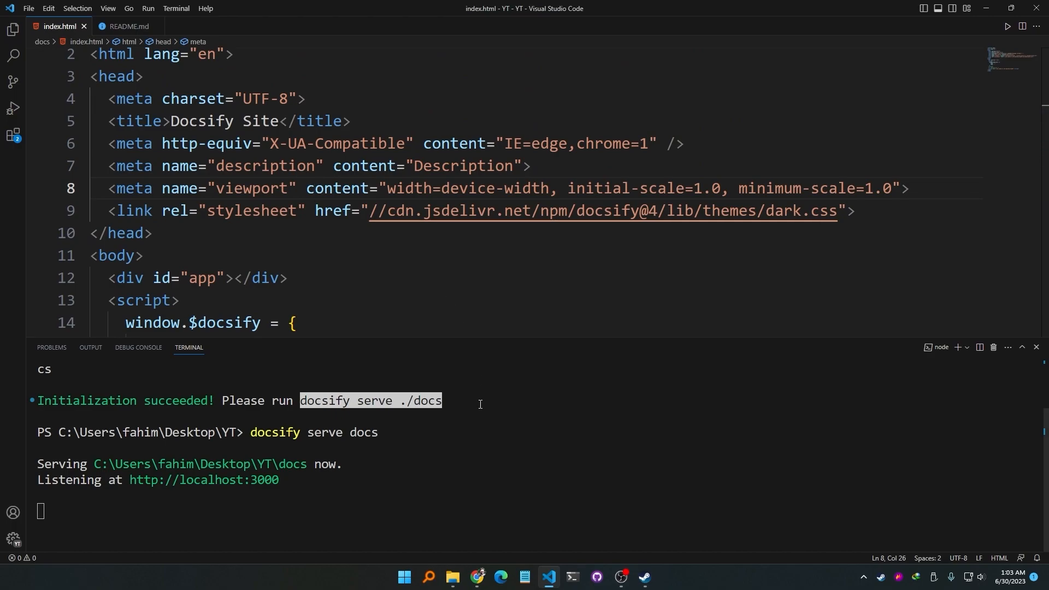
{"action": "mouse_move", "coordinate": [476, 576]}
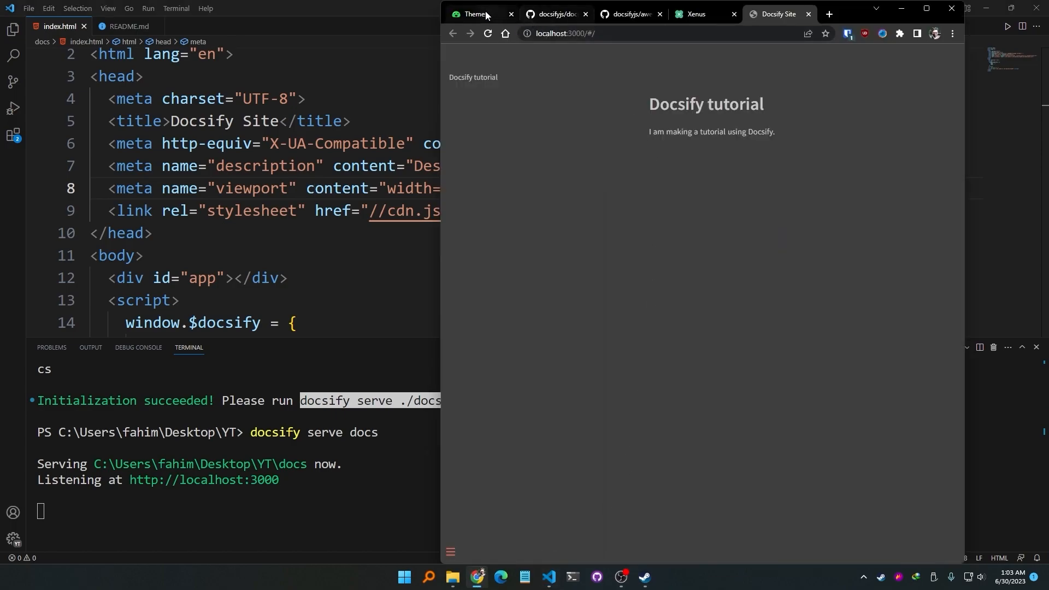
Step: Reload localhost:3000 in the plain pure theme and jump to the Docsify tutorial heading
{"action": "left_click", "coordinate": [475, 13]}
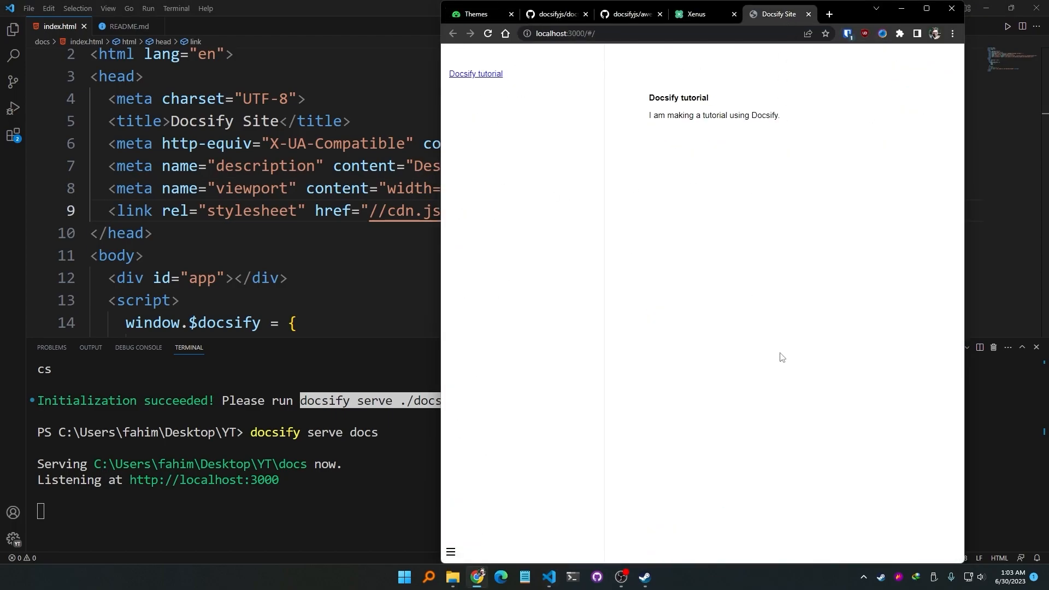
{"action": "left_click", "coordinate": [475, 73]}
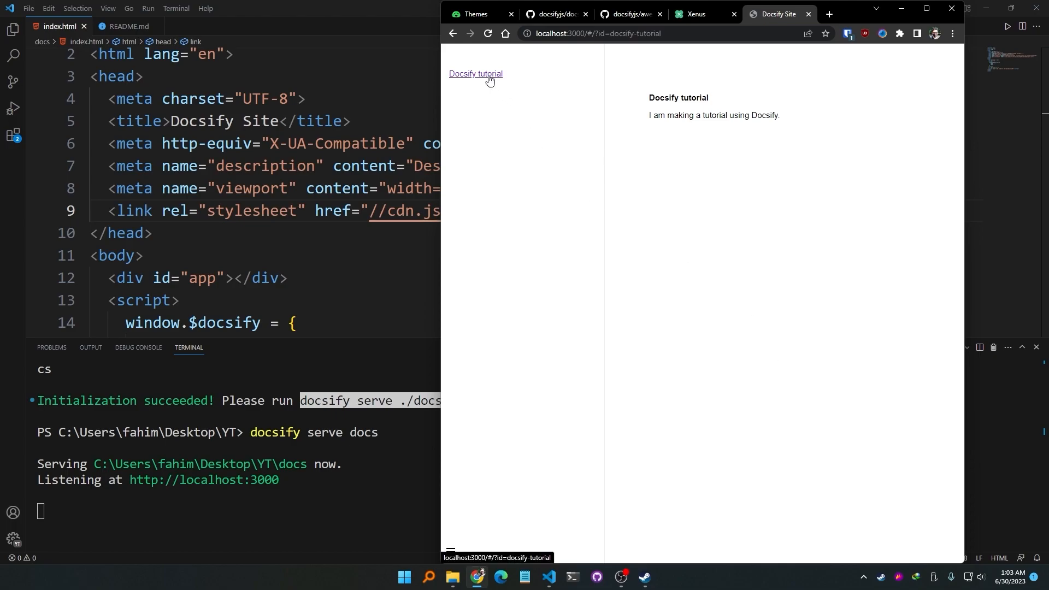
{"action": "mouse_move", "coordinate": [10, 28]}
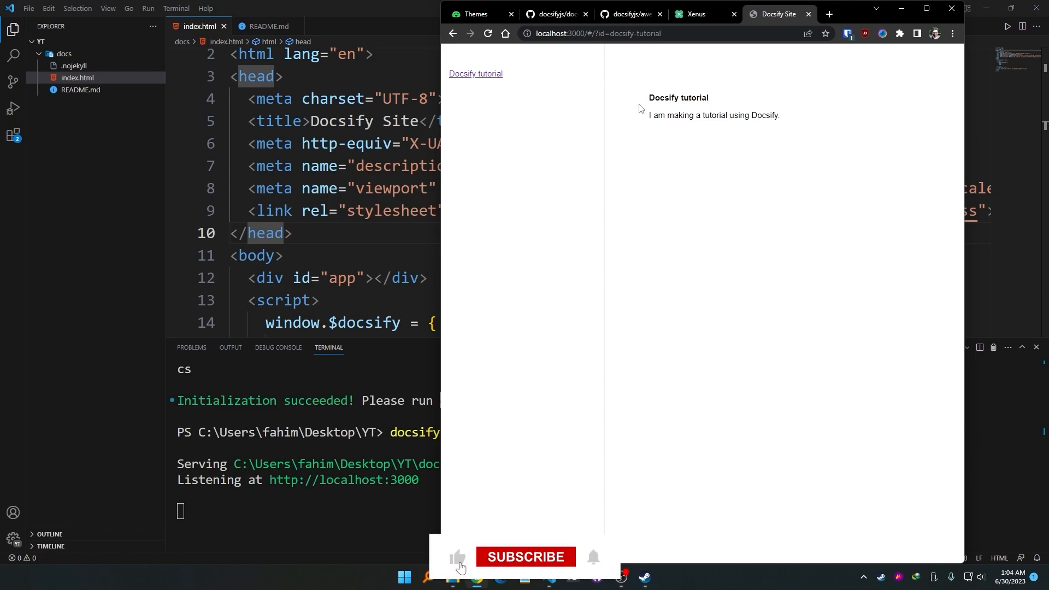
{"action": "left_click", "coordinate": [526, 556]}
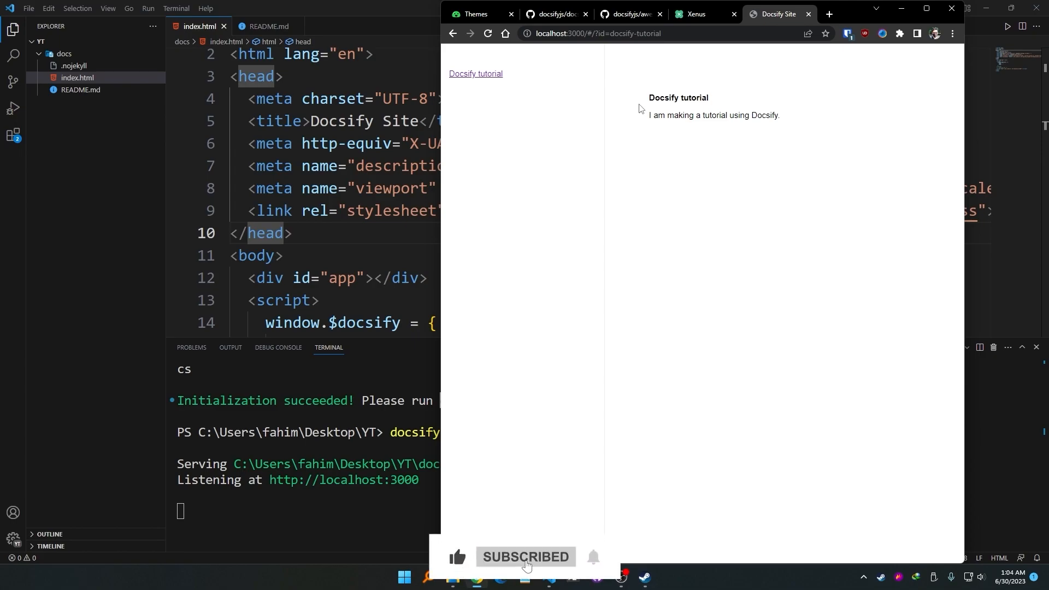